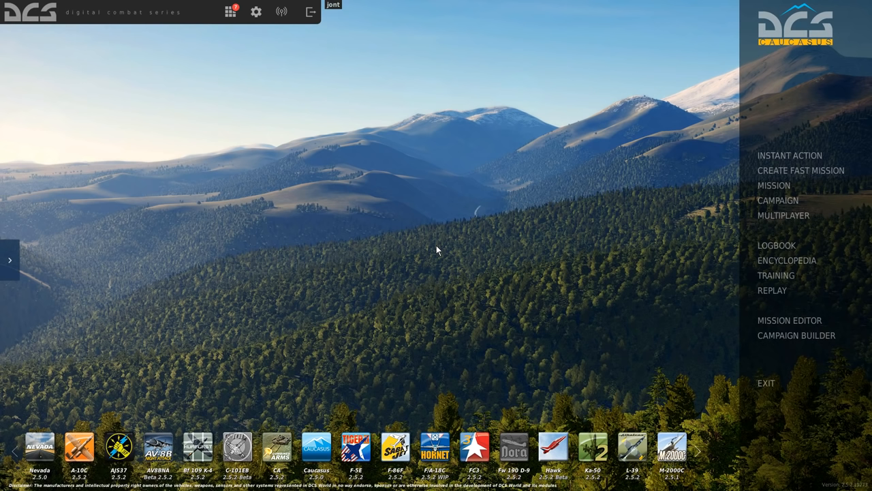
{"action": "mouse_move", "coordinate": [275, 145]}
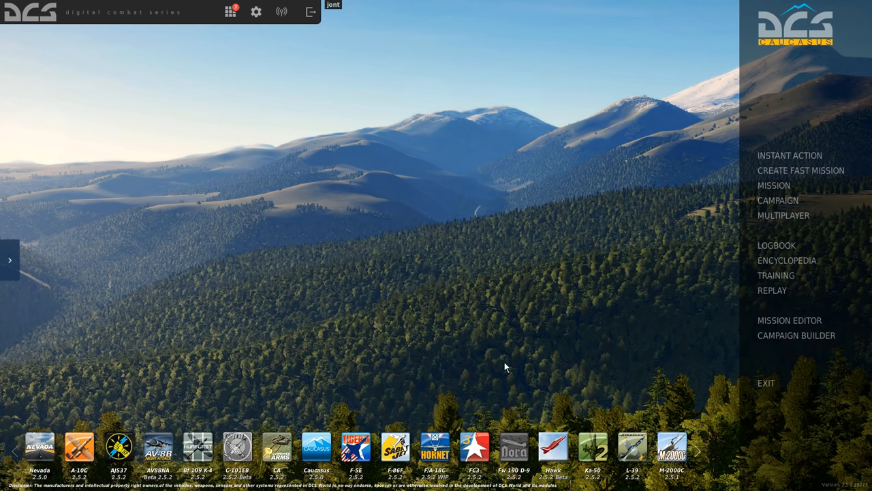
{"action": "mouse_move", "coordinate": [423, 265]}
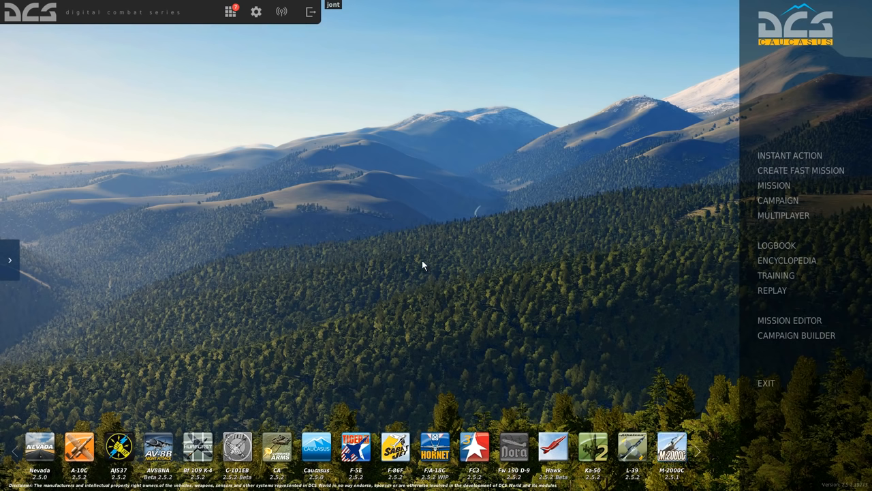
{"action": "mouse_move", "coordinate": [434, 236]}
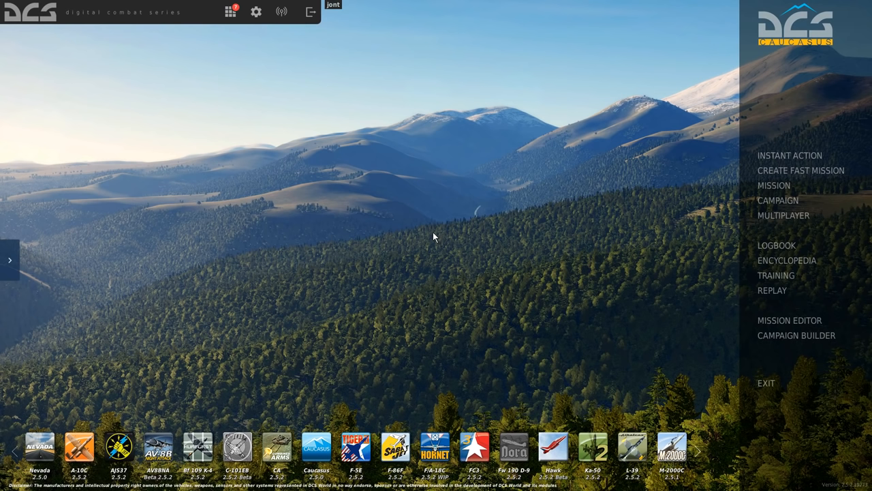
{"action": "mouse_move", "coordinate": [423, 231]}
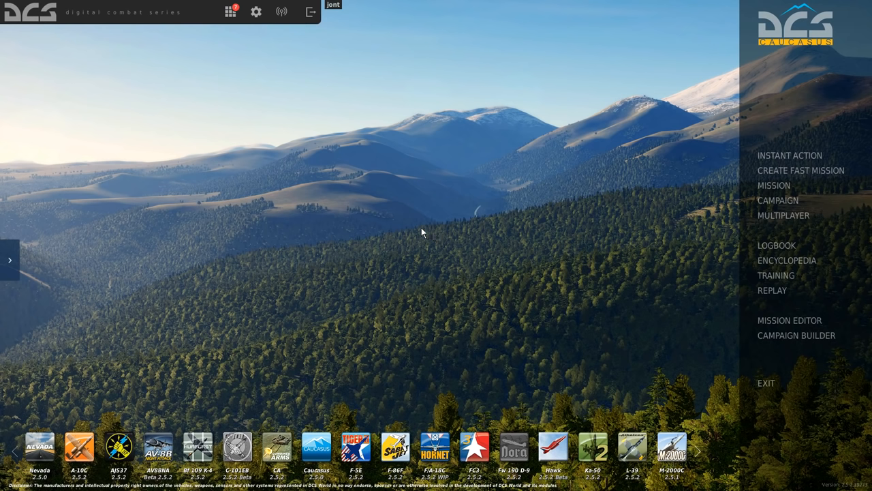
{"action": "mouse_move", "coordinate": [398, 228]}
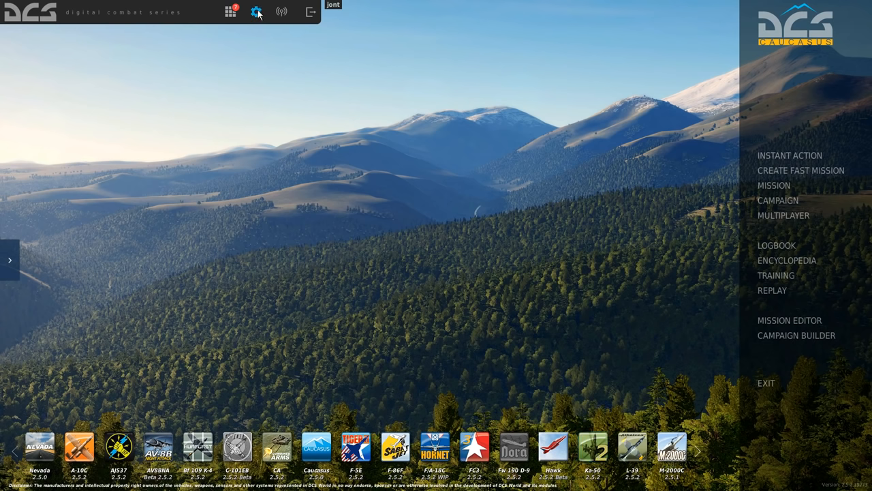
Open the game options and bring up the F-5E Sim control bindings.
{"action": "left_click", "coordinate": [258, 14]}
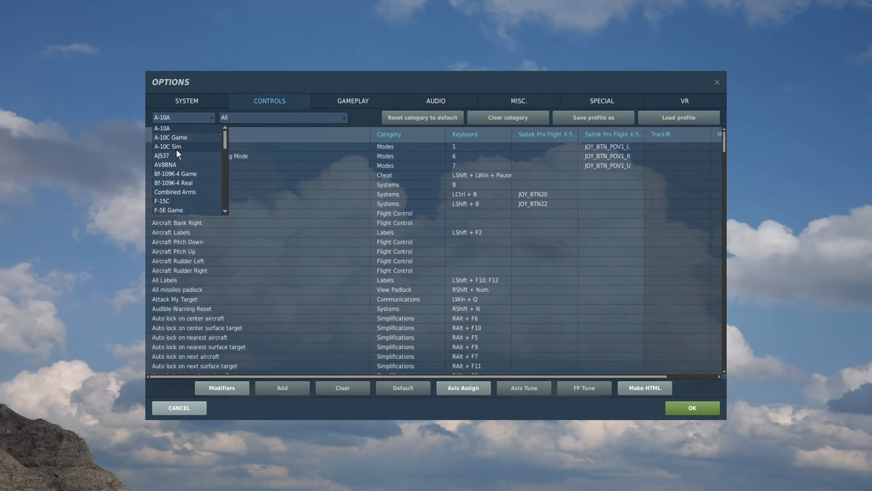
{"action": "scroll", "scroll_direction": "down", "scroll_amount": 3}
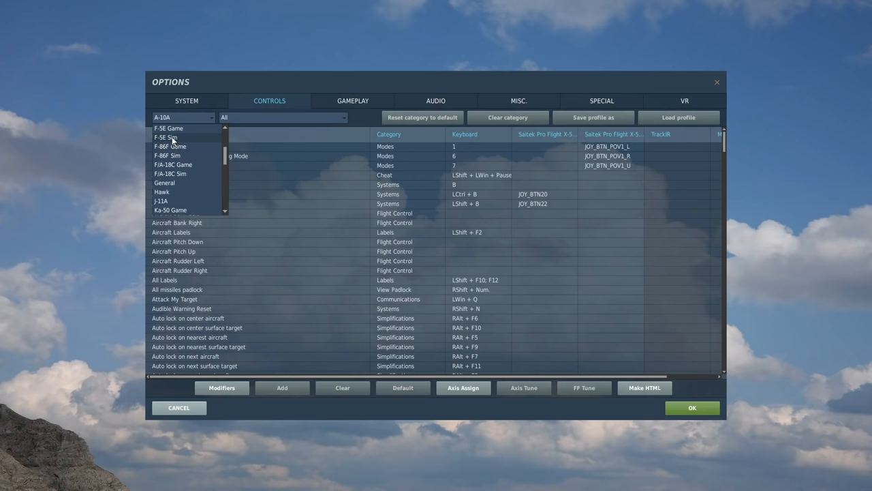
{"action": "left_click", "coordinate": [164, 137]}
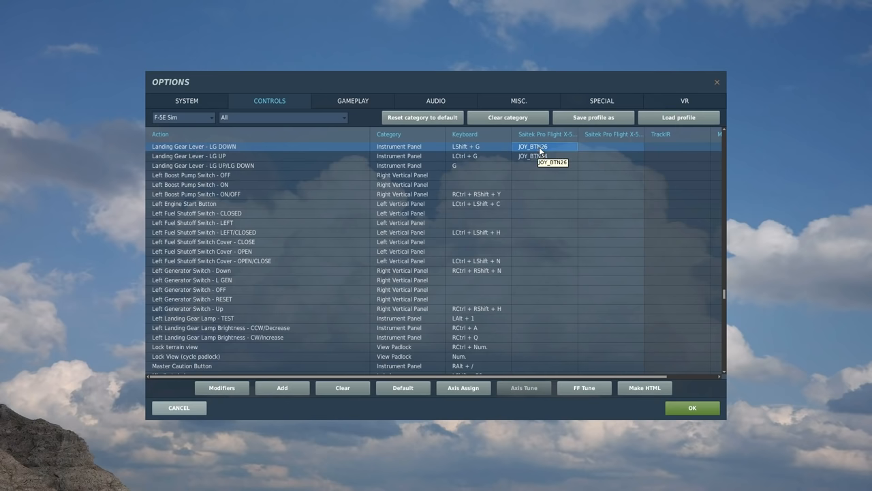
{"action": "mouse_move", "coordinate": [544, 149]}
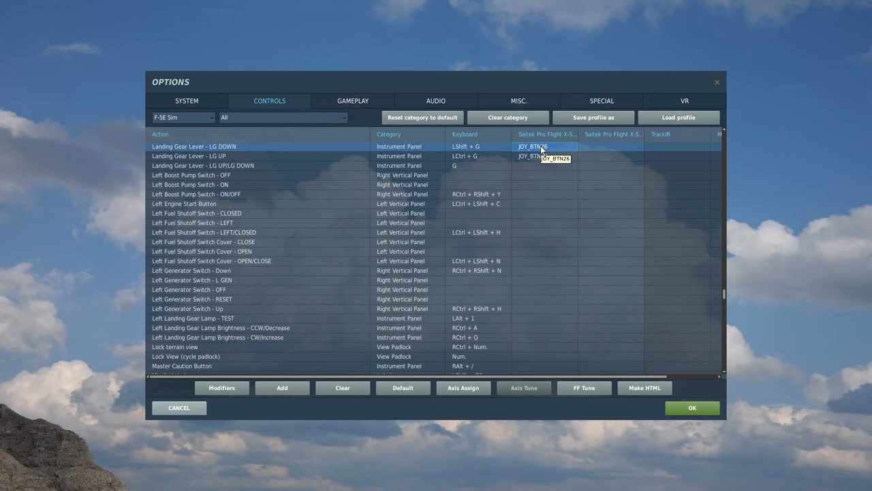
{"action": "left_click", "coordinate": [282, 117]}
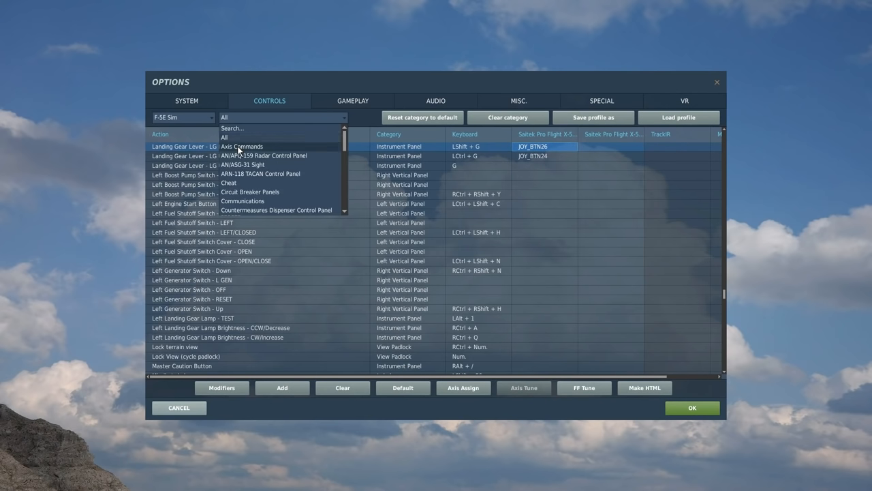
Filter the F-5E Sim bindings to the Axis Commands category.
{"action": "left_click", "coordinate": [241, 146]}
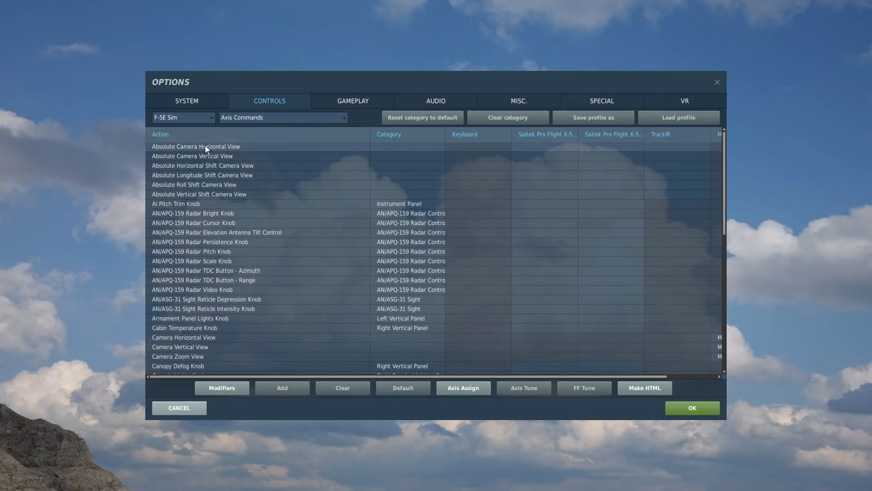
{"action": "mouse_move", "coordinate": [198, 356]}
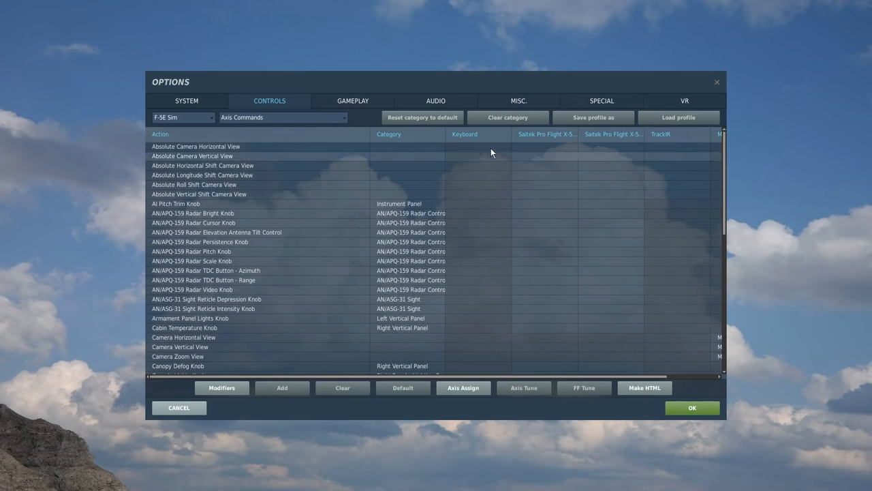
{"action": "mouse_move", "coordinate": [483, 339]}
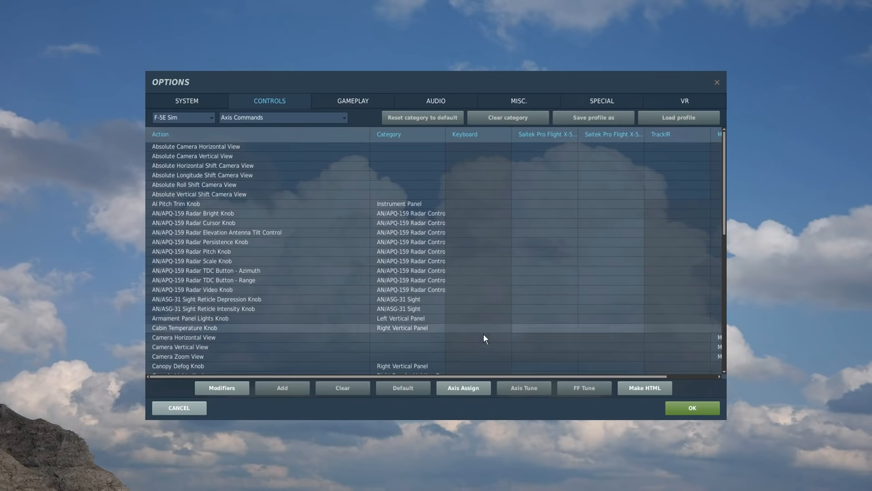
{"action": "mouse_move", "coordinate": [542, 152]}
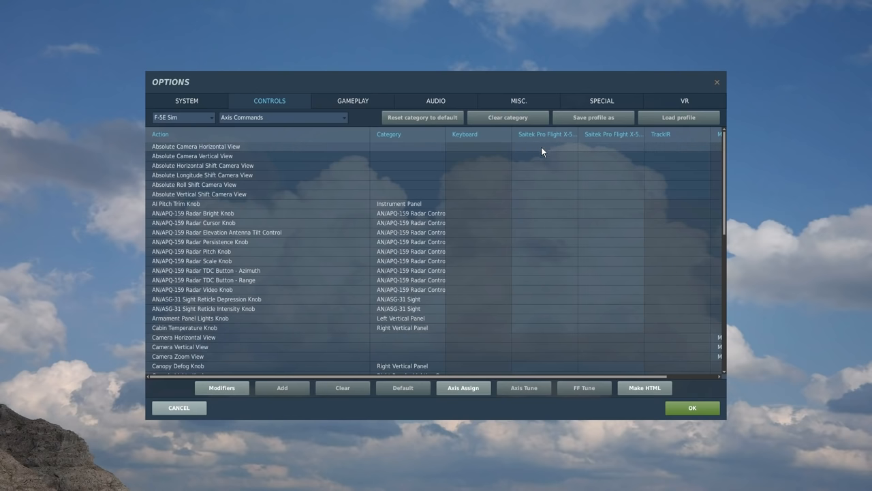
{"action": "mouse_move", "coordinate": [549, 185]}
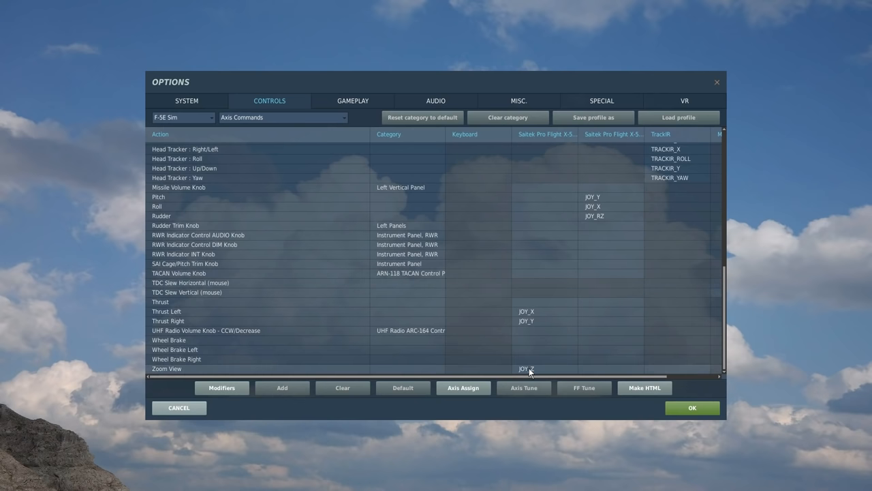
{"action": "mouse_move", "coordinate": [530, 372]}
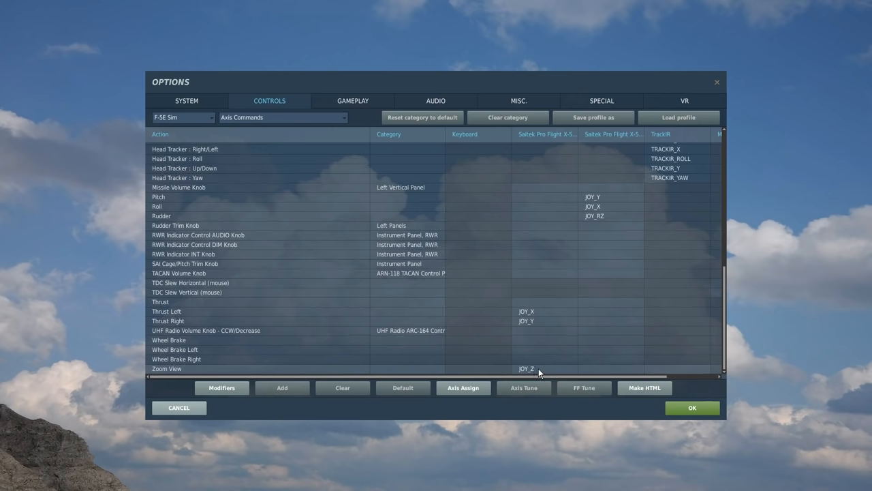
{"action": "mouse_move", "coordinate": [544, 125]}
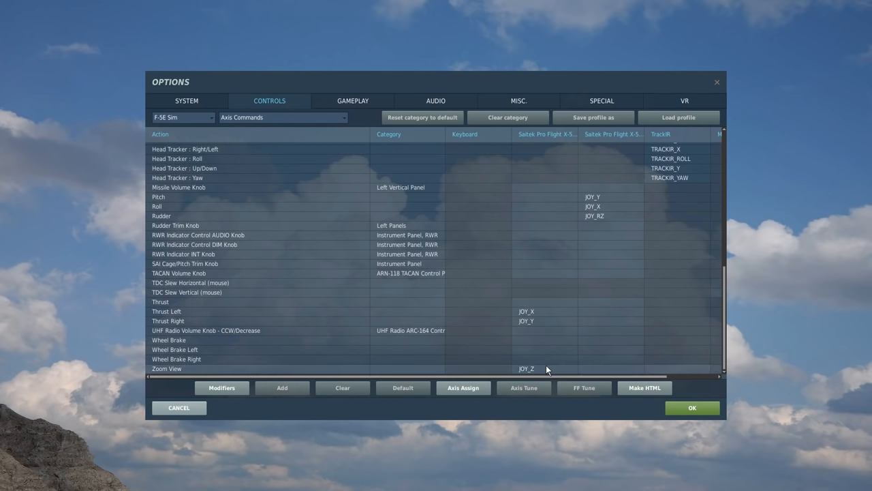
{"action": "mouse_move", "coordinate": [546, 370]}
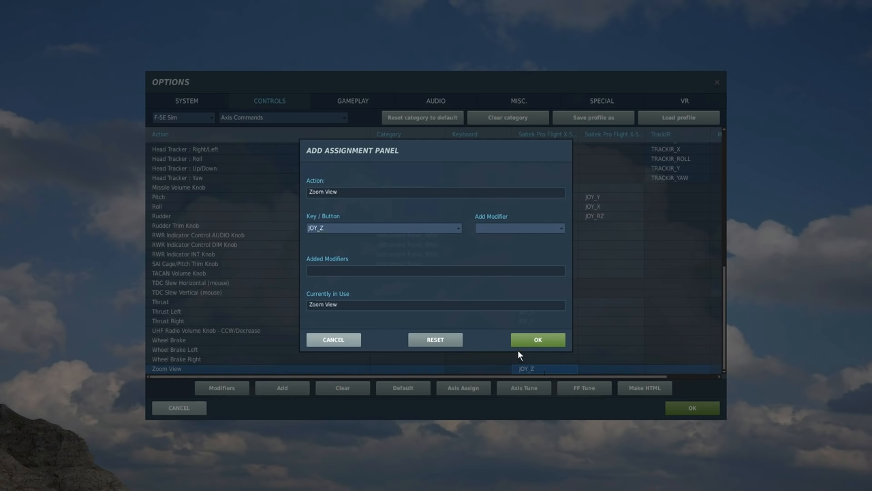
Close the Zoom View assignment details, leaving JOY_Z bound.
{"action": "left_click", "coordinate": [537, 339]}
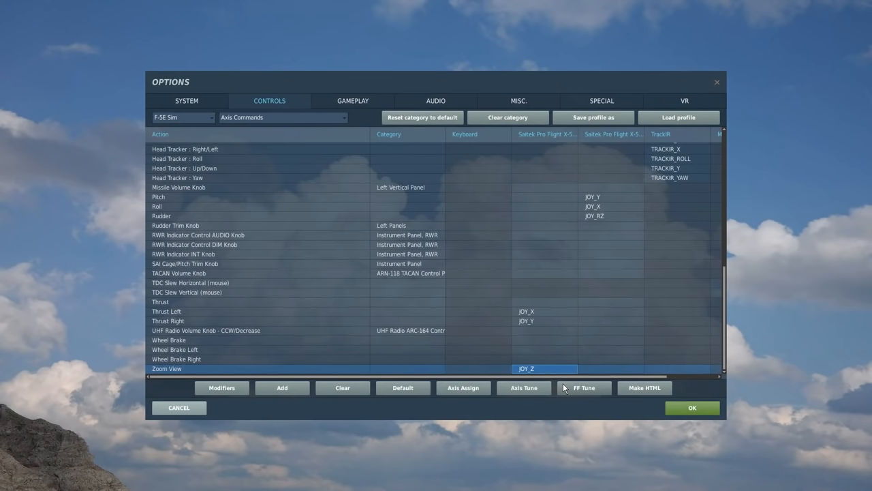
{"action": "mouse_move", "coordinate": [560, 345]}
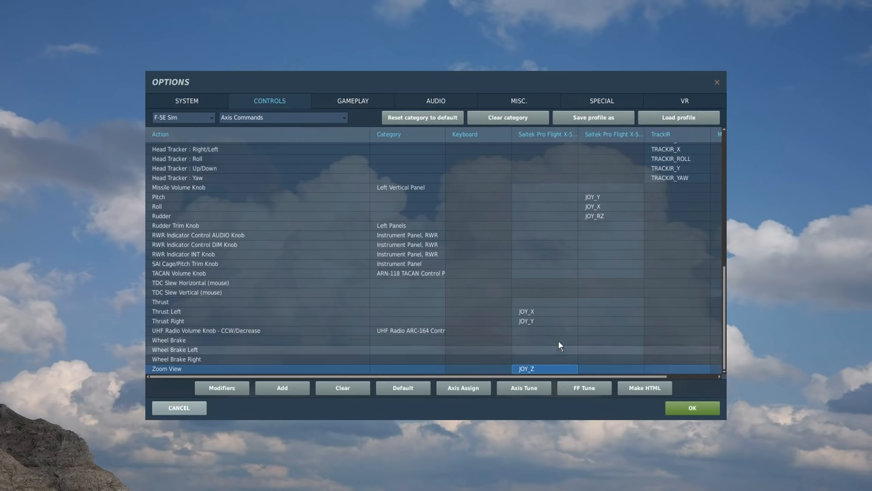
{"action": "mouse_move", "coordinate": [538, 321]}
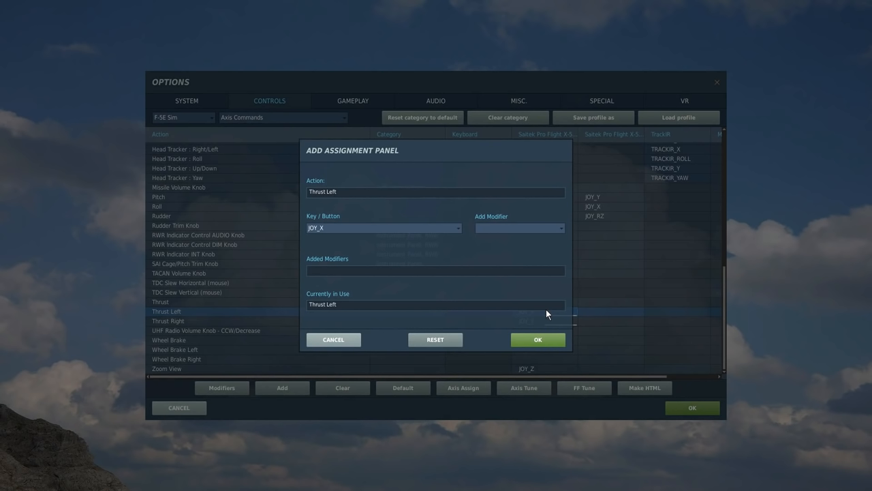
Close the Thrust Left (JOY_X) and Thrust Right (JOY_Y) details, then select Rudder's binding.
{"action": "left_click", "coordinate": [168, 320]}
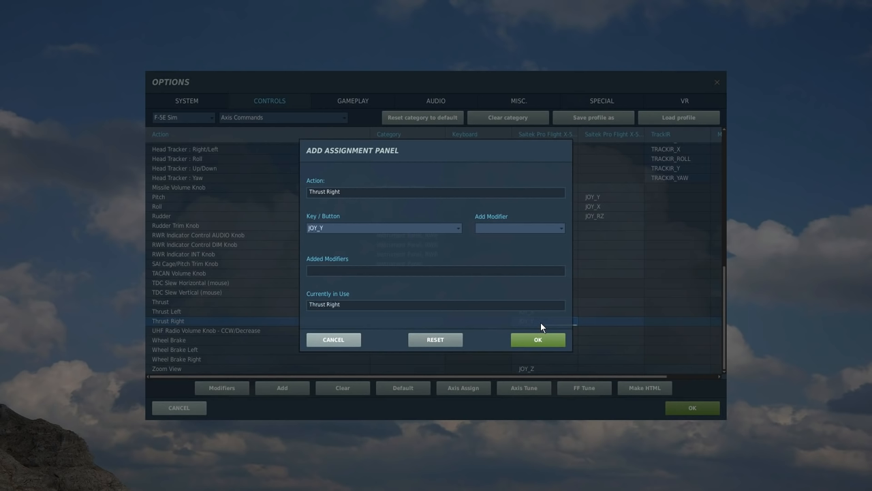
{"action": "left_click", "coordinate": [538, 339]}
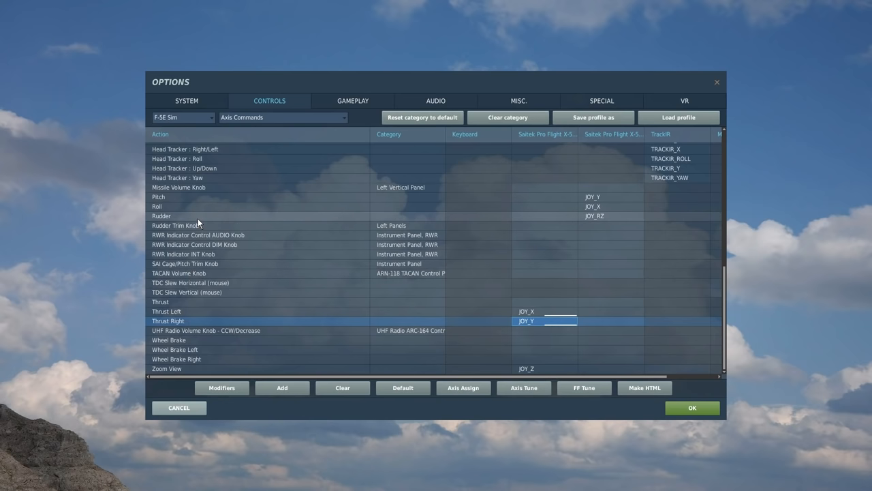
{"action": "left_click", "coordinate": [611, 216]}
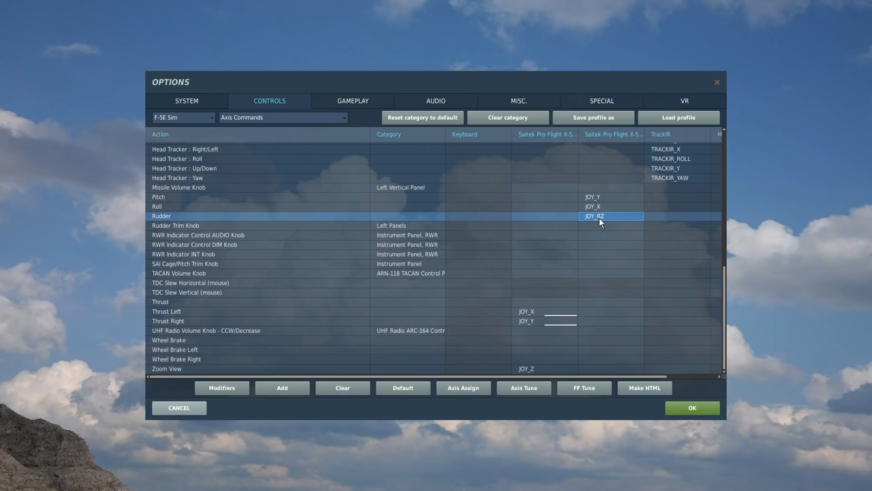
{"action": "mouse_move", "coordinate": [609, 221]}
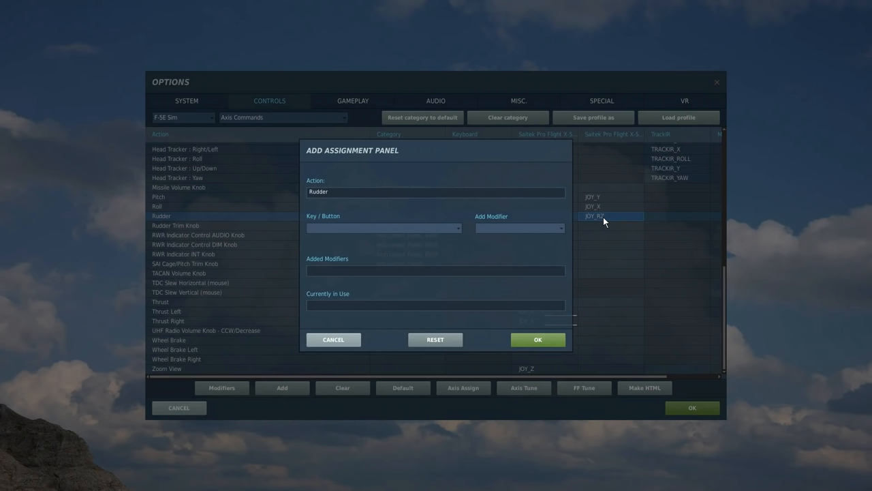
Review Rudder's JOY_RZ assignment, then bring up its Axis Tune settings.
{"action": "left_click", "coordinate": [603, 216]}
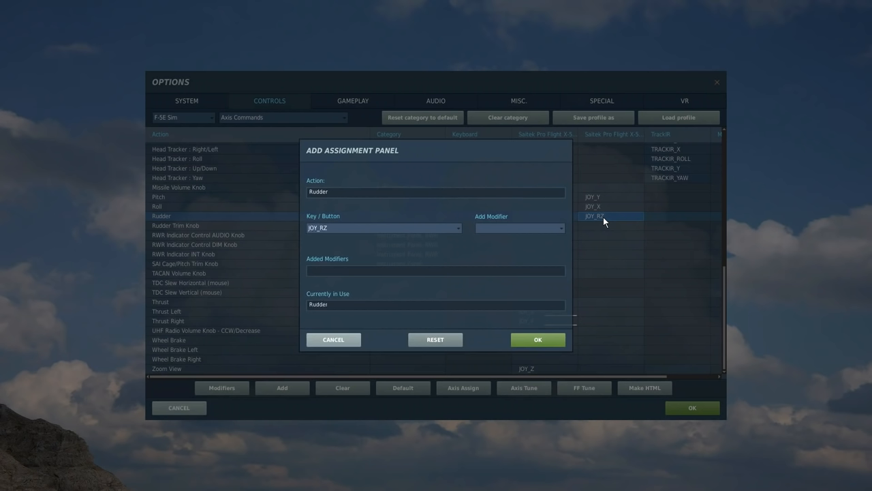
{"action": "left_click", "coordinate": [537, 340]}
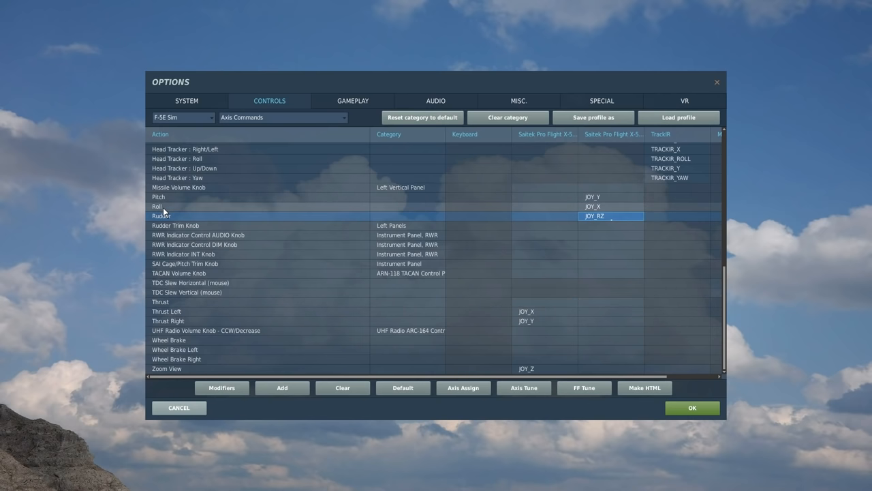
{"action": "mouse_move", "coordinate": [278, 220]}
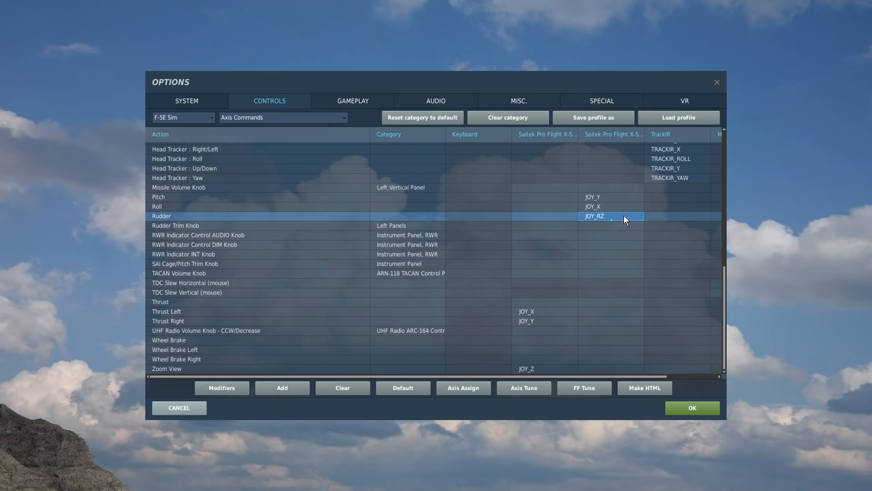
{"action": "mouse_move", "coordinate": [622, 213]}
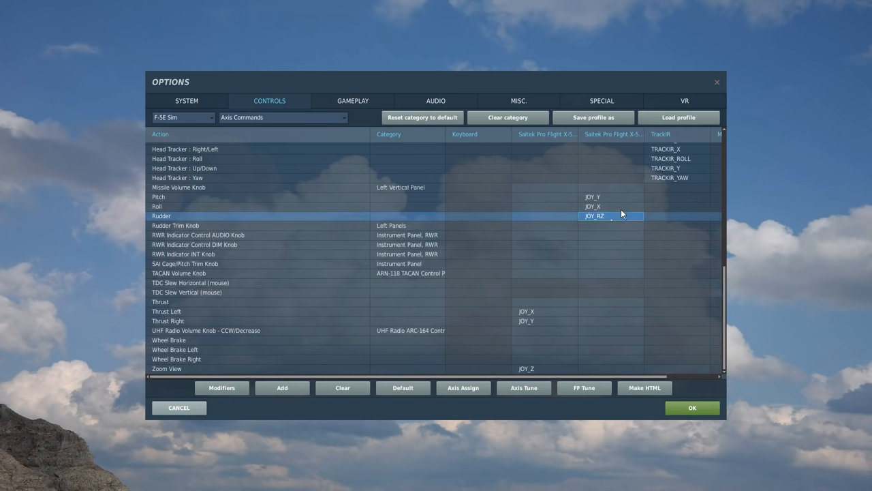
{"action": "left_click", "coordinate": [523, 387]}
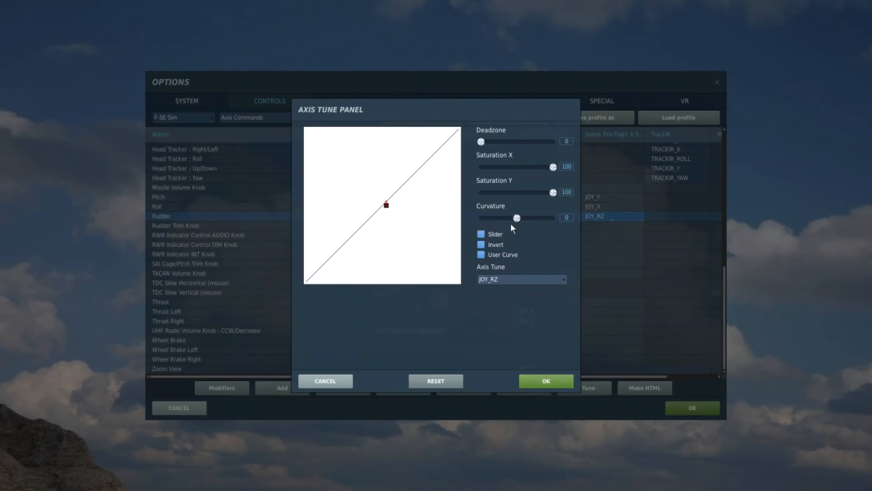
{"action": "mouse_move", "coordinate": [518, 219]}
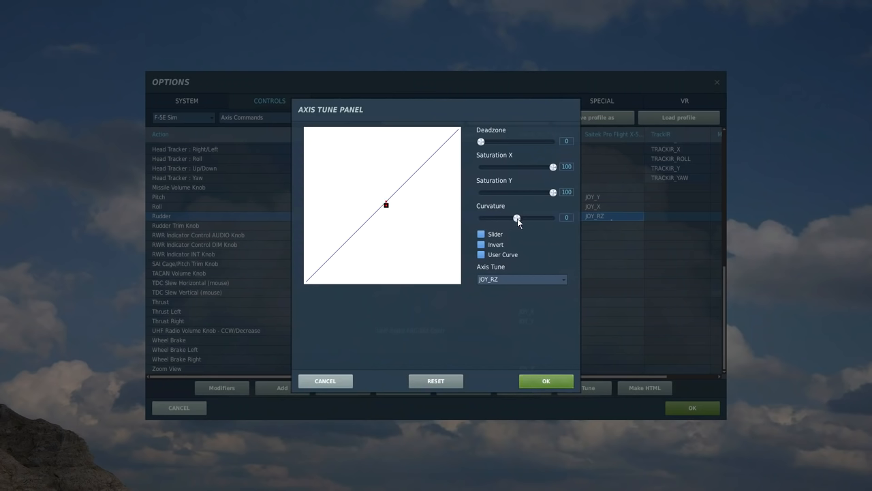
Set Rudder curvature to 25 and deadzone to 6 in Axis Tune, then confirm.
{"action": "left_click_drag", "start_coordinate": [516, 218], "coordinate": [524, 218]}
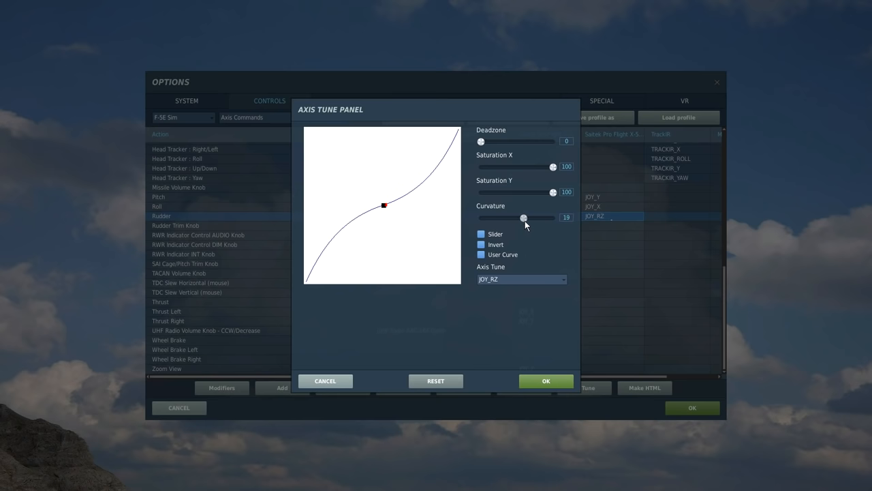
{"action": "left_click_drag", "start_coordinate": [523, 218], "coordinate": [526, 218]}
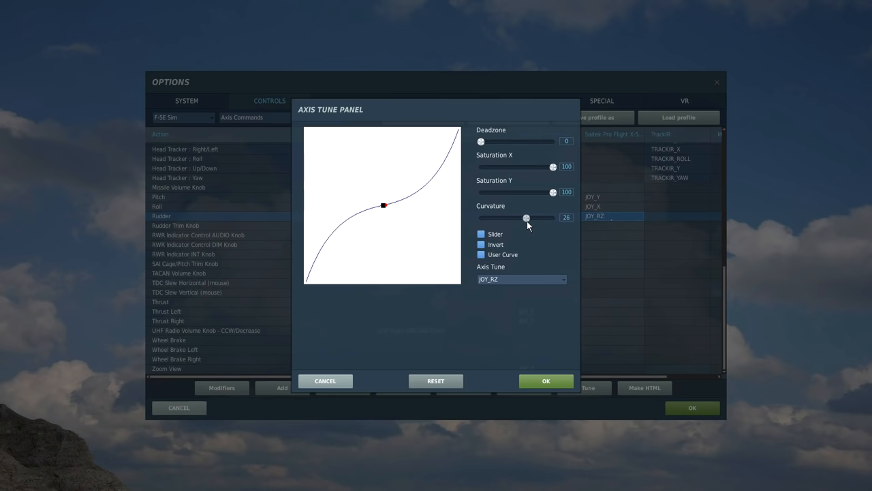
{"action": "left_click_drag", "start_coordinate": [526, 217], "coordinate": [525, 217]}
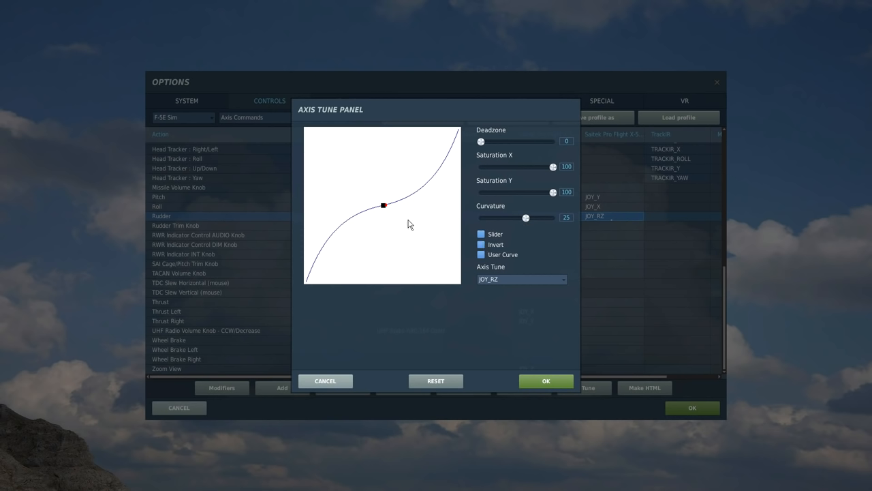
{"action": "mouse_move", "coordinate": [390, 206]}
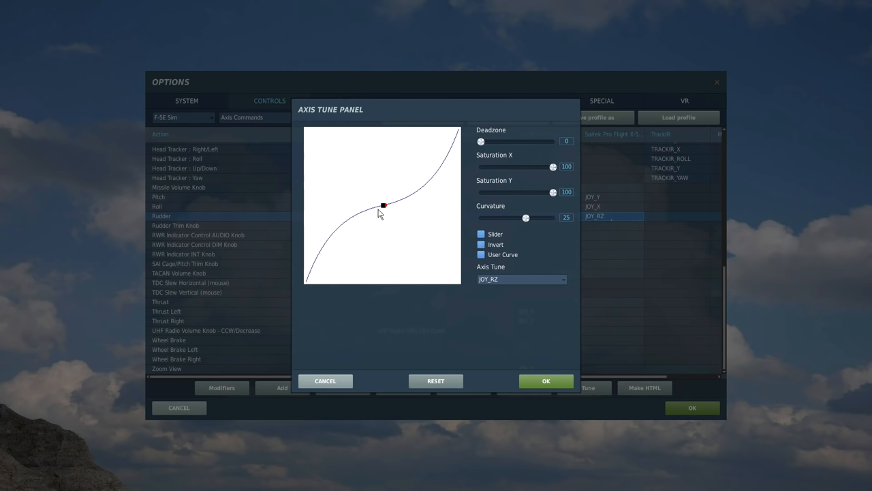
{"action": "mouse_move", "coordinate": [445, 168]}
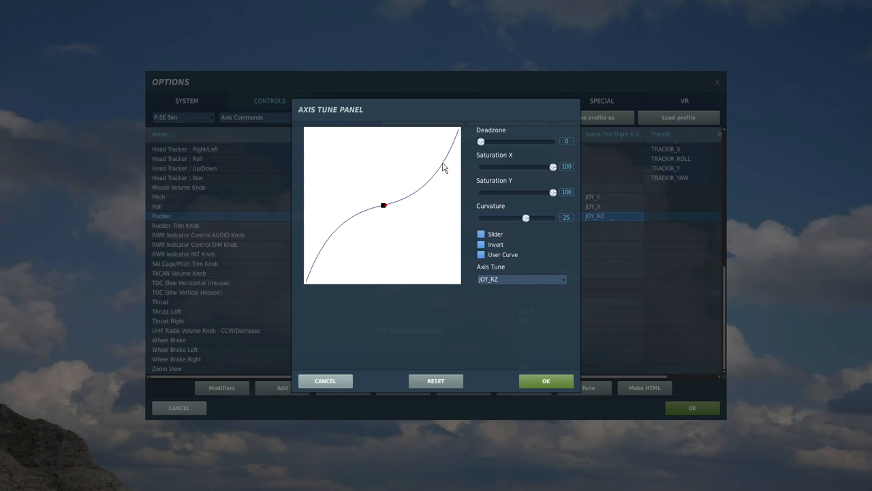
{"action": "mouse_move", "coordinate": [456, 134]}
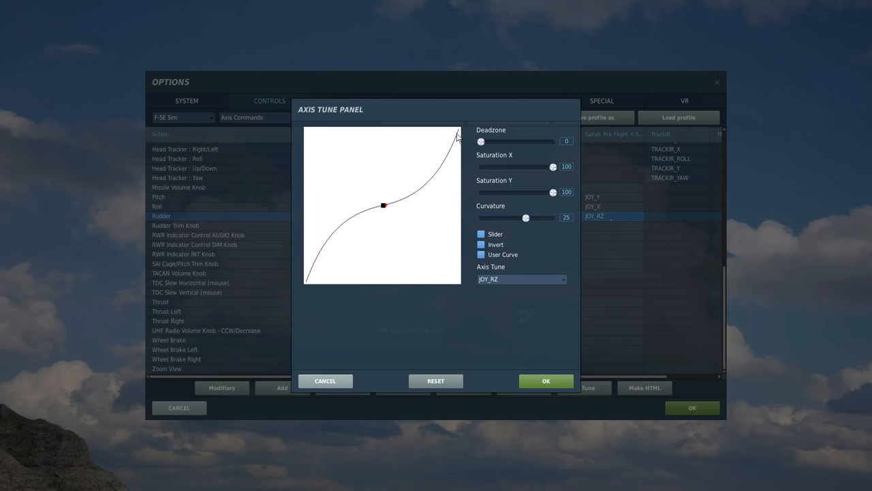
{"action": "mouse_move", "coordinate": [388, 218]}
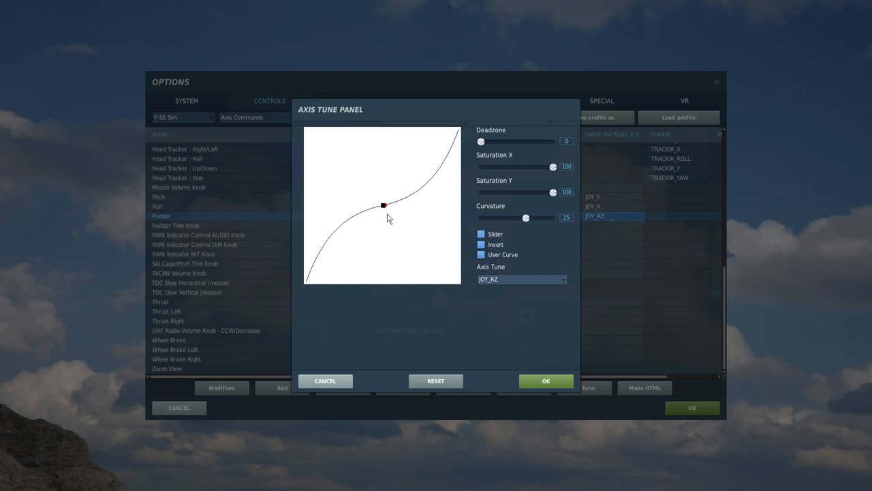
{"action": "mouse_move", "coordinate": [392, 208]}
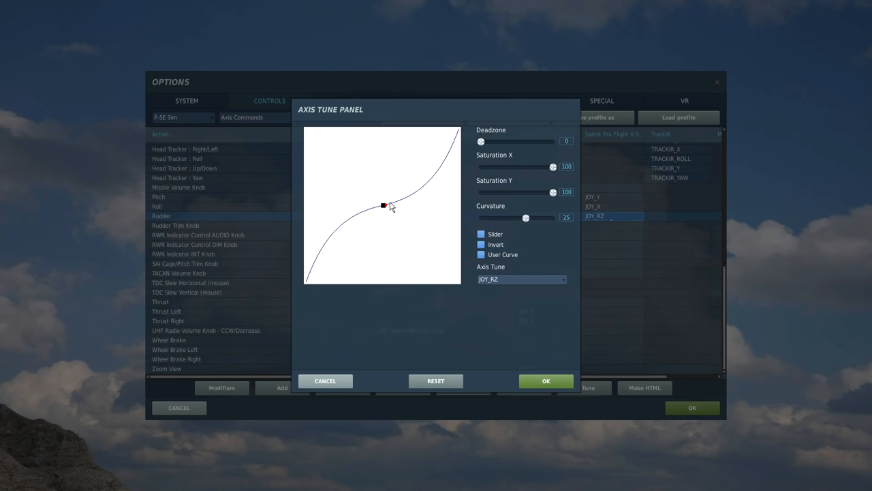
{"action": "mouse_move", "coordinate": [374, 218]}
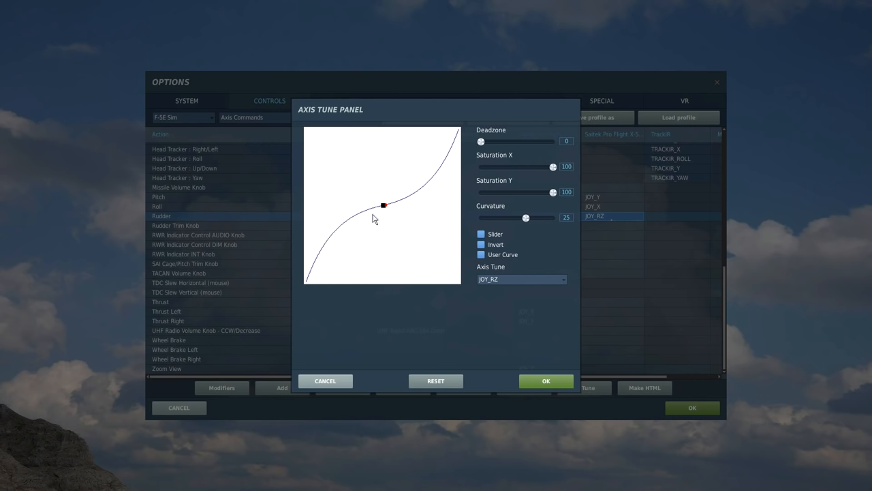
{"action": "mouse_move", "coordinate": [384, 209]}
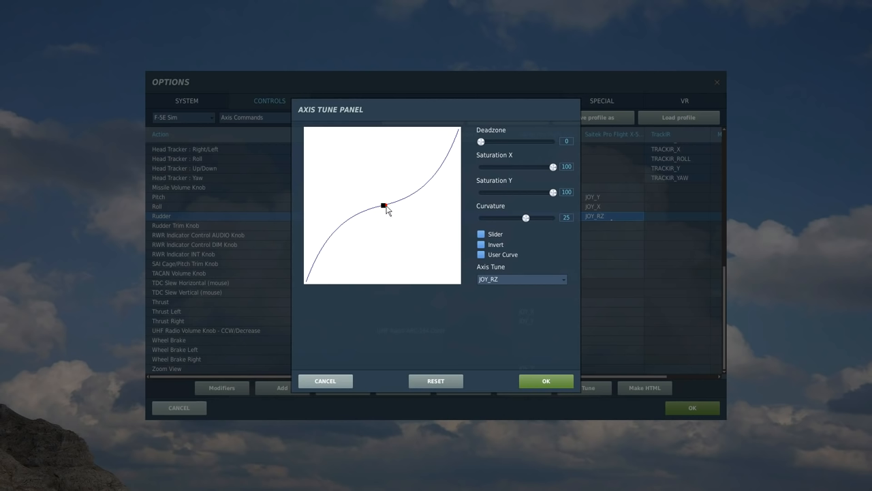
{"action": "mouse_move", "coordinate": [457, 174]}
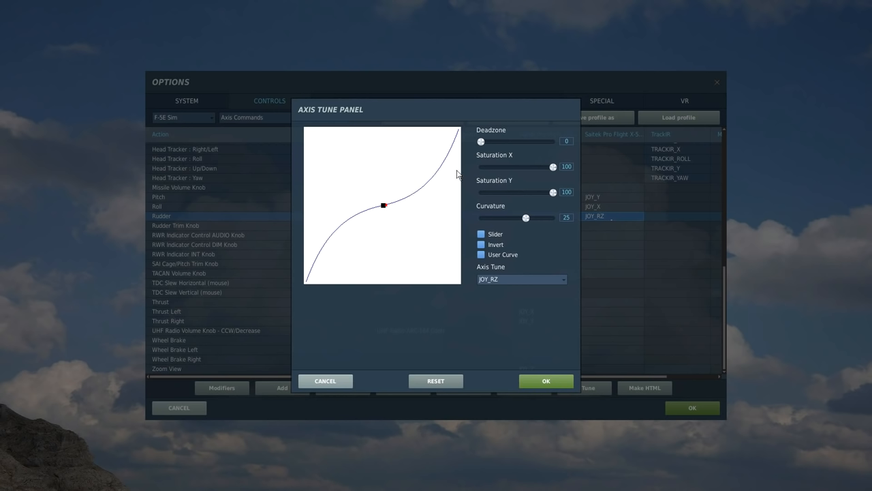
{"action": "left_click_drag", "start_coordinate": [480, 141], "coordinate": [484, 141]}
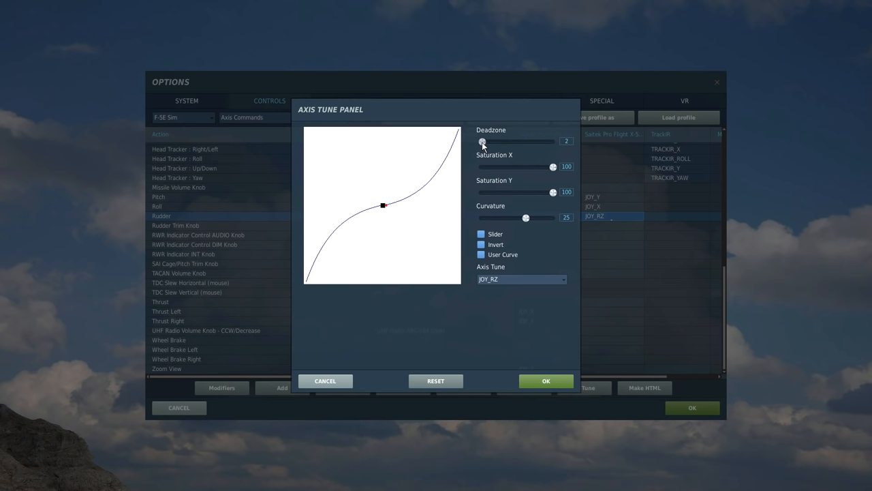
{"action": "left_click_drag", "start_coordinate": [483, 141], "coordinate": [500, 141]}
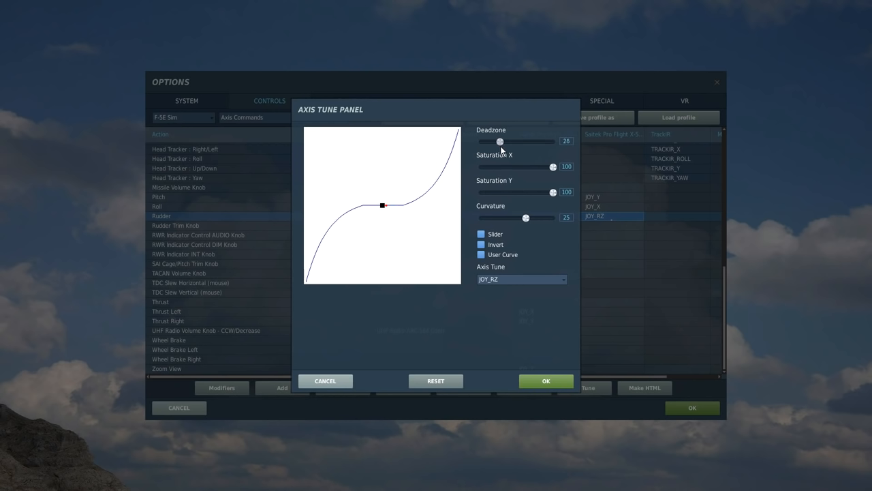
{"action": "left_click_drag", "start_coordinate": [500, 141], "coordinate": [491, 142]}
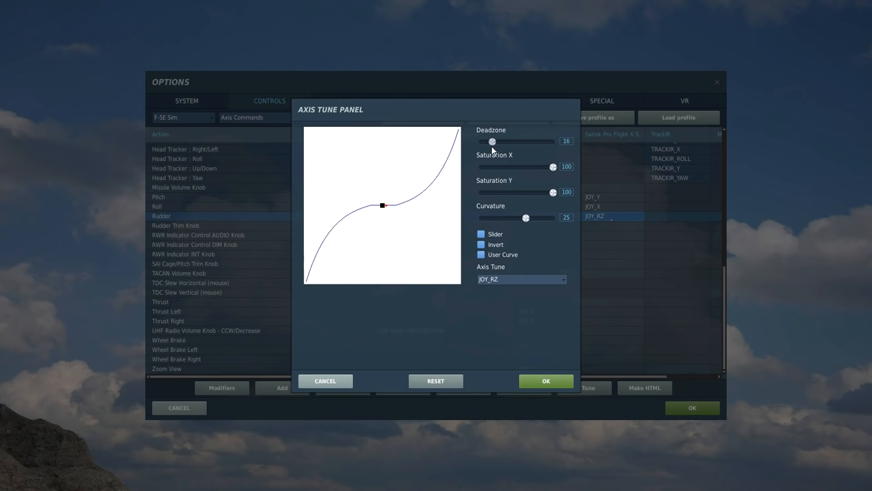
{"action": "left_click_drag", "start_coordinate": [492, 141], "coordinate": [485, 141]}
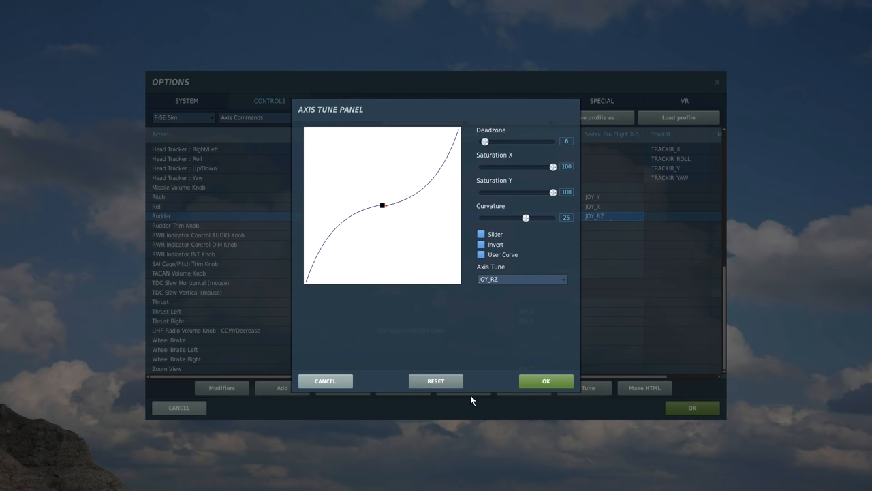
{"action": "left_click", "coordinate": [545, 381]}
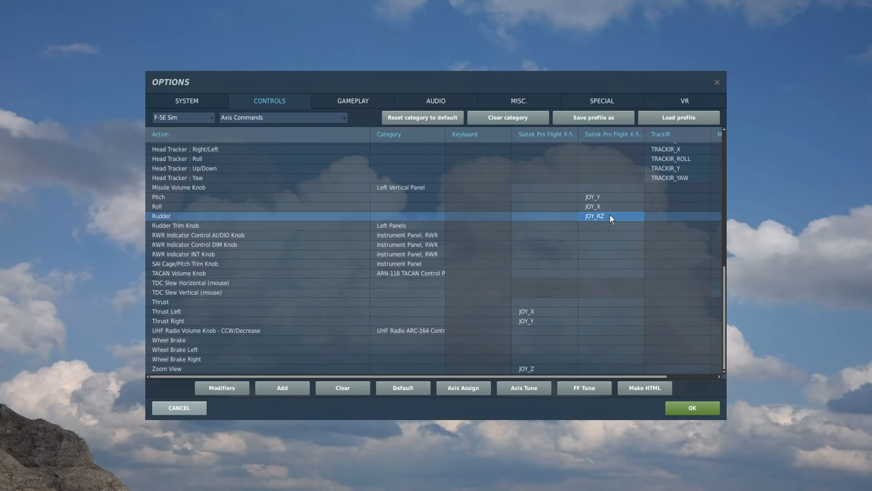
Check Roll's JOY_X binding, then set Roll curvature to 26 and apply.
{"action": "left_click", "coordinate": [607, 207]}
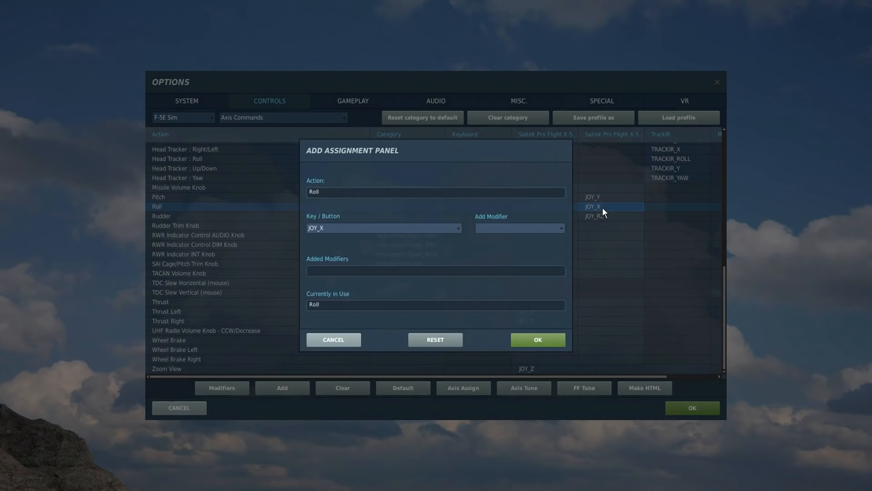
{"action": "left_click", "coordinate": [536, 339]}
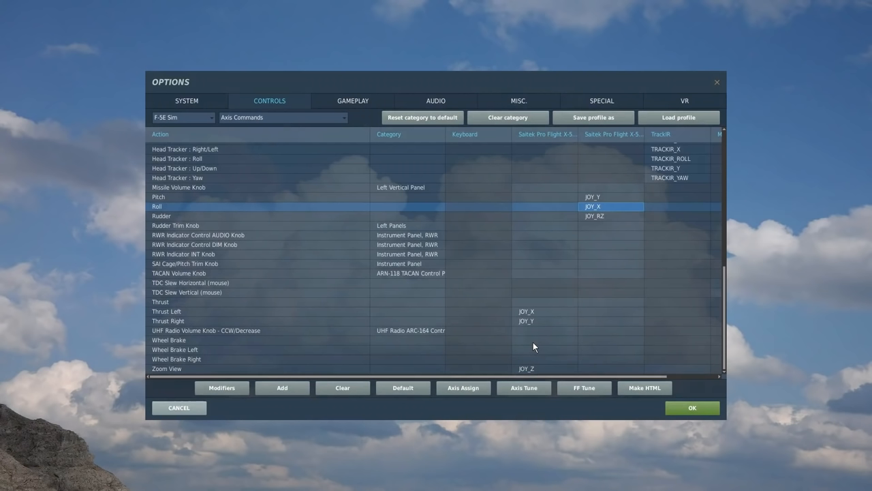
{"action": "left_click", "coordinate": [524, 388]}
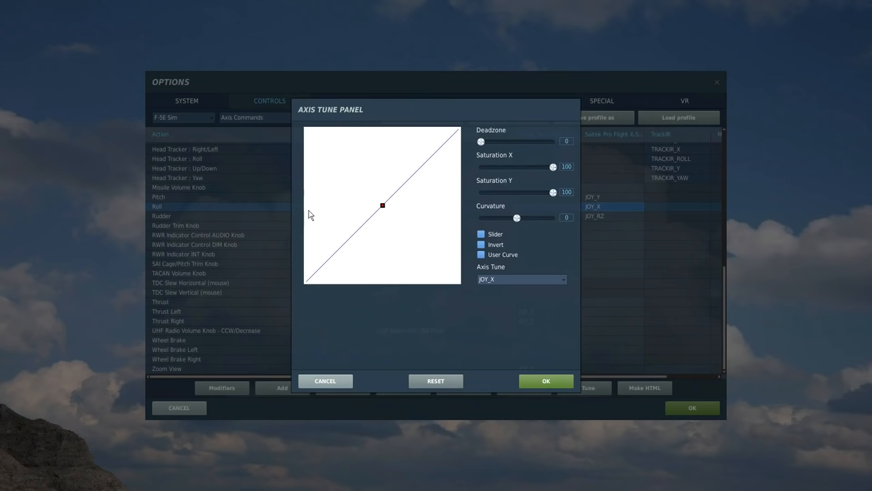
{"action": "mouse_move", "coordinate": [385, 208]}
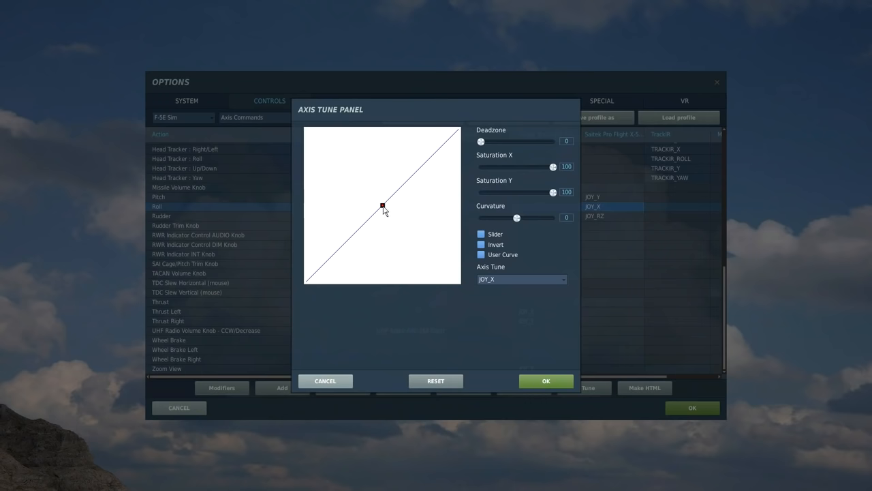
{"action": "left_click_drag", "start_coordinate": [517, 218], "coordinate": [526, 217]}
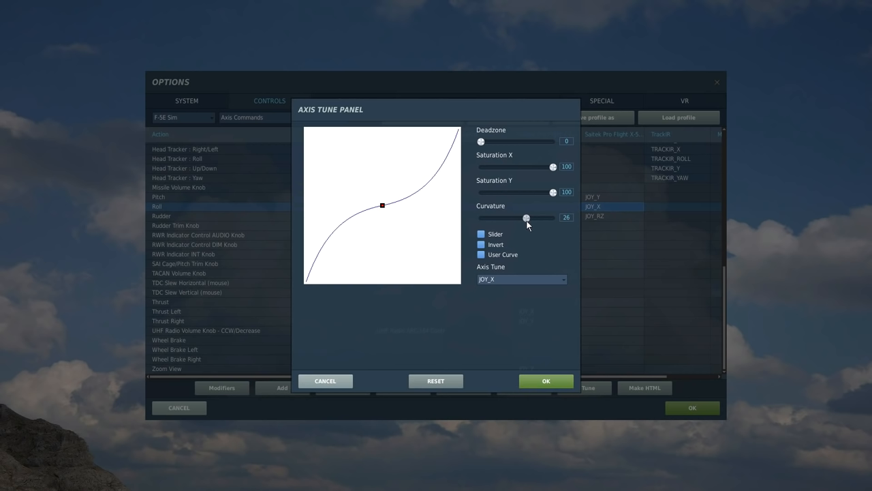
{"action": "left_click", "coordinate": [545, 380]}
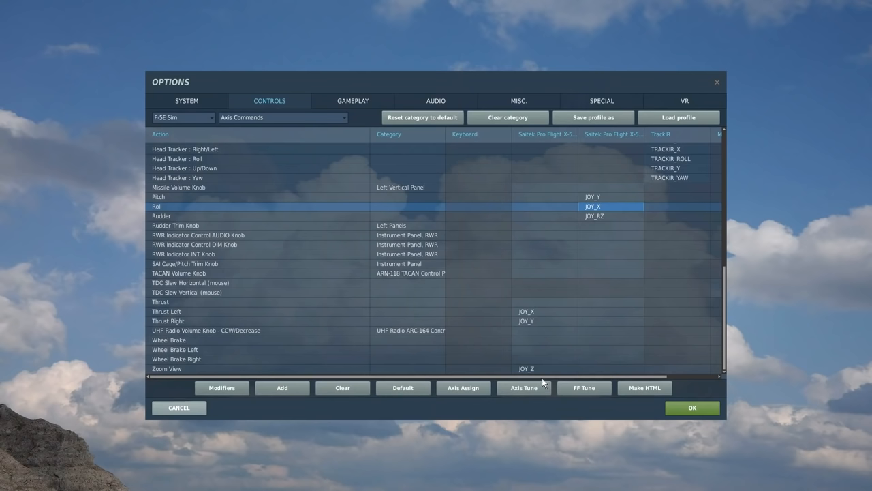
Check Pitch's JOY_Y binding, then set Pitch curvature to 25 and apply.
{"action": "left_click", "coordinate": [610, 197]}
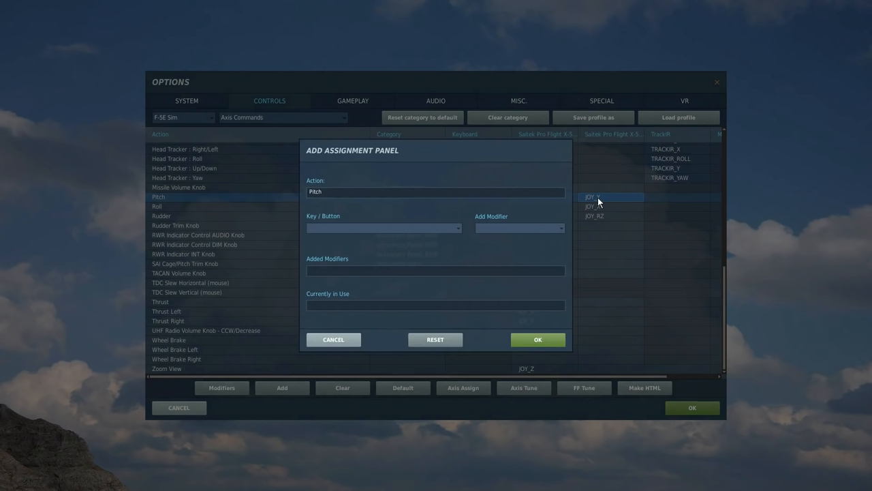
{"action": "left_click", "coordinate": [605, 197]}
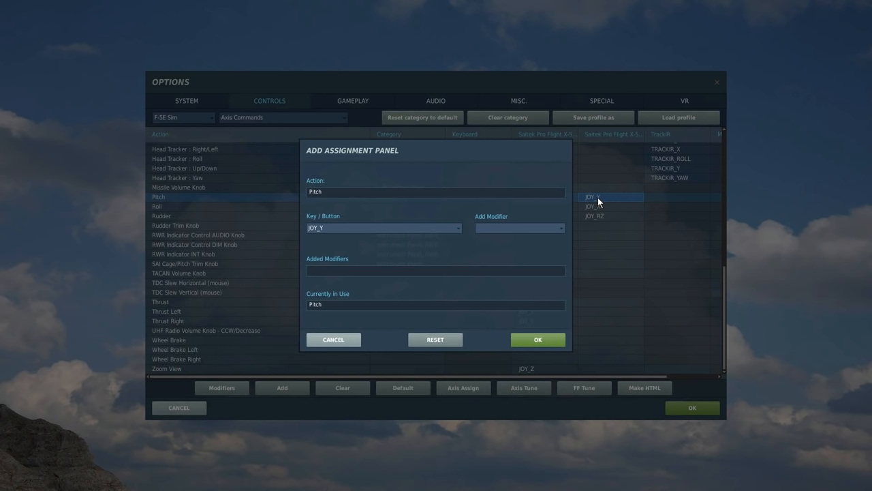
{"action": "left_click", "coordinate": [537, 339]}
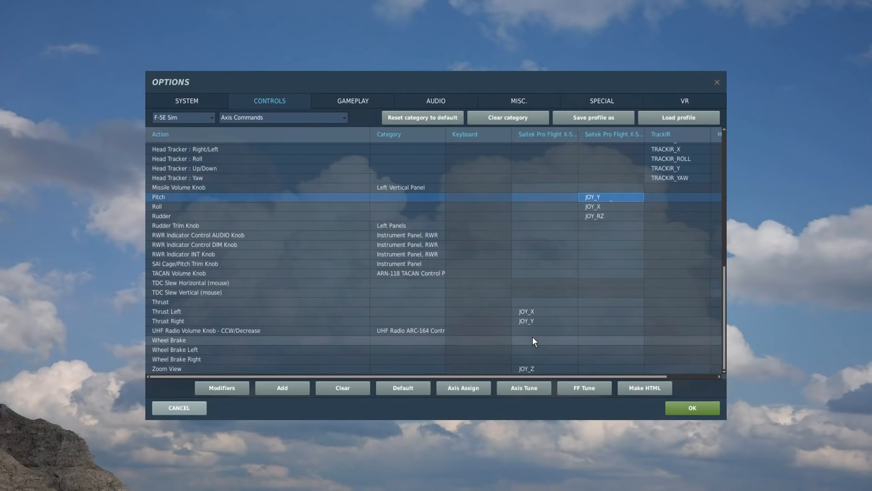
{"action": "left_click", "coordinate": [524, 388]}
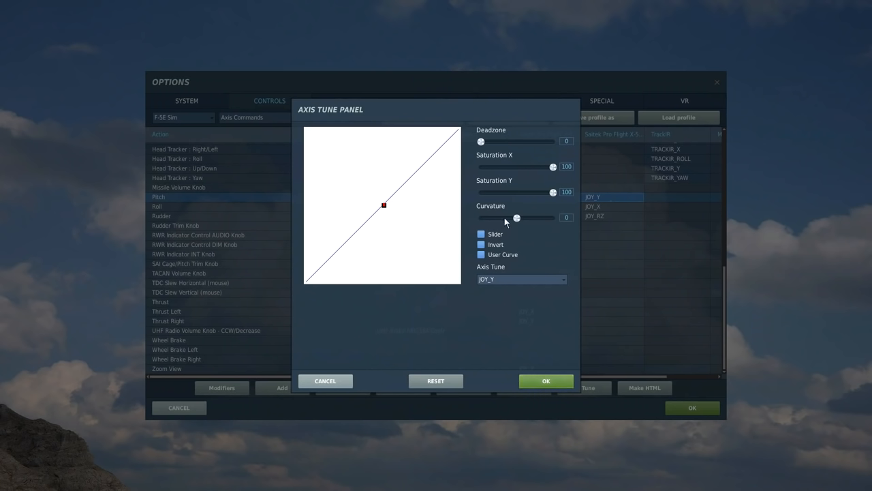
{"action": "left_click_drag", "start_coordinate": [515, 217], "coordinate": [525, 218]}
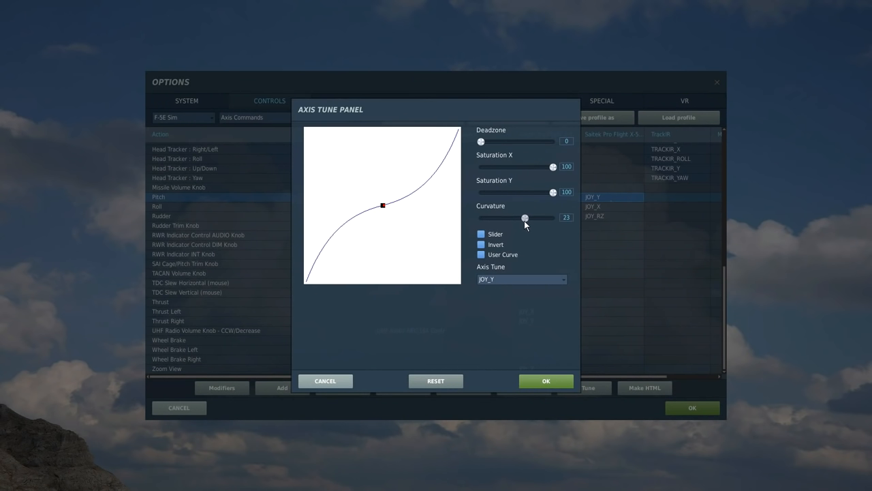
{"action": "left_click_drag", "start_coordinate": [524, 217], "coordinate": [526, 217]}
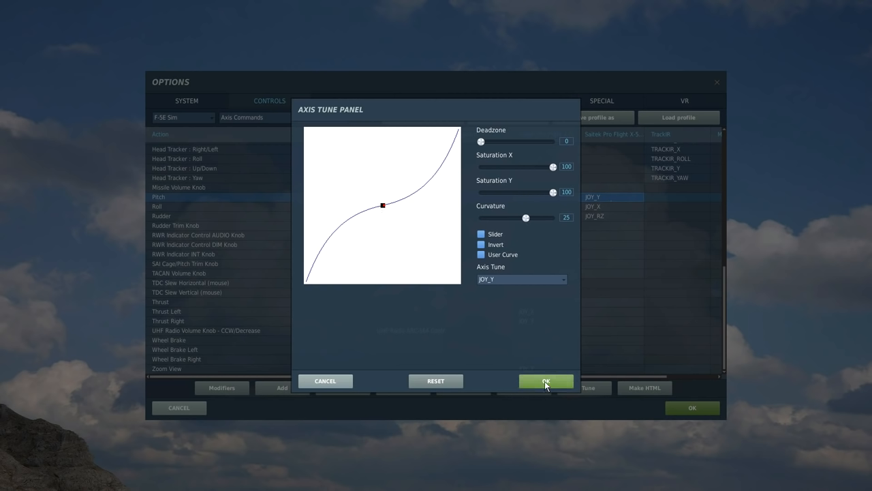
{"action": "left_click", "coordinate": [546, 380]}
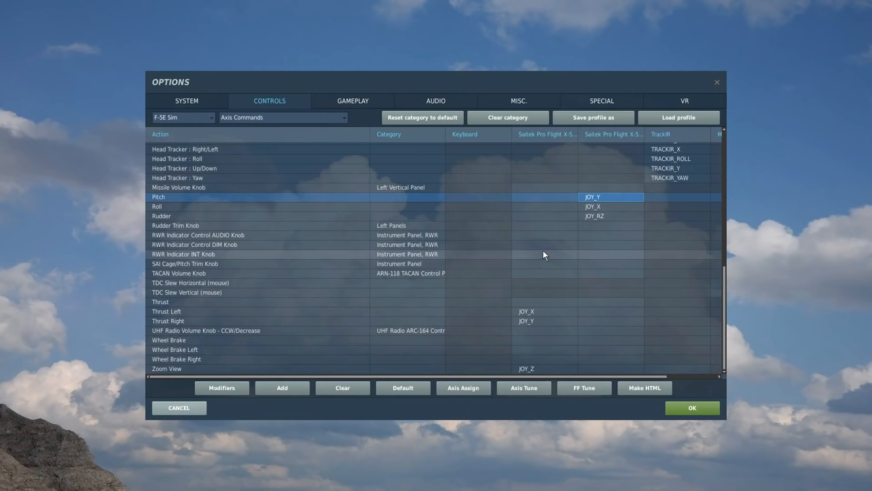
{"action": "mouse_move", "coordinate": [392, 188]}
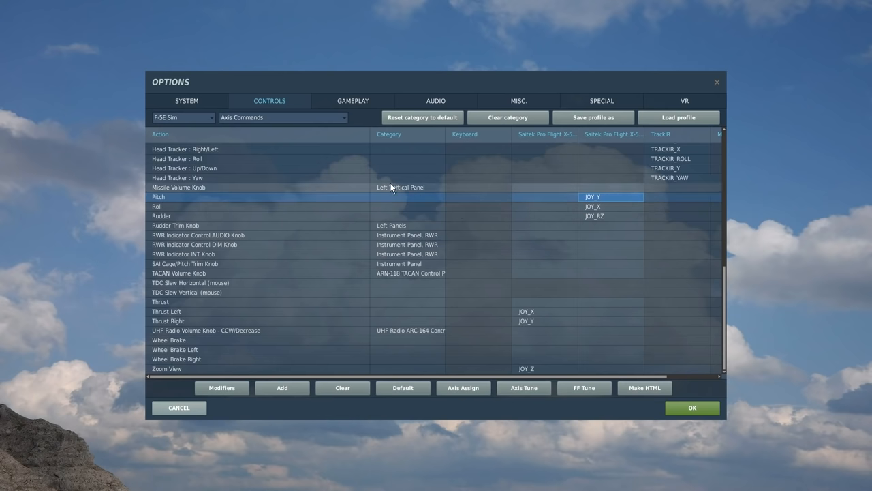
{"action": "mouse_move", "coordinate": [344, 120]}
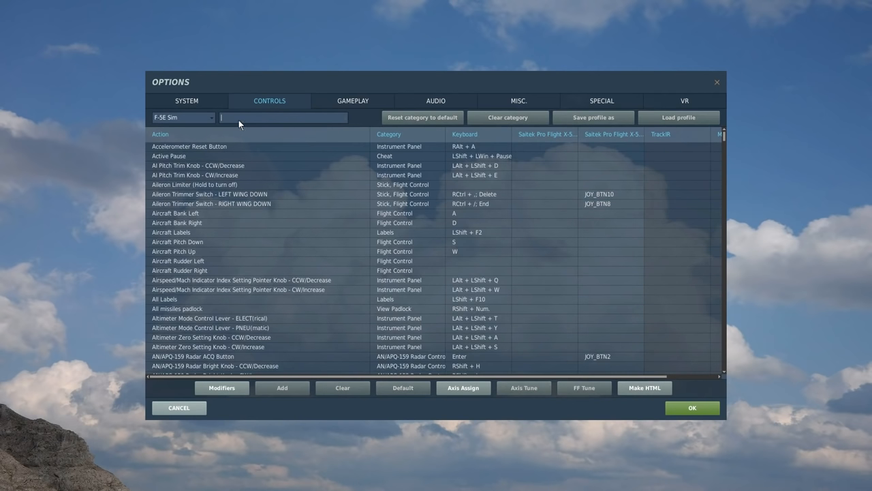
{"action": "mouse_move", "coordinate": [237, 122]}
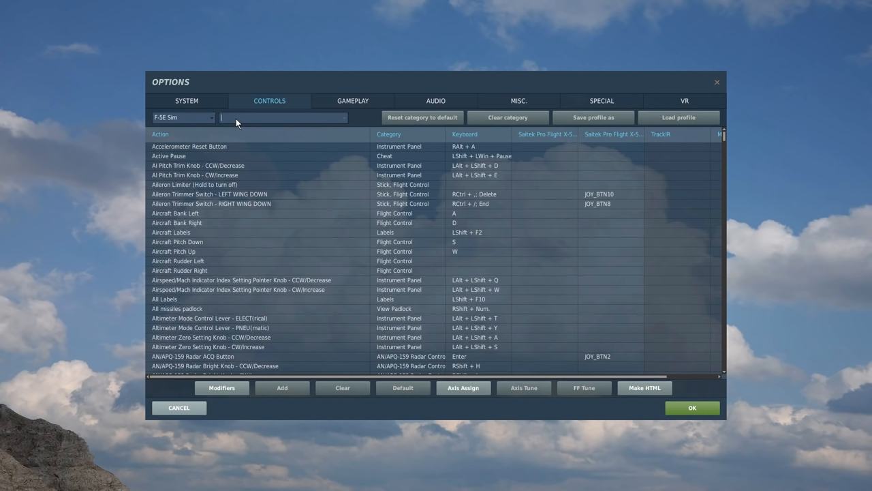
Search 'landing', view LG DOWN on JOY_BTN26, and keep LG UP on JOY_BTN24.
{"action": "type", "text": "landing gear"}
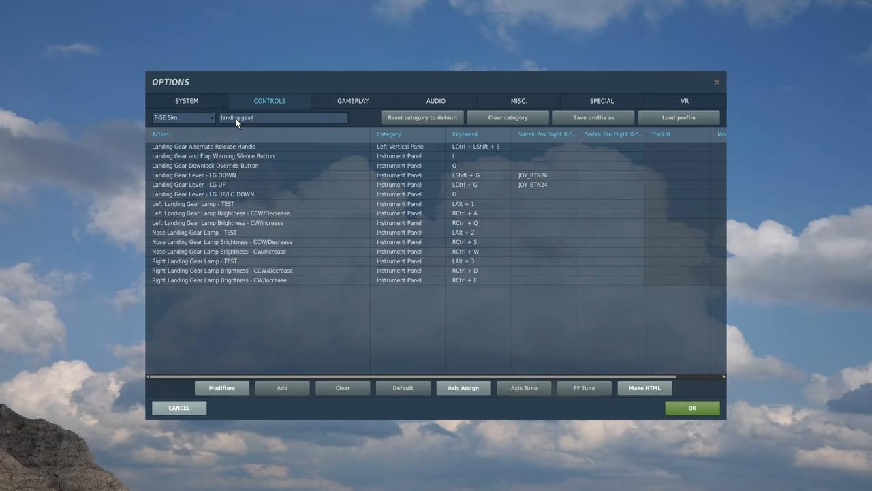
{"action": "left_click", "coordinate": [198, 175]}
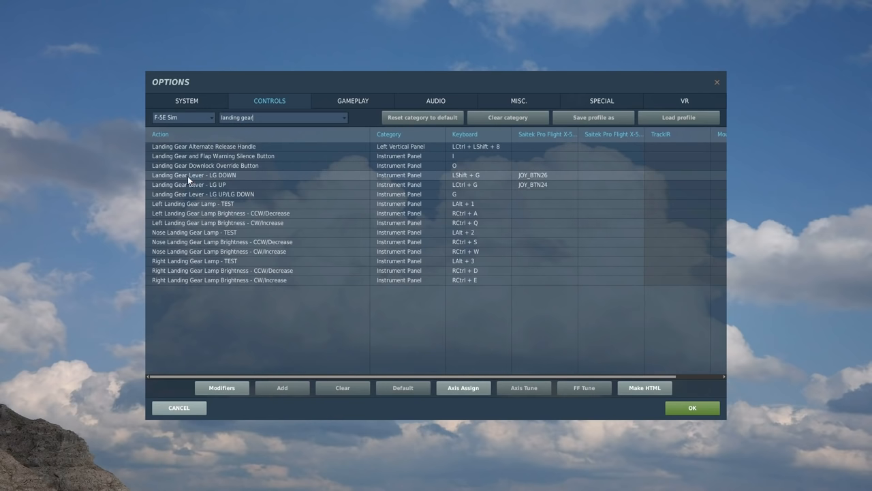
{"action": "left_click", "coordinate": [193, 176]}
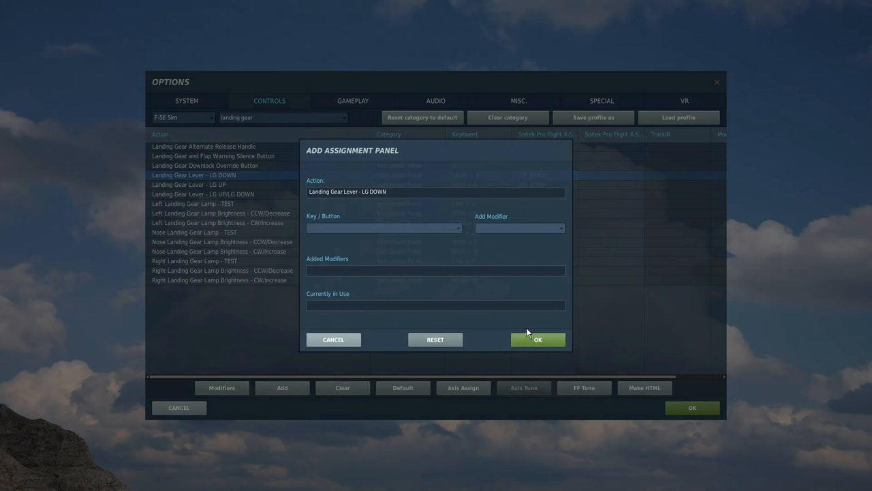
{"action": "left_click", "coordinate": [539, 339]}
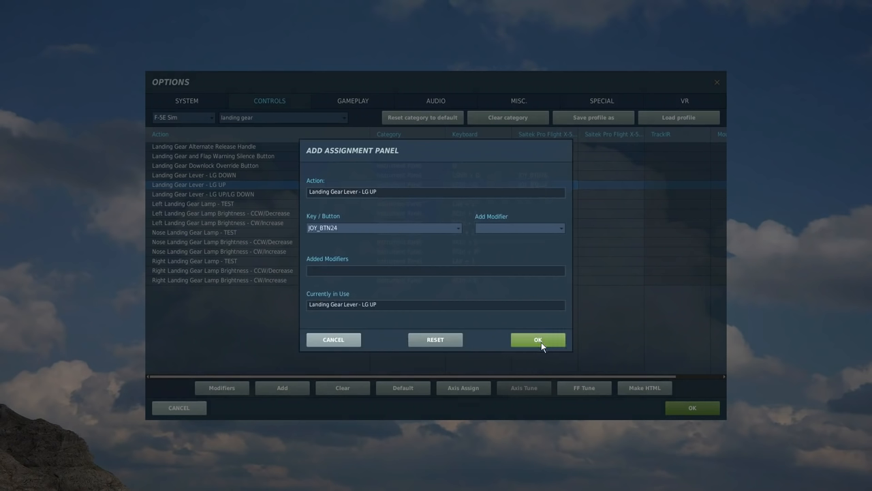
{"action": "left_click", "coordinate": [537, 340]}
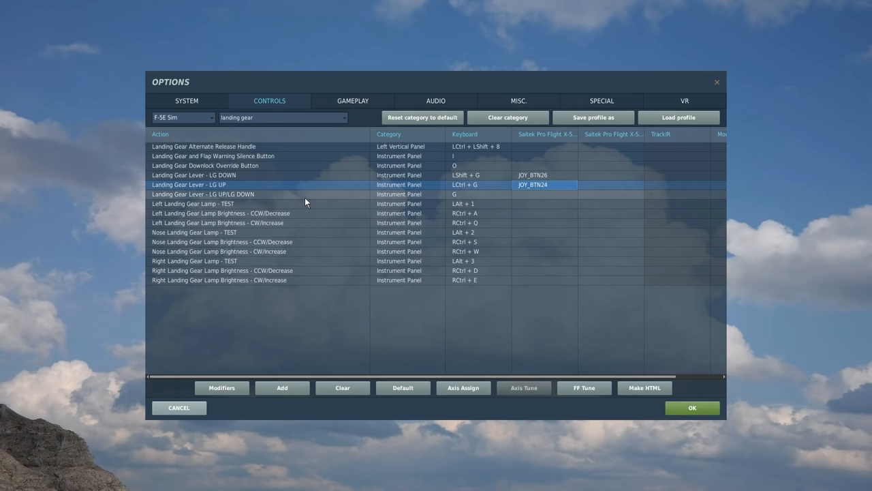
{"action": "mouse_move", "coordinate": [306, 201]}
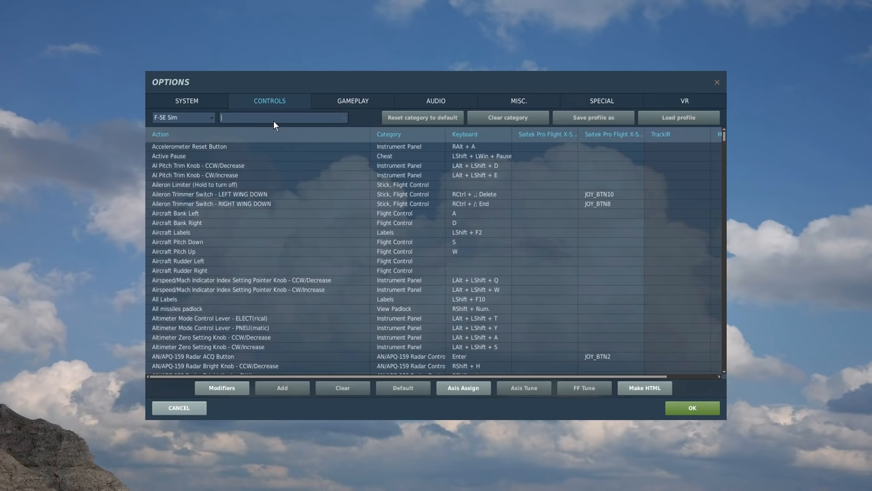
Search 'speed', keep speed brake IN on JOY_BTN20, and select the OUT binding.
{"action": "type", "text": "speed b"}
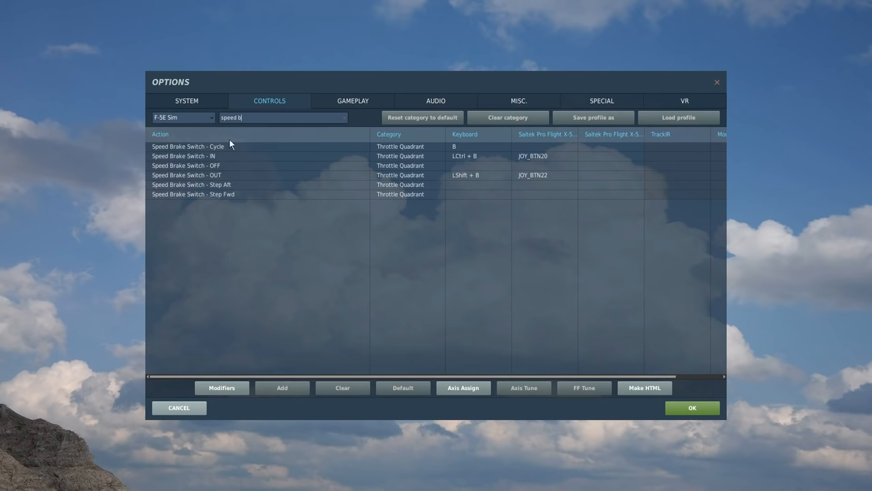
{"action": "mouse_move", "coordinate": [197, 155]}
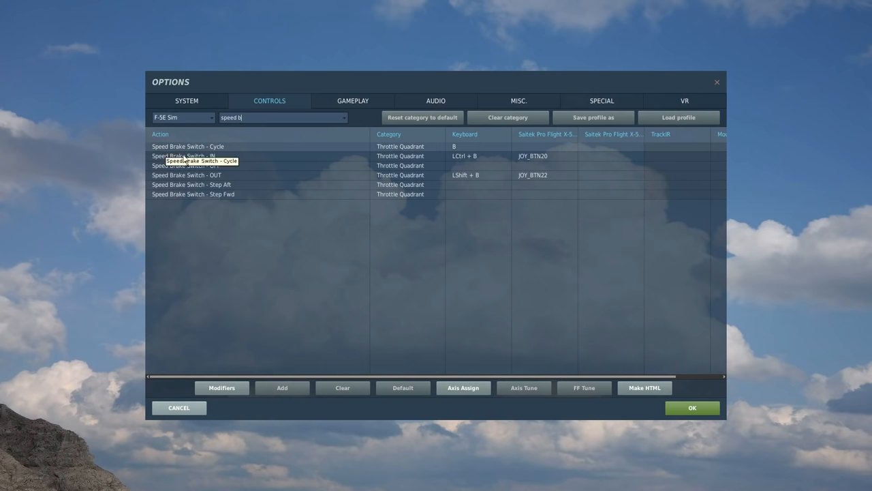
{"action": "mouse_move", "coordinate": [226, 178]}
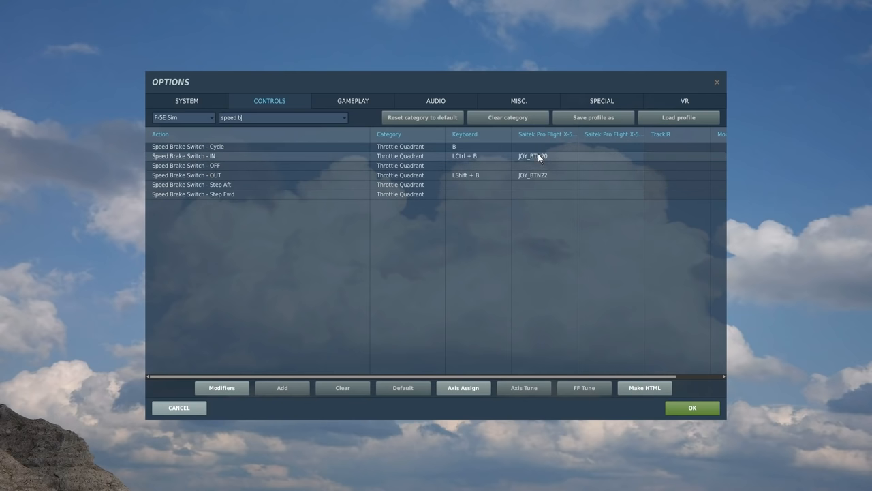
{"action": "mouse_move", "coordinate": [540, 160]}
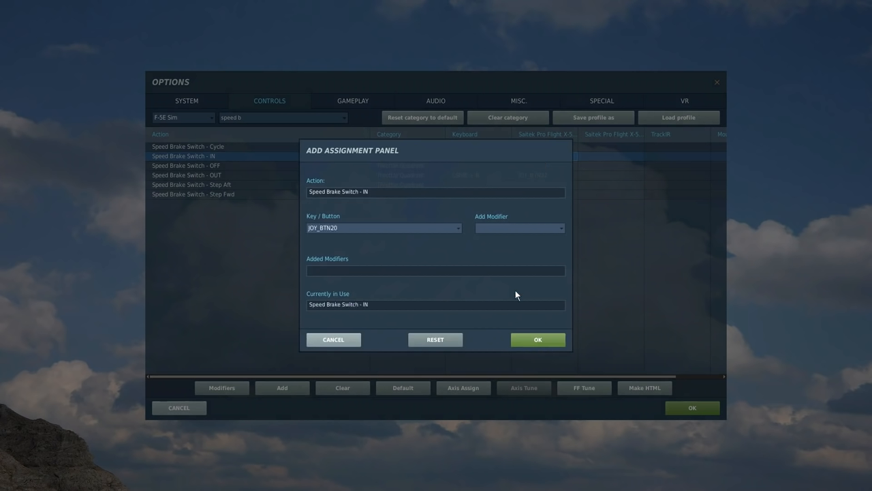
{"action": "left_click", "coordinate": [538, 339]}
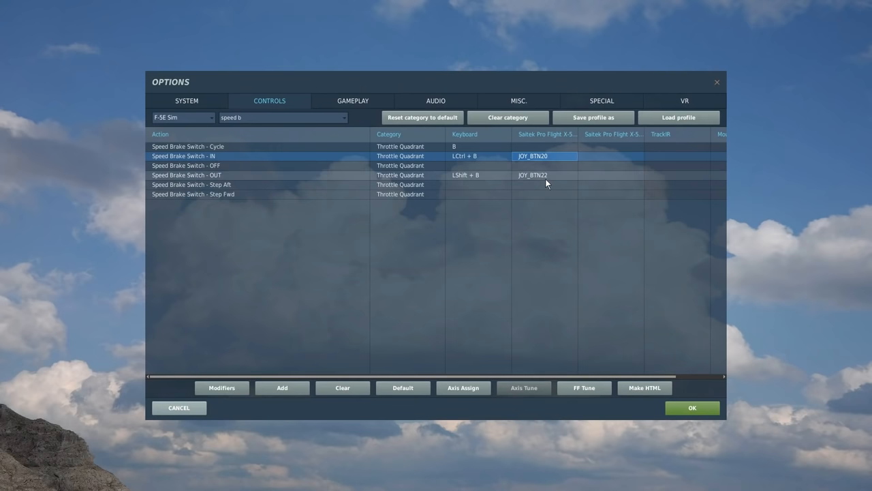
{"action": "left_click", "coordinate": [545, 175]}
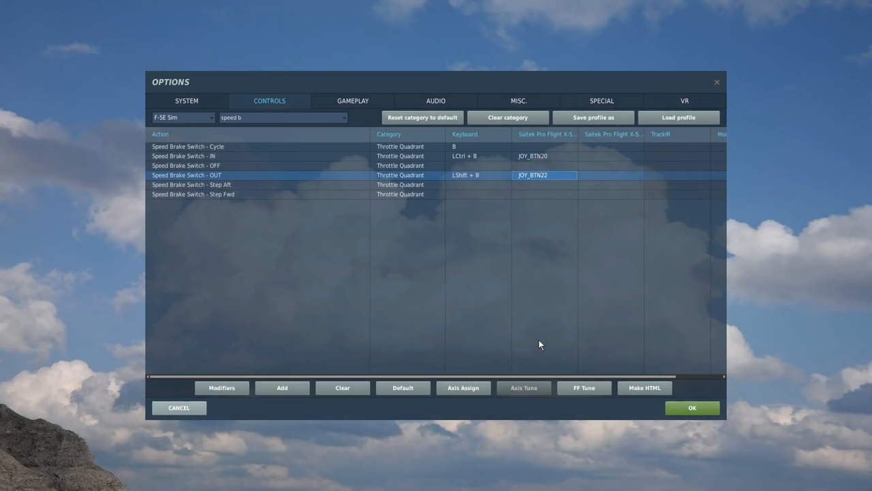
{"action": "mouse_move", "coordinate": [531, 278]}
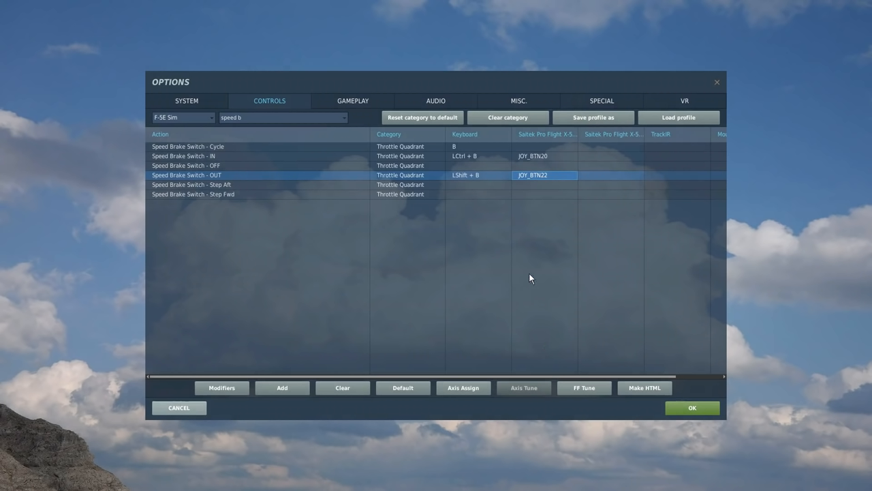
{"action": "mouse_move", "coordinate": [509, 251]}
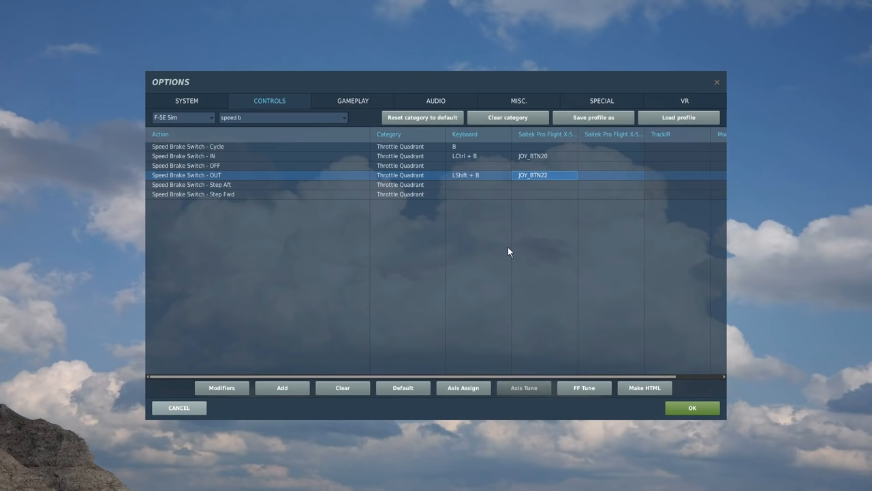
{"action": "mouse_move", "coordinate": [269, 126]}
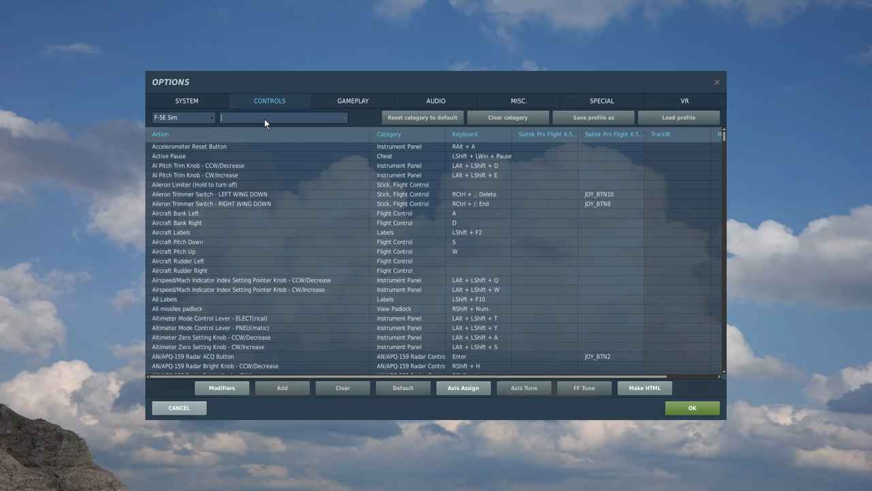
Search 'un' and keep the Missile Uncage Switch bound to JOY_BTN2.
{"action": "type", "text": "unca"}
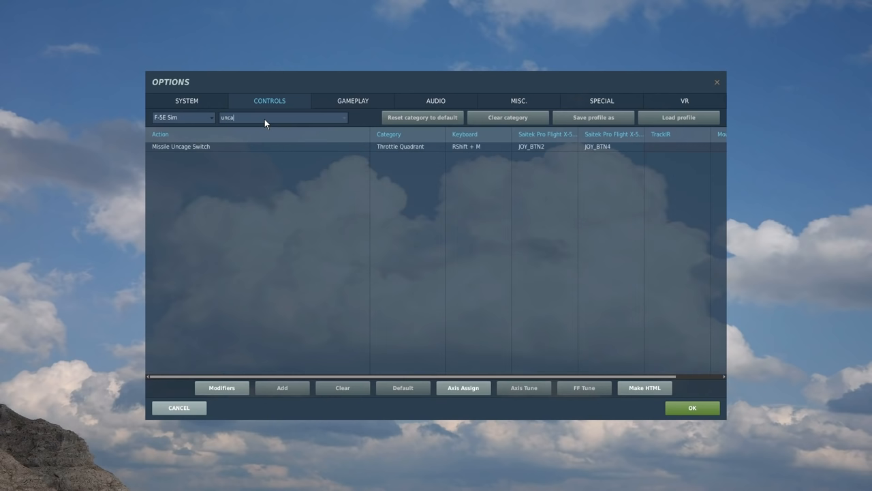
{"action": "left_click", "coordinate": [281, 387]}
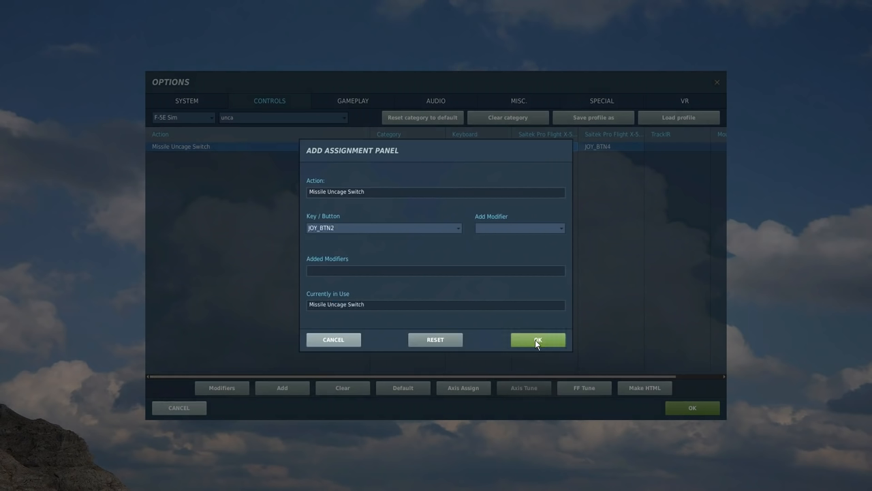
{"action": "left_click", "coordinate": [538, 339]}
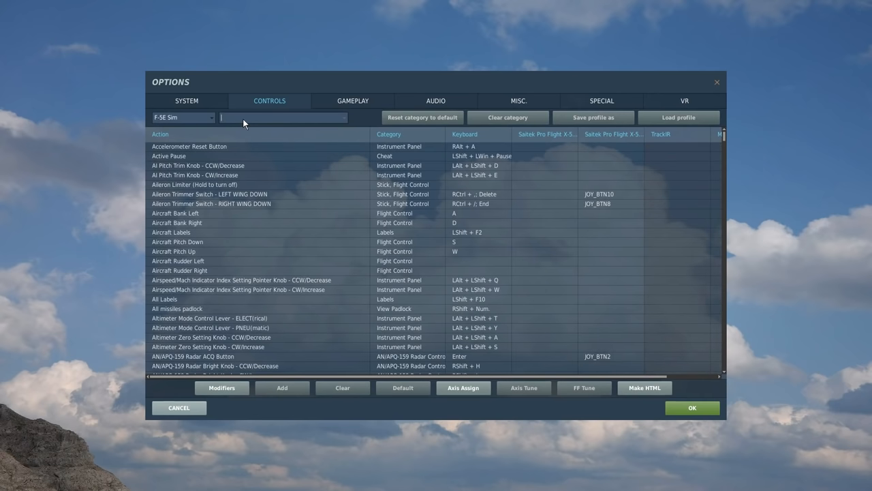
{"action": "type", "text": "flare"}
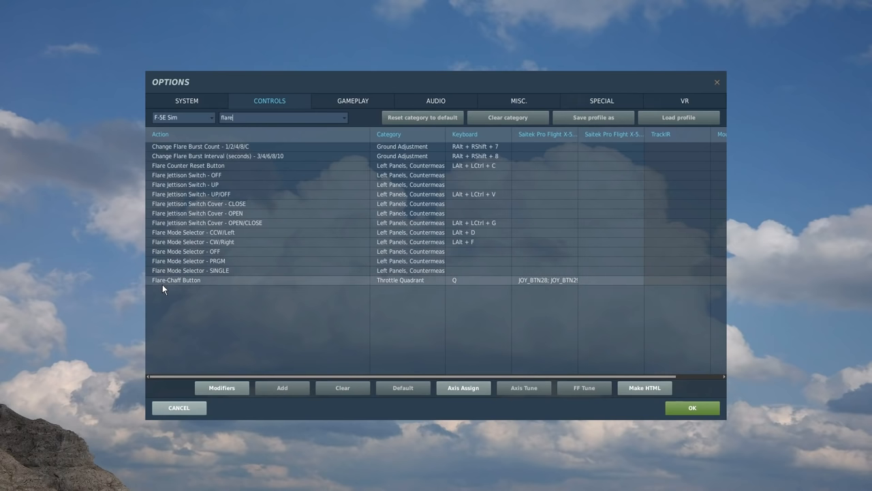
{"action": "mouse_move", "coordinate": [181, 280]}
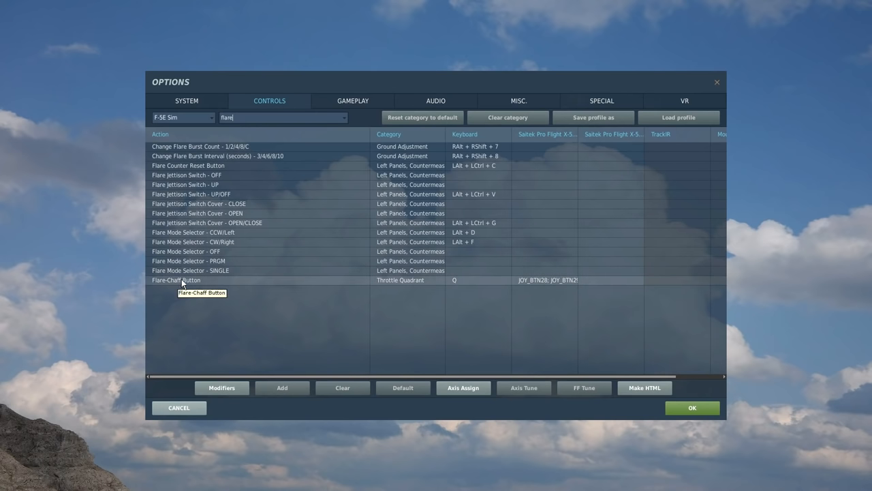
{"action": "mouse_move", "coordinate": [190, 286]}
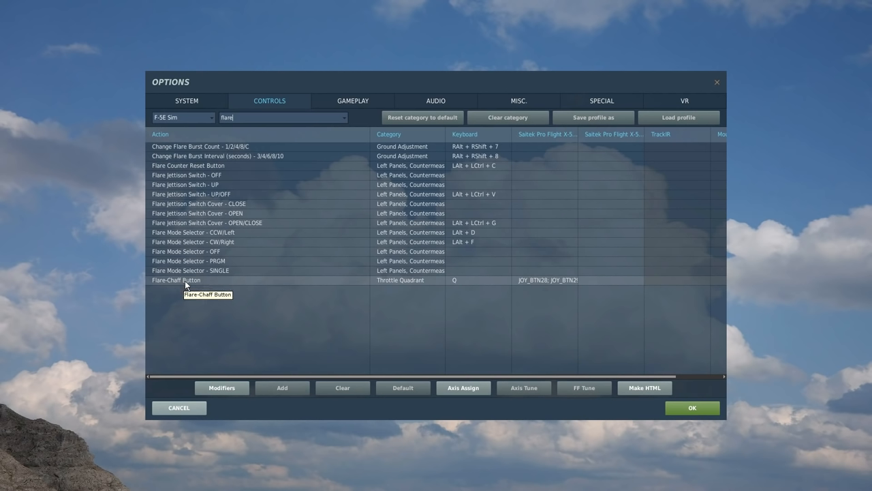
{"action": "mouse_move", "coordinate": [169, 285]}
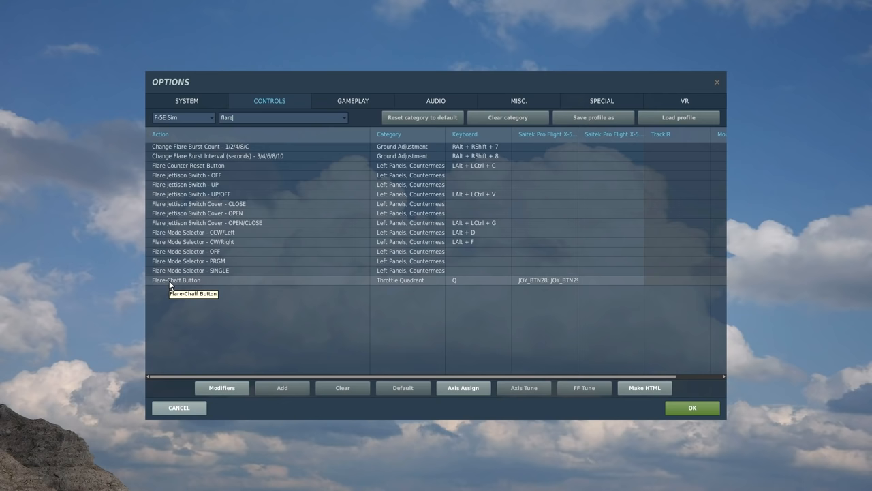
{"action": "mouse_move", "coordinate": [493, 292]}
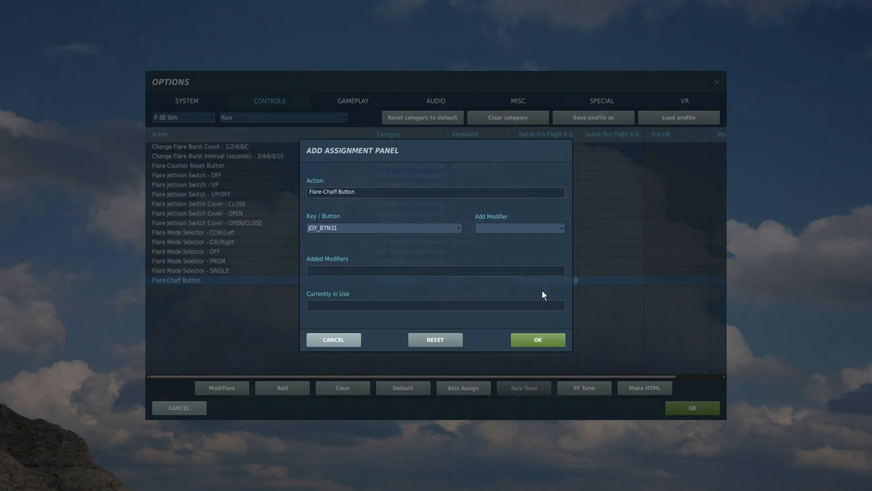
Confirm JOY_BTN31 as the Flare-Chaff Button stick binding.
{"action": "left_click", "coordinate": [538, 339]}
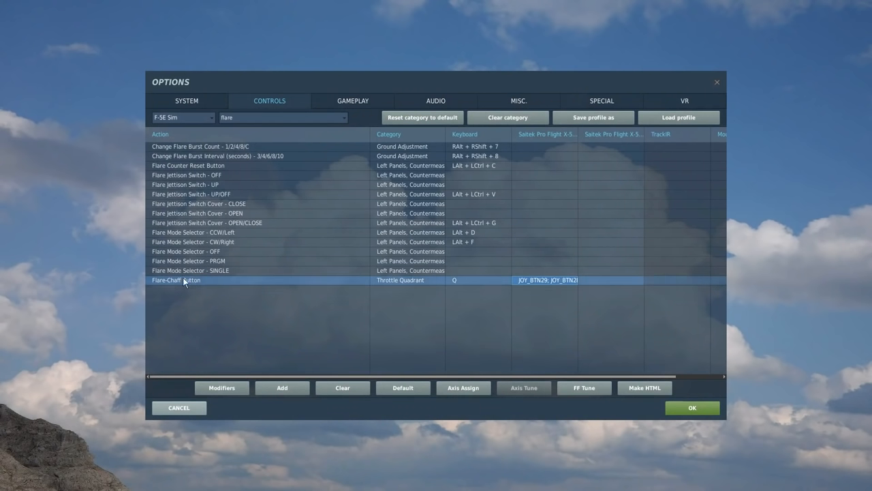
{"action": "mouse_move", "coordinate": [183, 282]}
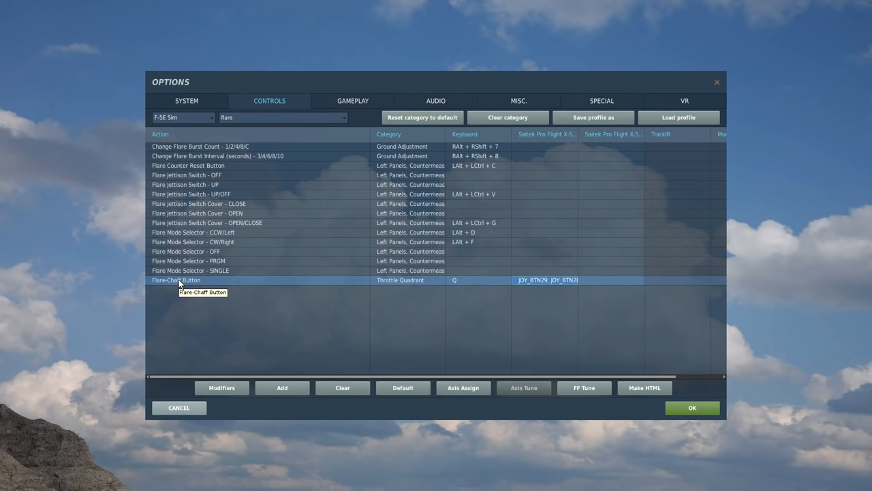
{"action": "mouse_move", "coordinate": [17, 423]}
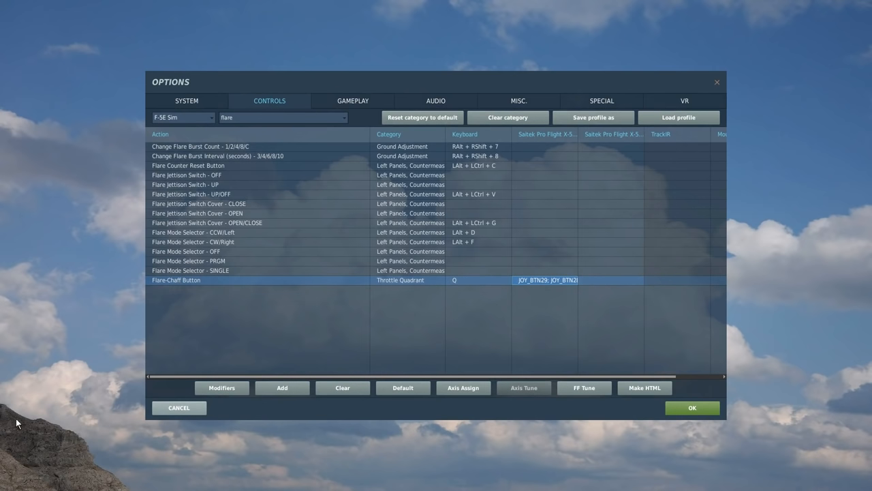
{"action": "mouse_move", "coordinate": [80, 364]}
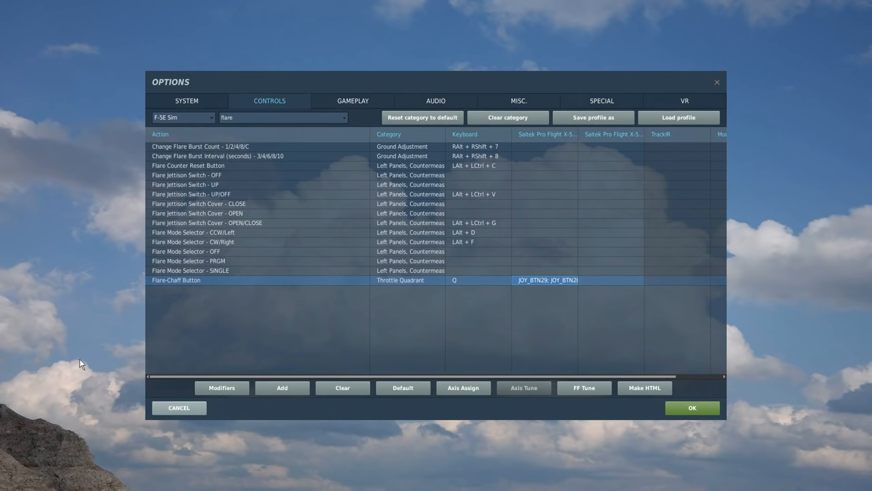
{"action": "mouse_move", "coordinate": [147, 315]}
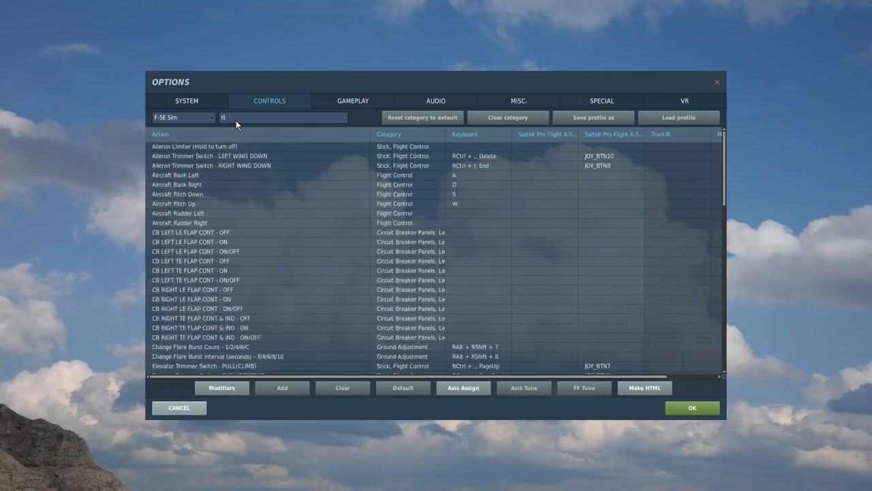
Search 'snapvi' and assign JOY_BTN5 to Custom Snap View 5 instead of Snap View 0.
{"action": "type", "text": "snapvi"}
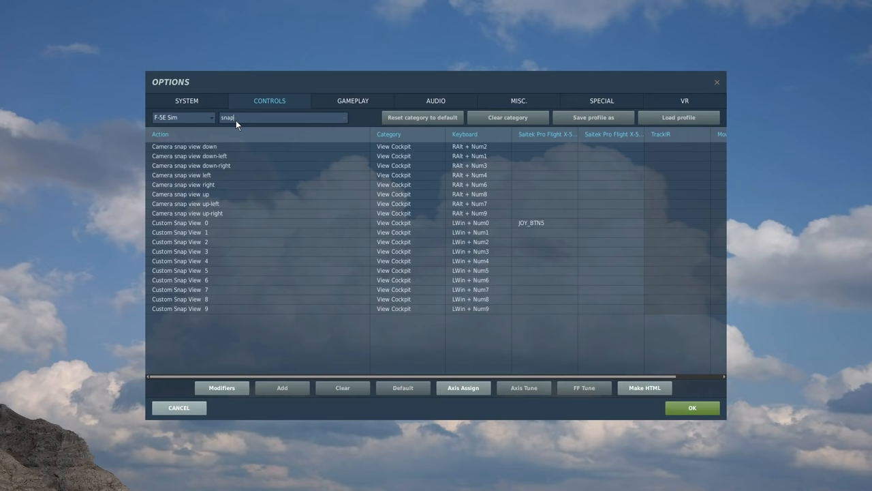
{"action": "mouse_move", "coordinate": [189, 275]}
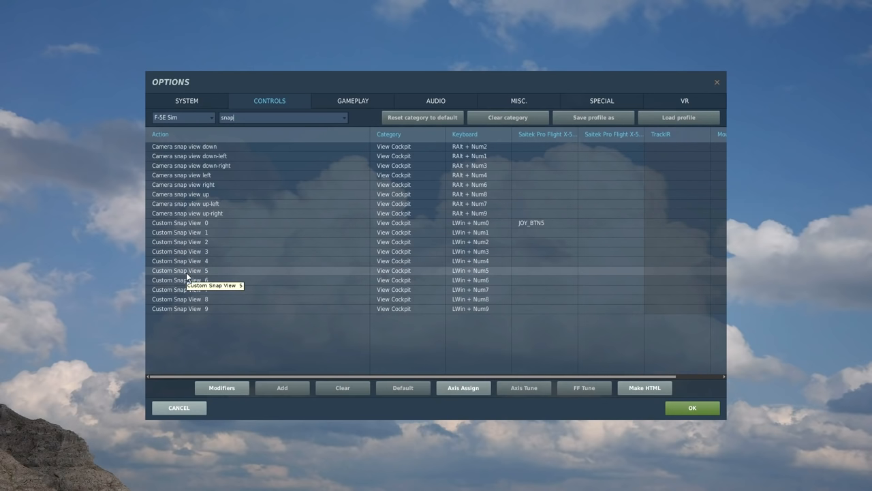
{"action": "left_click", "coordinate": [191, 270]}
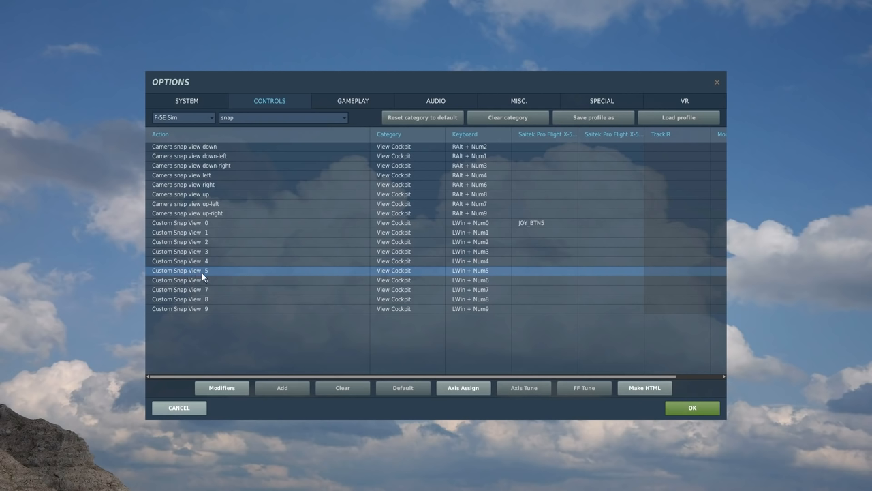
{"action": "mouse_move", "coordinate": [514, 271]}
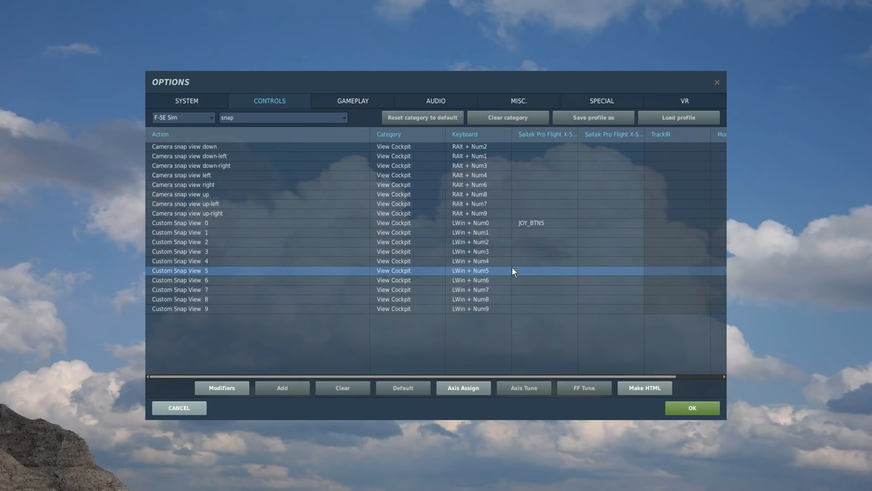
{"action": "mouse_move", "coordinate": [533, 277]}
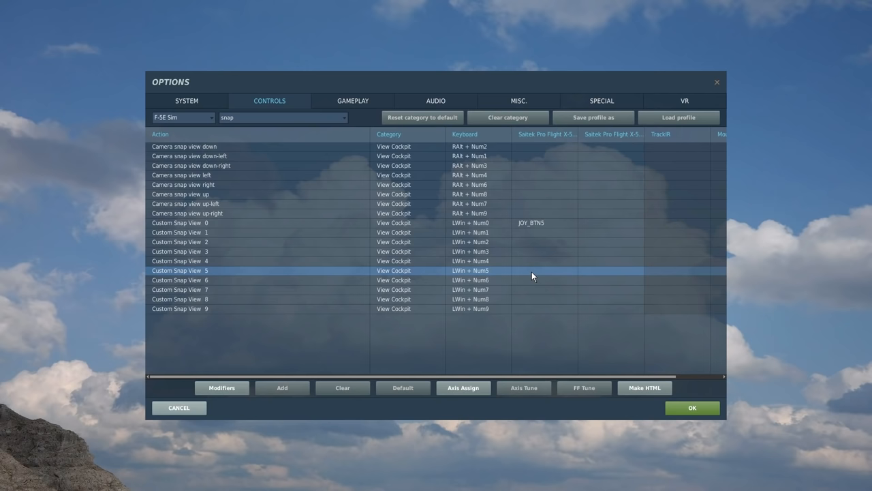
{"action": "left_click", "coordinate": [282, 387]}
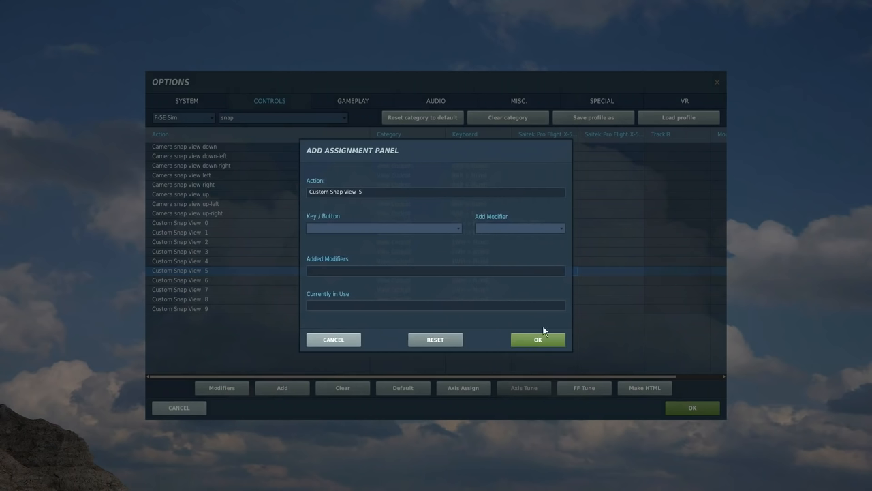
{"action": "left_click", "coordinate": [538, 340]}
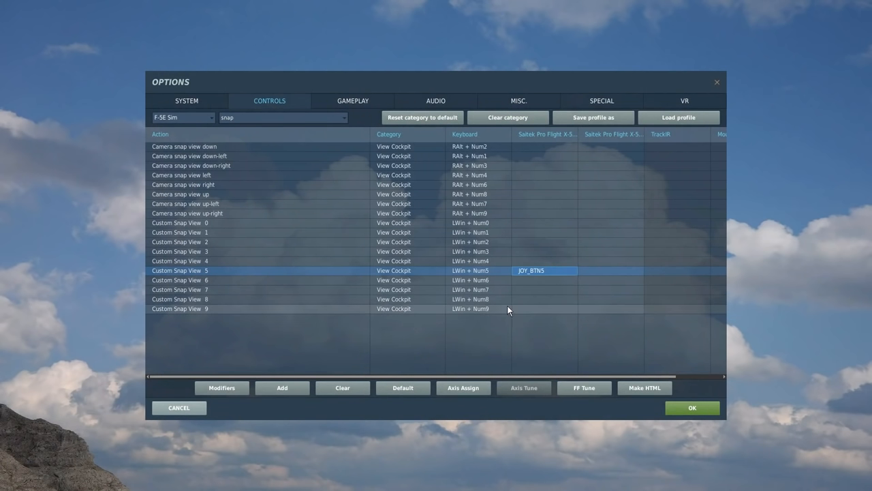
{"action": "mouse_move", "coordinate": [502, 309]}
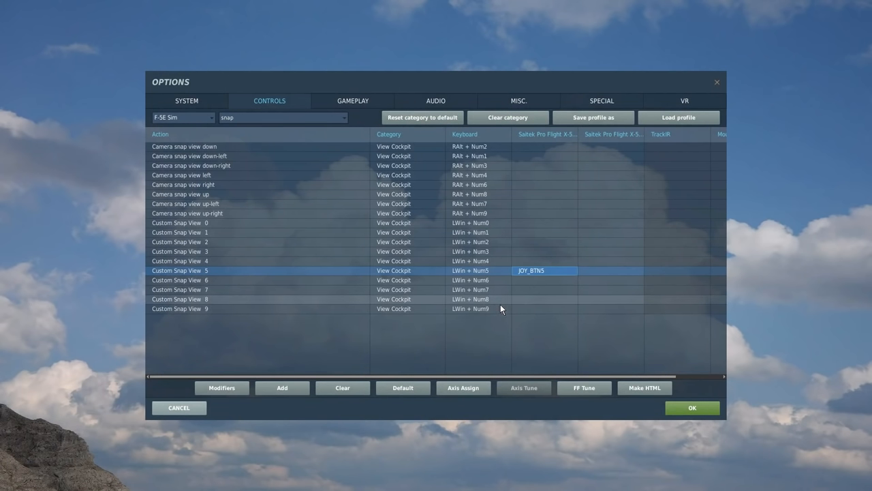
{"action": "left_click", "coordinate": [256, 117]}
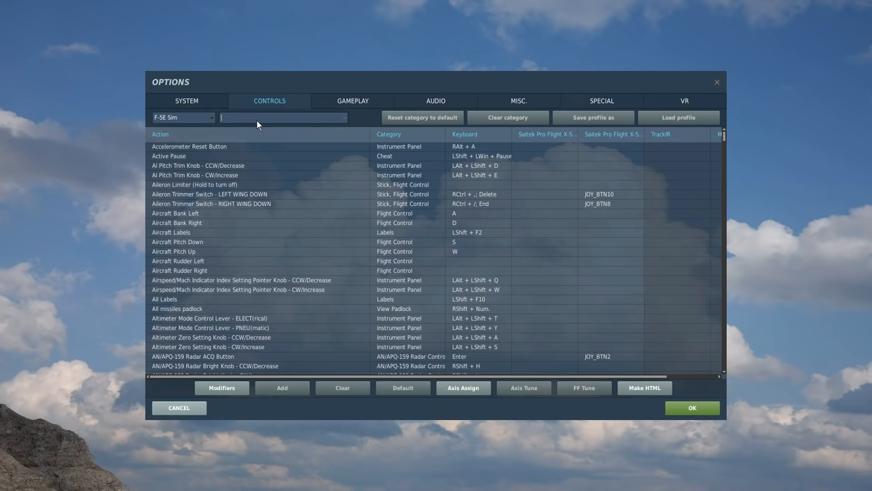
Search 'aut' and confirm stick button JOY_BTN19 for Auto Stop.
{"action": "type", "text": "auto"}
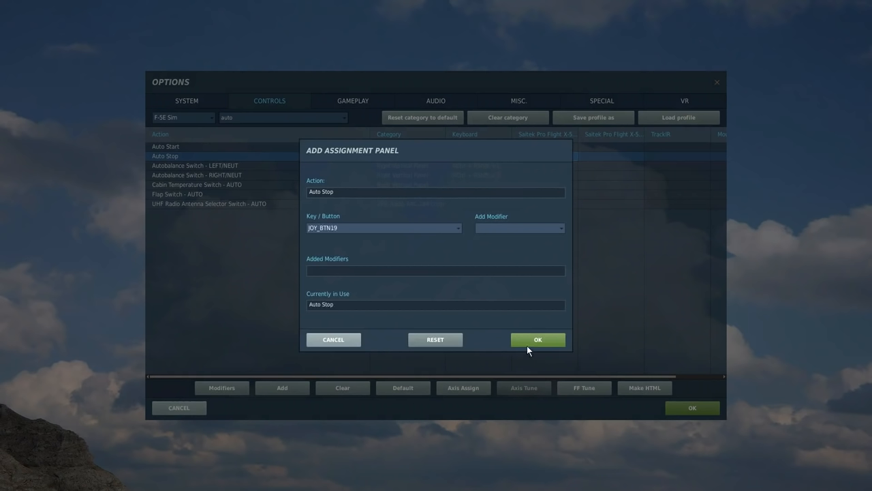
{"action": "left_click", "coordinate": [538, 340]}
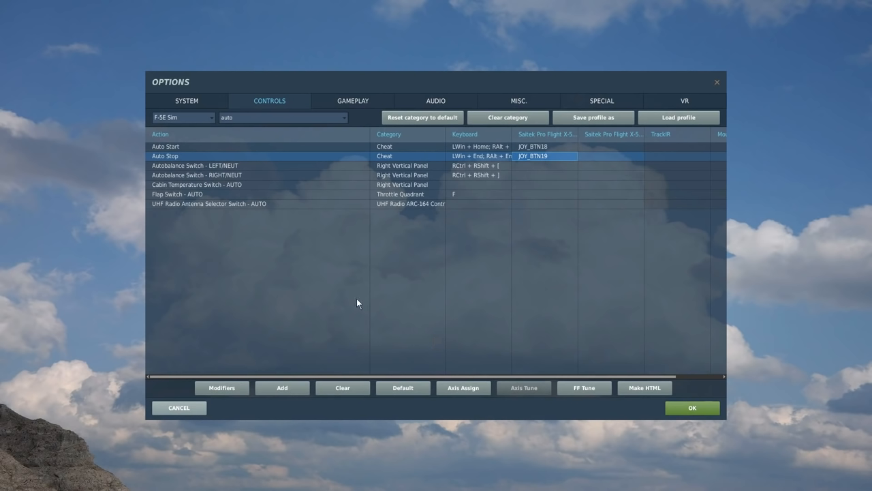
{"action": "mouse_move", "coordinate": [380, 295]}
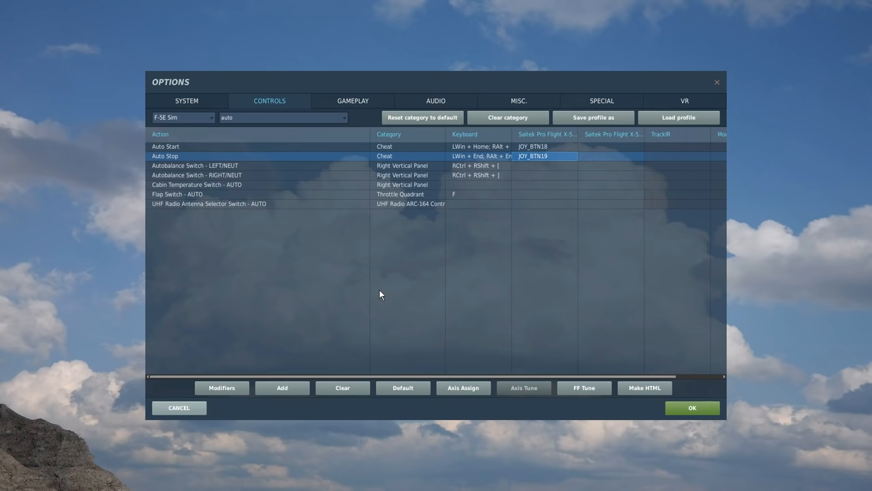
{"action": "left_click", "coordinate": [262, 118]}
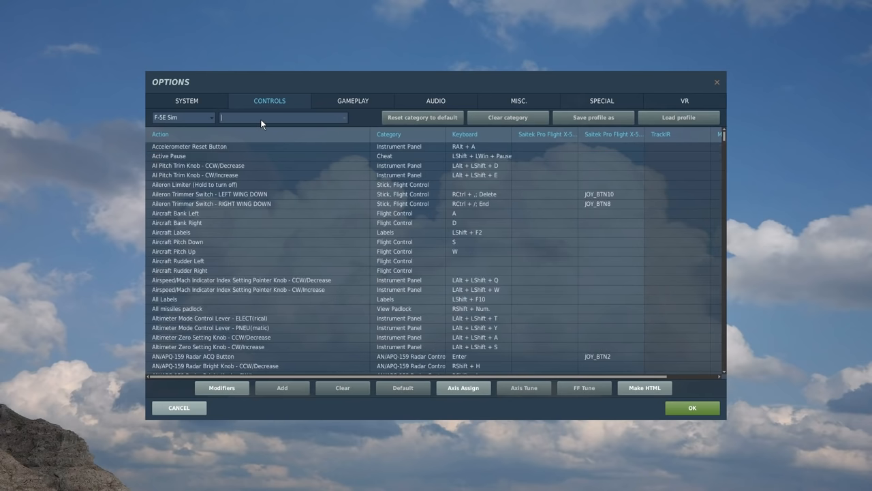
Search 'wheel' and confirm Wheel Brake on JOY_BTN6, Nosewheel Steering on JOY_BTN5.
{"action": "type", "text": "wheel"}
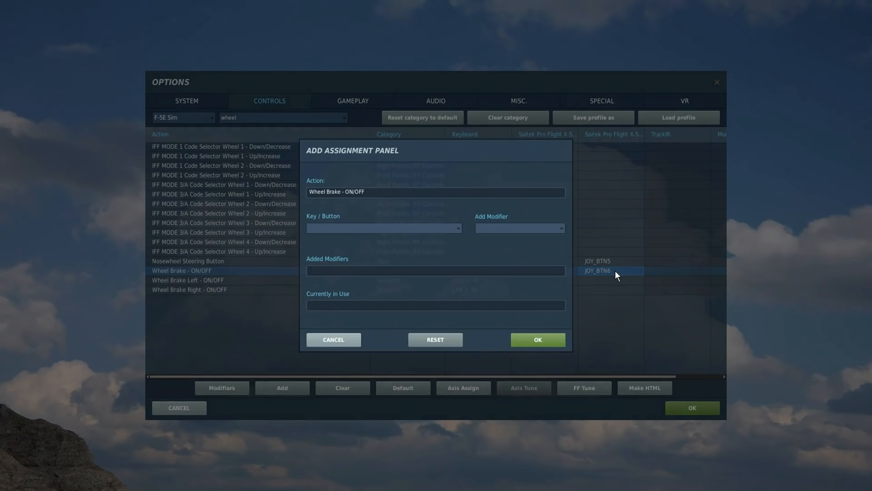
{"action": "left_click", "coordinate": [611, 271]}
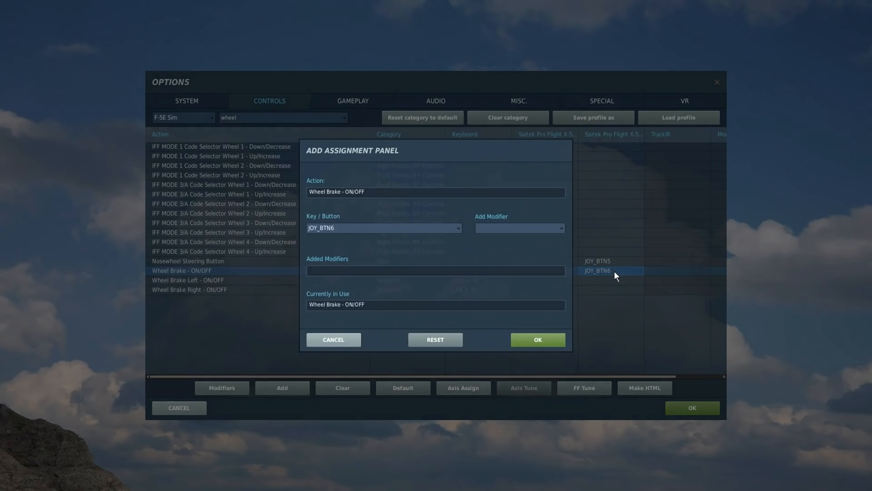
{"action": "left_click", "coordinate": [538, 339]}
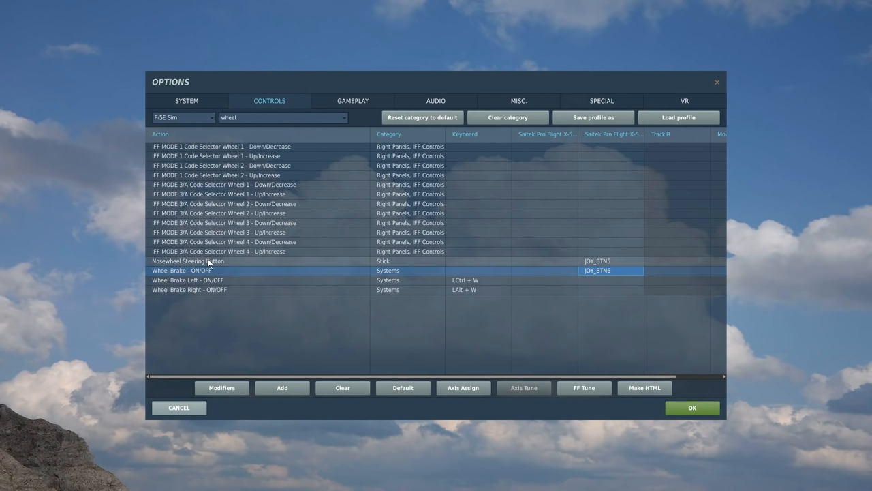
{"action": "mouse_move", "coordinate": [242, 264]}
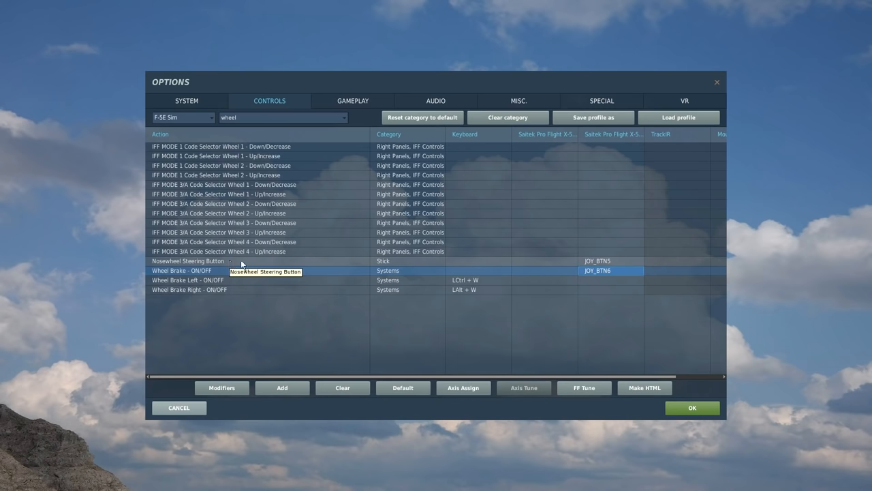
{"action": "mouse_move", "coordinate": [470, 263]}
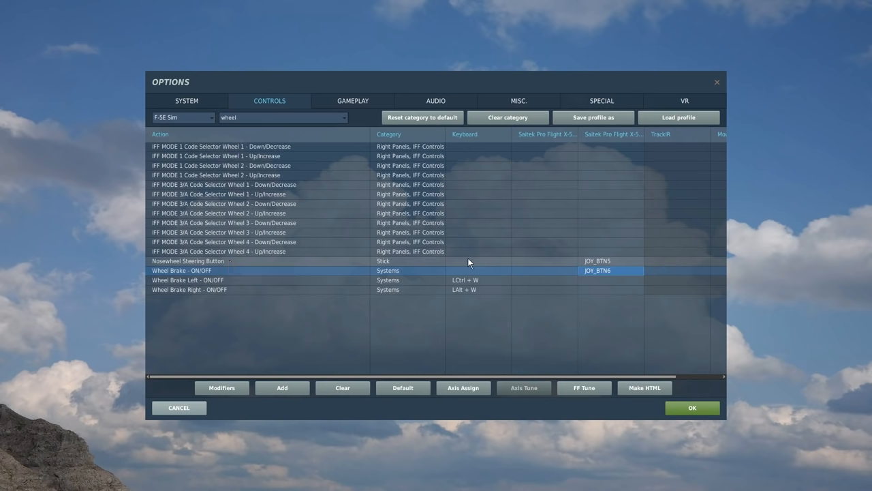
{"action": "mouse_move", "coordinate": [507, 265]}
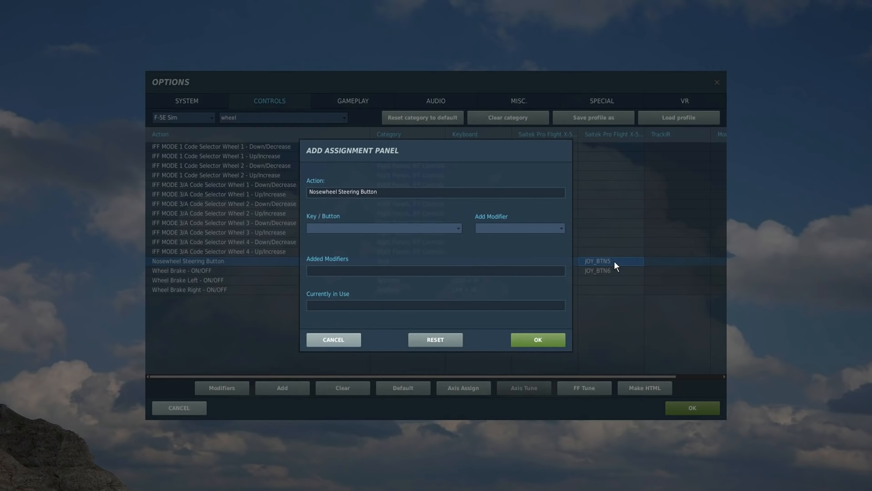
{"action": "left_click", "coordinate": [610, 261]}
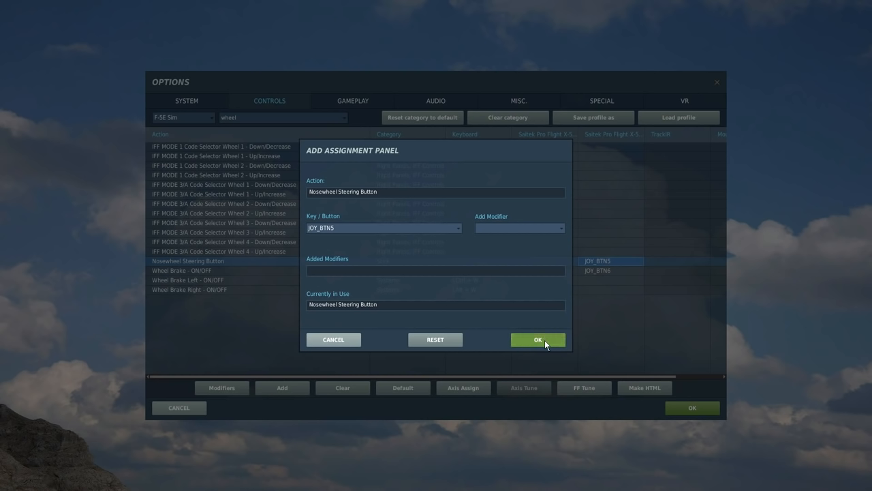
{"action": "left_click", "coordinate": [537, 340]}
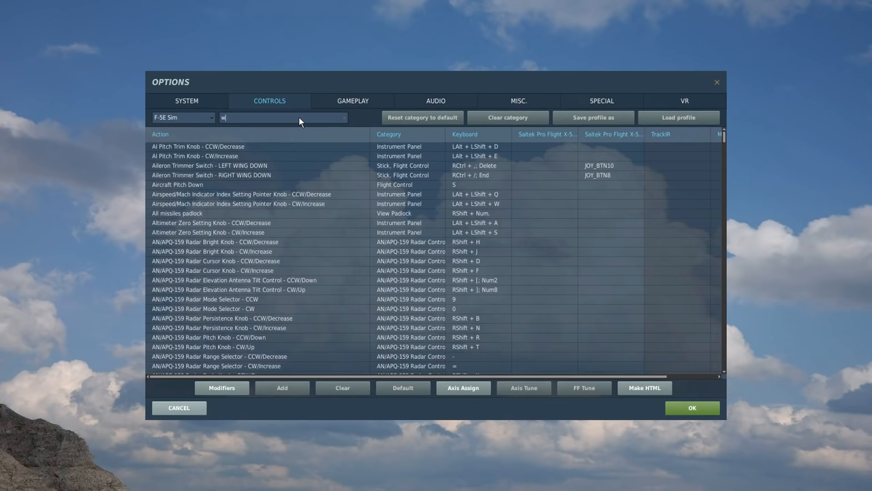
{"action": "type", "text": "trigger"}
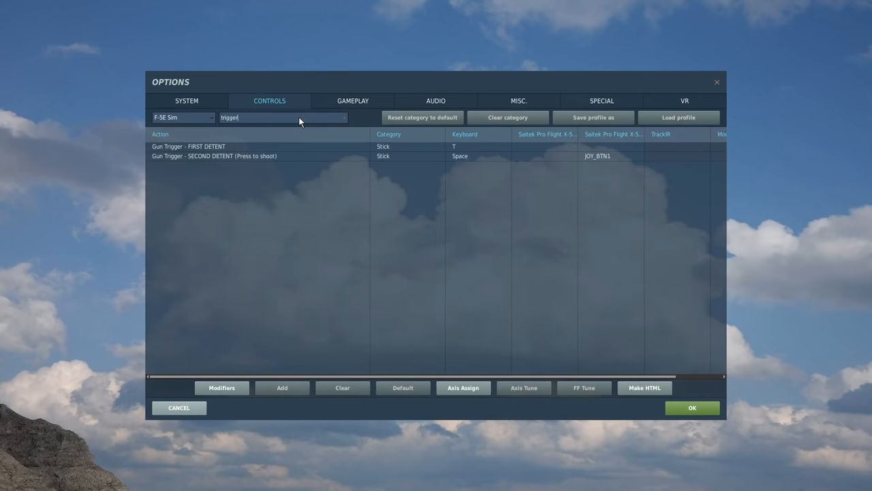
{"action": "left_click", "coordinate": [225, 155]}
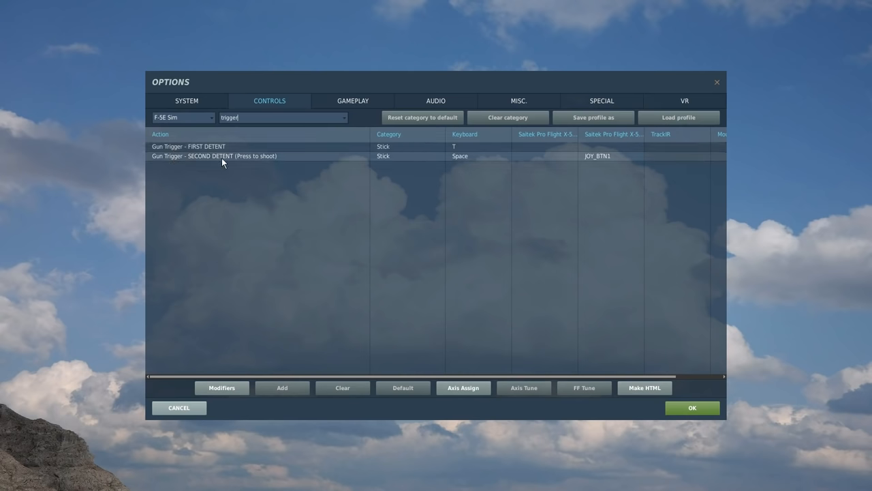
{"action": "mouse_move", "coordinate": [269, 151]}
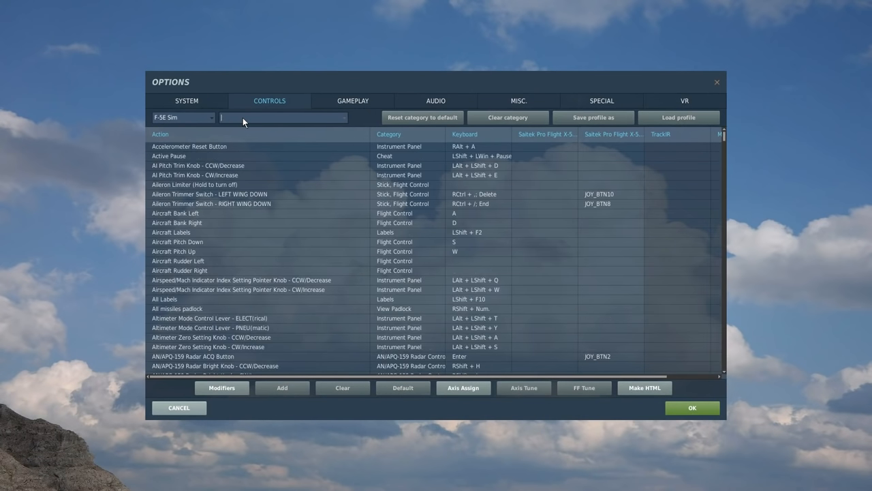
Search 'weap', confirm JOY_BTN3 for Weapon Release Button, and clear the filter.
{"action": "type", "text": "weap"}
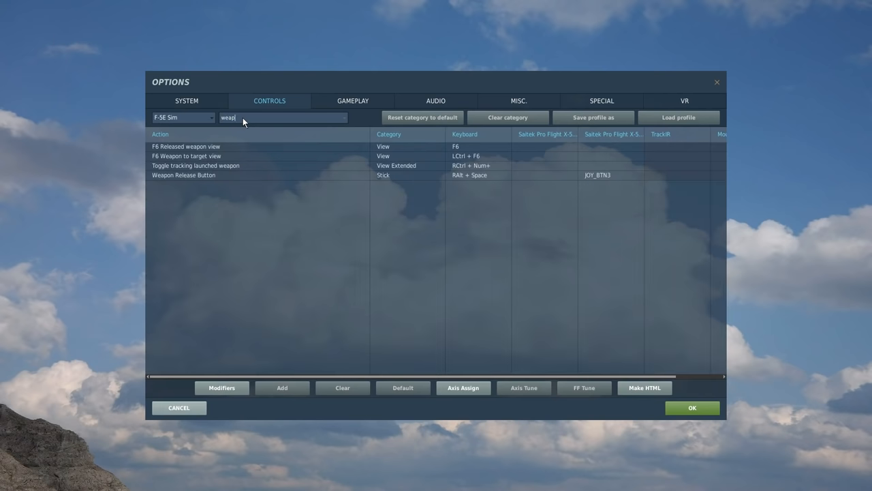
{"action": "left_click", "coordinate": [601, 184]}
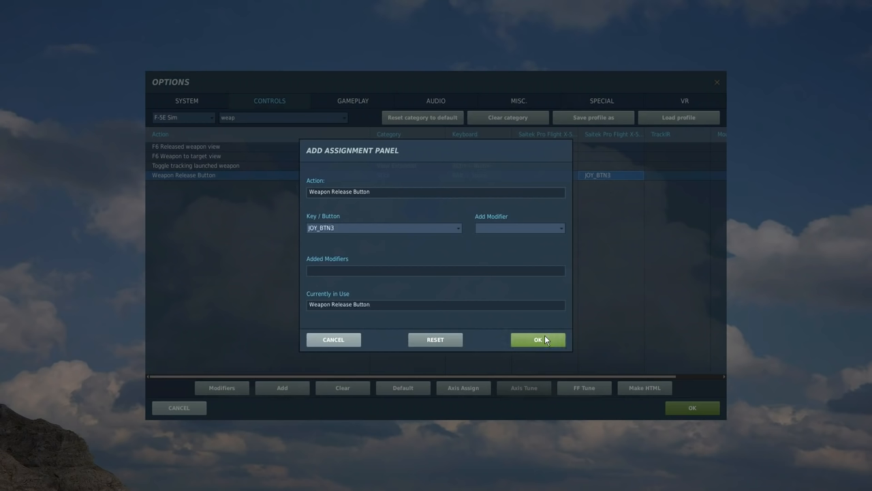
{"action": "left_click", "coordinate": [538, 339]}
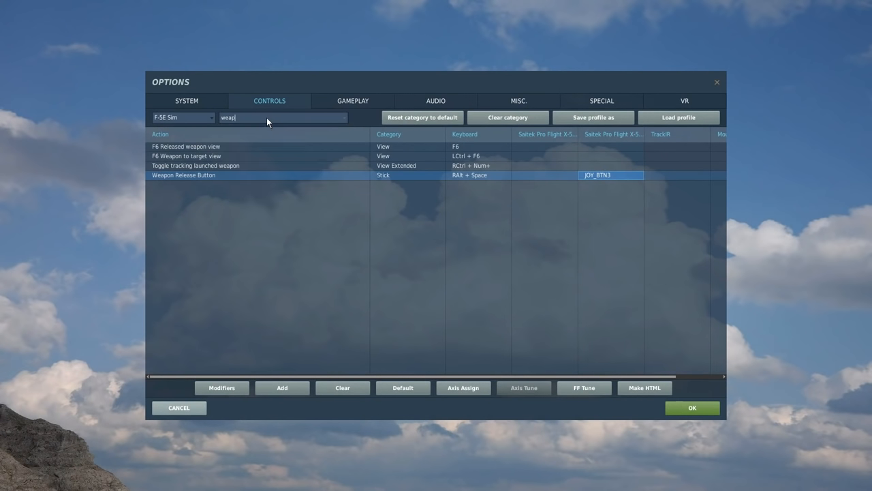
{"action": "key", "text": "BackSpace"}
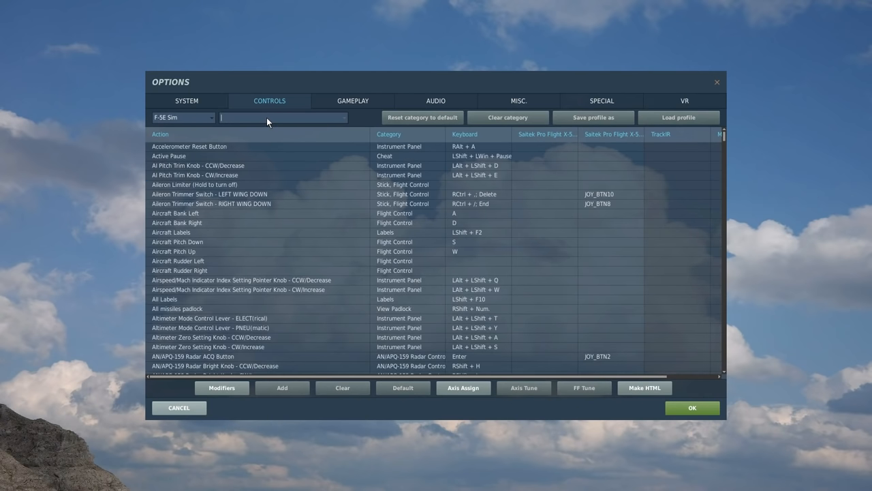
Filter 'trim' and bind the trimmer switches to JOY_BTN10, 8, 7 and 9 (nose-down).
{"action": "type", "text": "trimmer"}
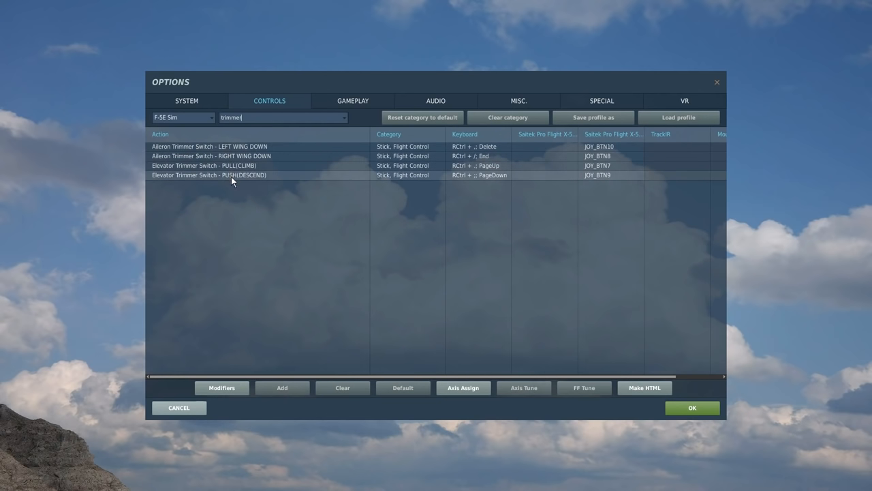
{"action": "mouse_move", "coordinate": [610, 152]}
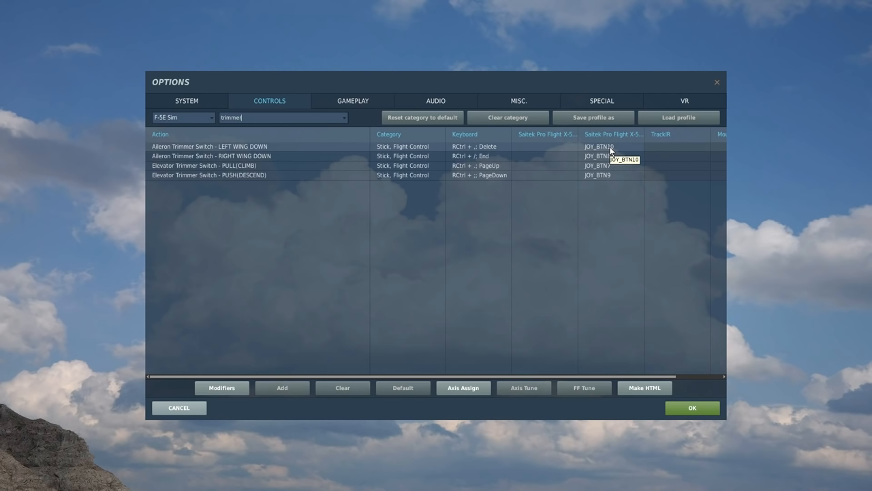
{"action": "mouse_move", "coordinate": [612, 151]}
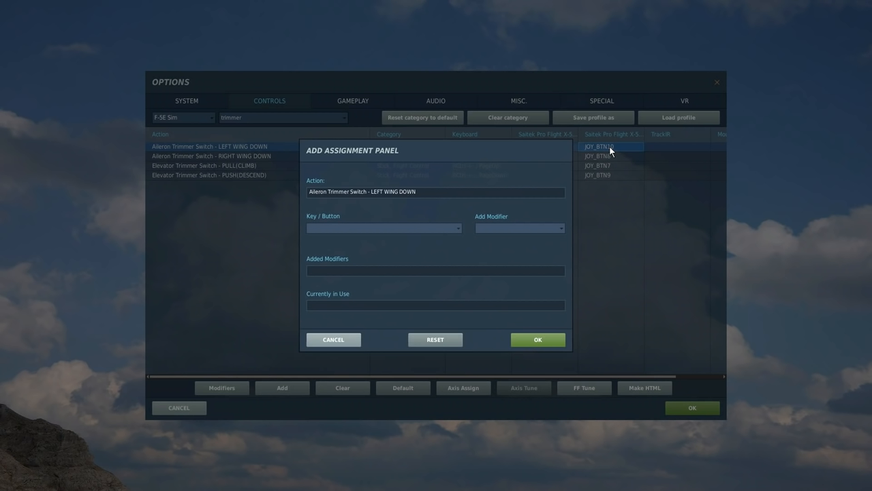
{"action": "left_click", "coordinate": [538, 339]}
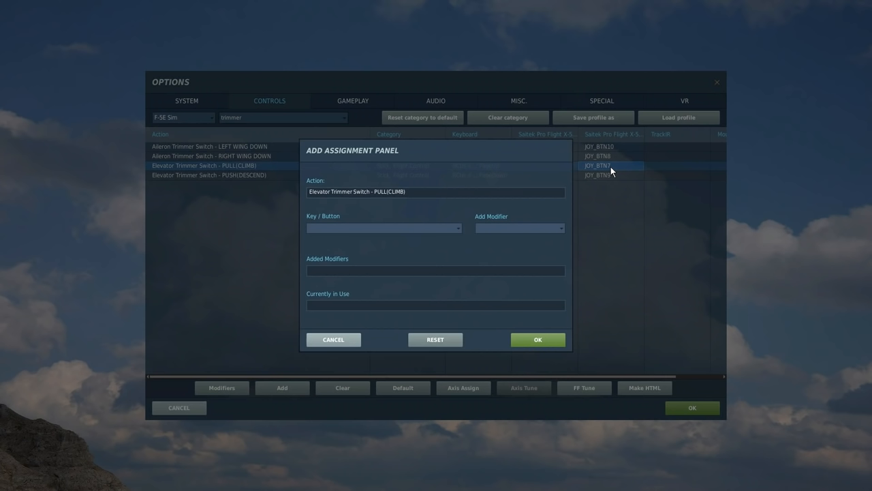
{"action": "left_click", "coordinate": [609, 165]}
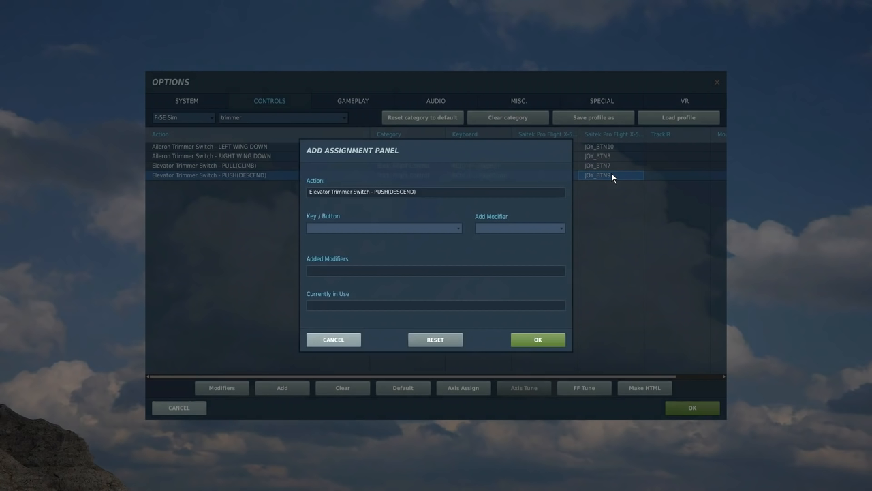
{"action": "left_click", "coordinate": [610, 175]}
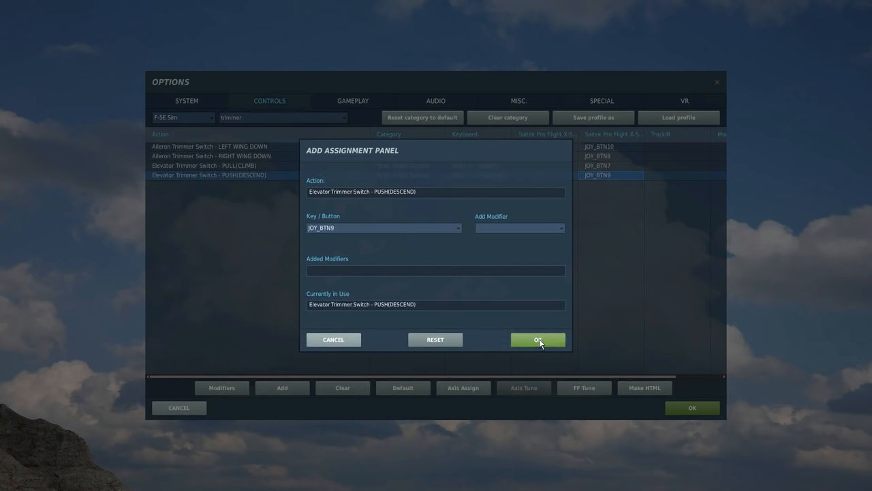
{"action": "left_click", "coordinate": [539, 339]}
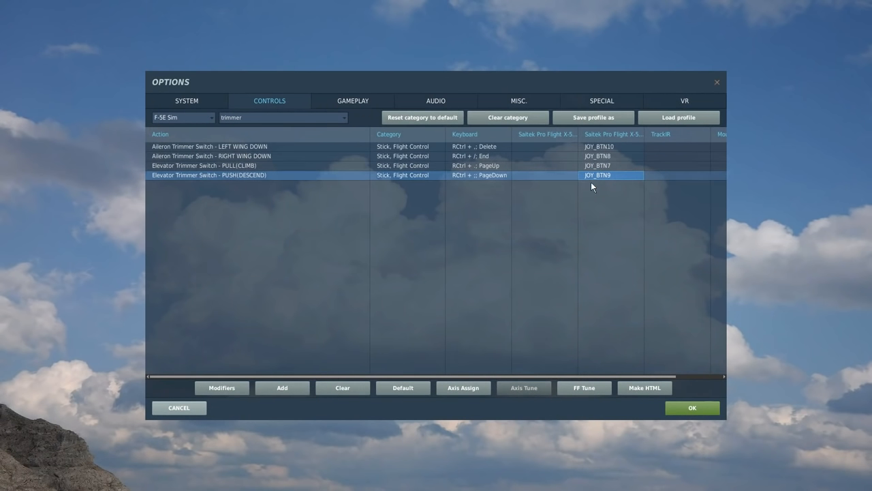
{"action": "left_click", "coordinate": [283, 117]}
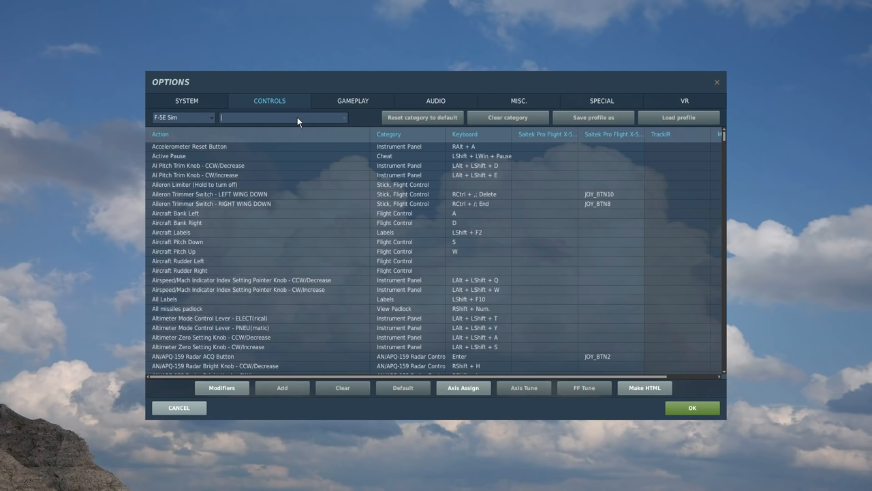
Filter 'tdc' and bind TDC Down JOY_BTN13, Left JOY_BTN14, Right JOY_BTN12, Up JOY_BTN11.
{"action": "type", "text": "tdc"}
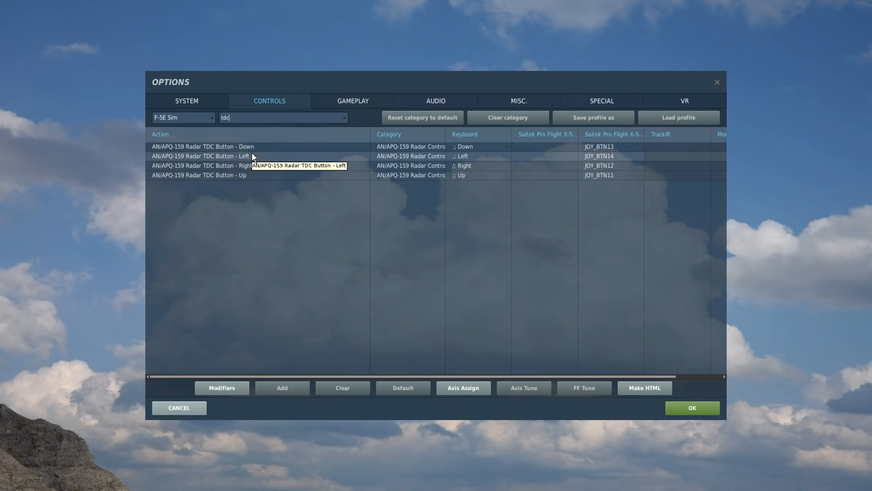
{"action": "mouse_move", "coordinate": [611, 150]}
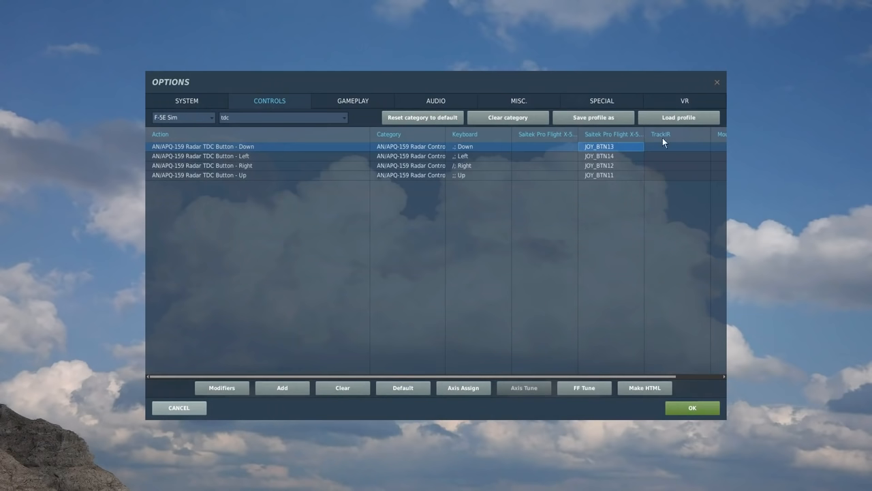
{"action": "double_click", "coordinate": [608, 156]}
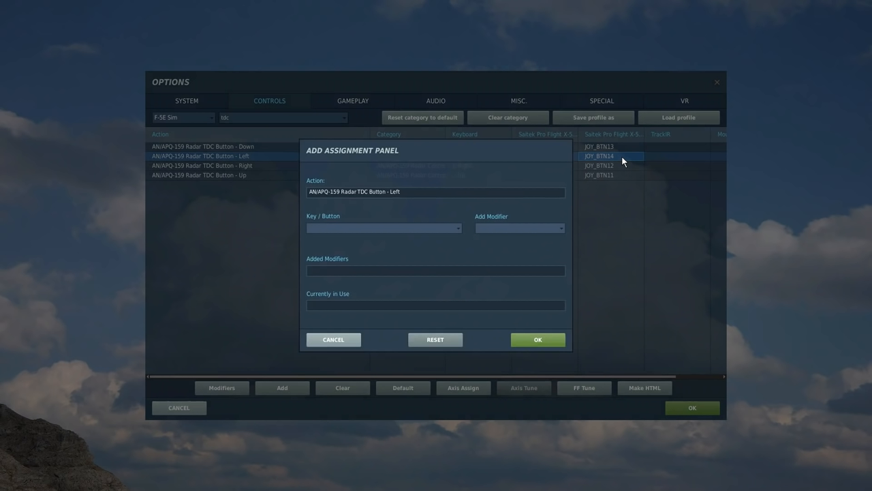
{"action": "left_click", "coordinate": [538, 339]}
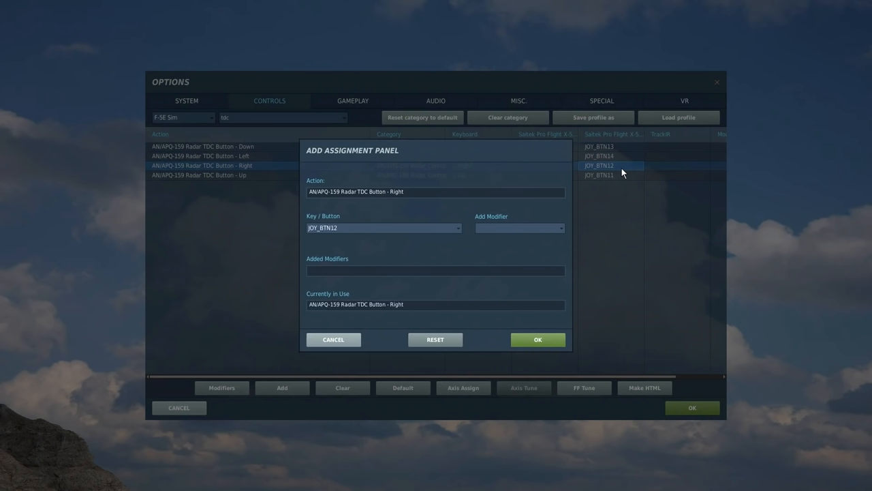
{"action": "left_click", "coordinate": [538, 339]}
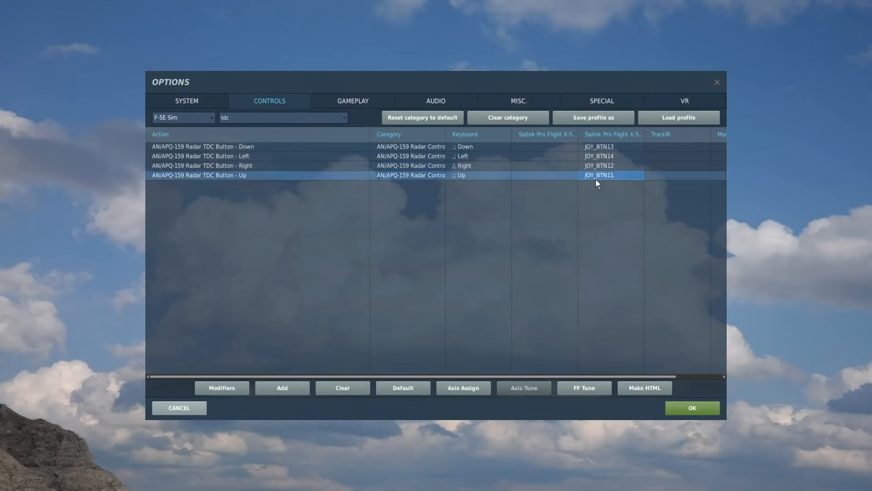
{"action": "double_click", "coordinate": [608, 175]}
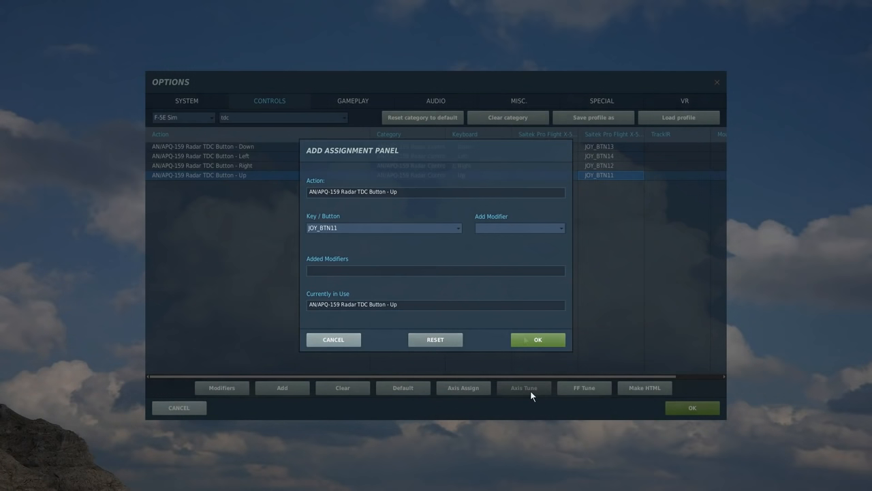
{"action": "left_click", "coordinate": [538, 339]}
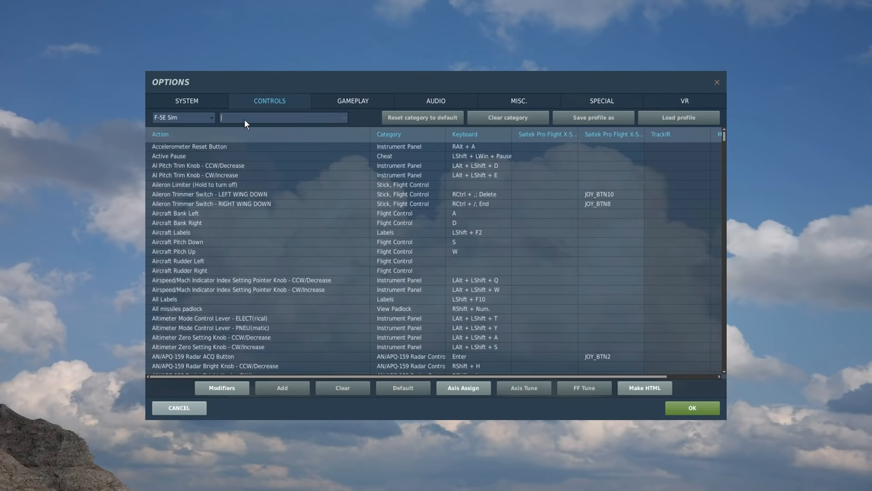
Search 'acq' and confirm JOY_BTN2 for the AN/APQ-159 Radar ACQ Button.
{"action": "type", "text": "a"}
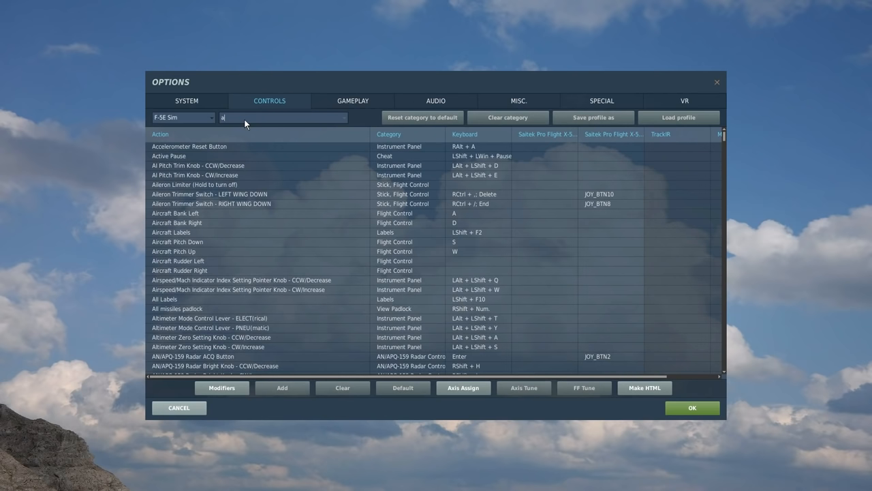
{"action": "type", "text": "cq"}
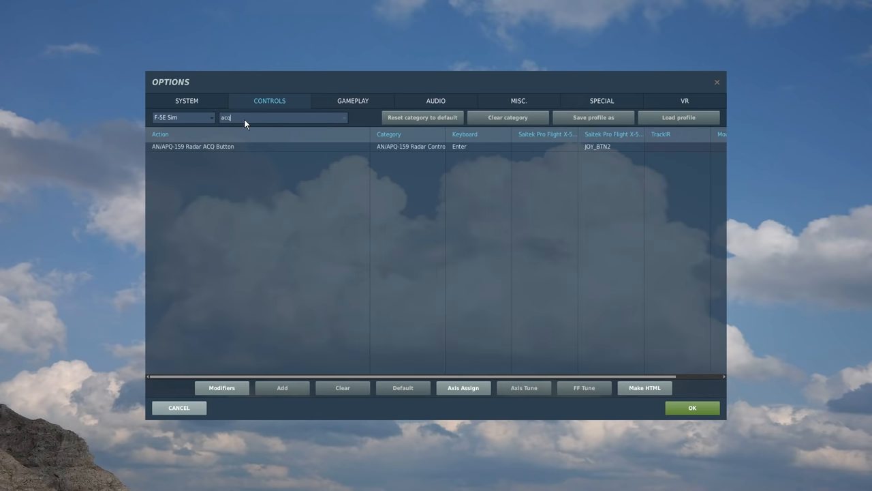
{"action": "left_click", "coordinate": [205, 147]}
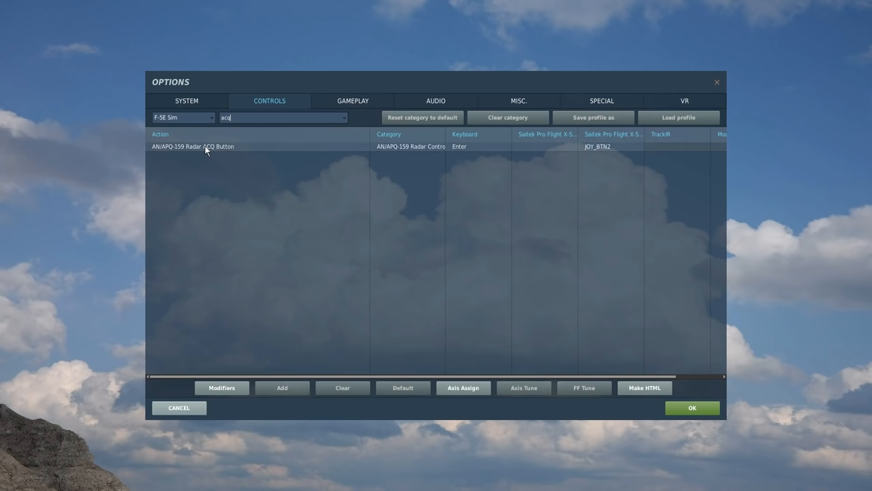
{"action": "mouse_move", "coordinate": [604, 148]}
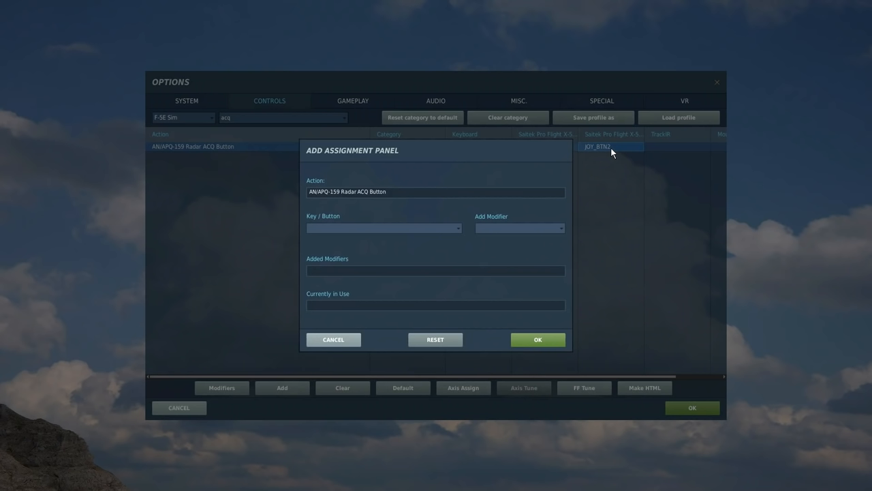
{"action": "left_click", "coordinate": [609, 147]}
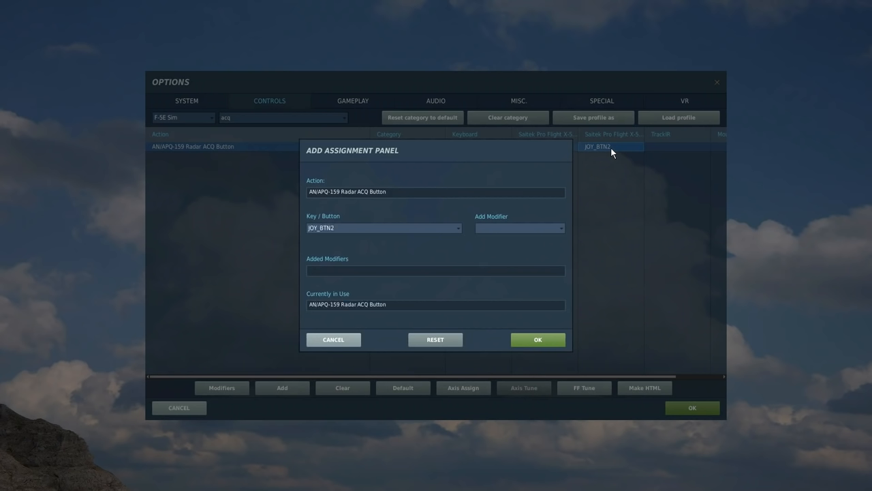
{"action": "left_click", "coordinate": [538, 340]}
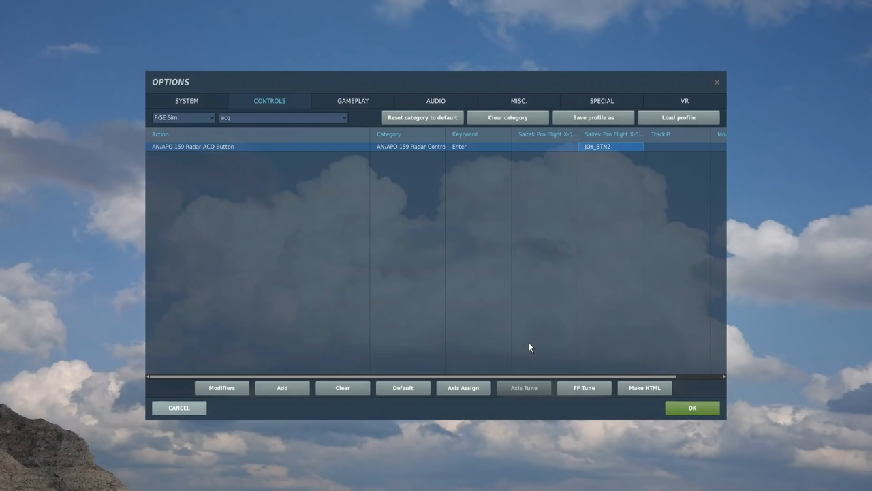
{"action": "mouse_move", "coordinate": [579, 162]}
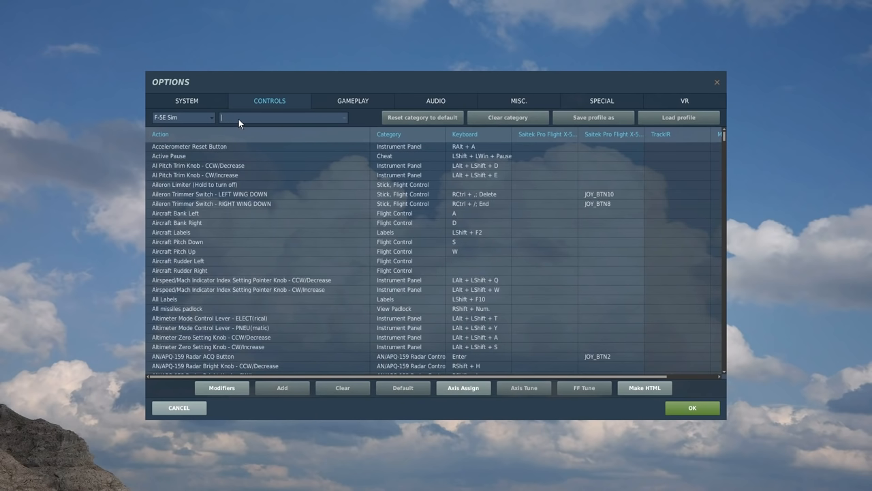
Type 'do' in the search box to start filtering for dogfight switch actions.
{"action": "type", "text": "dogfi"}
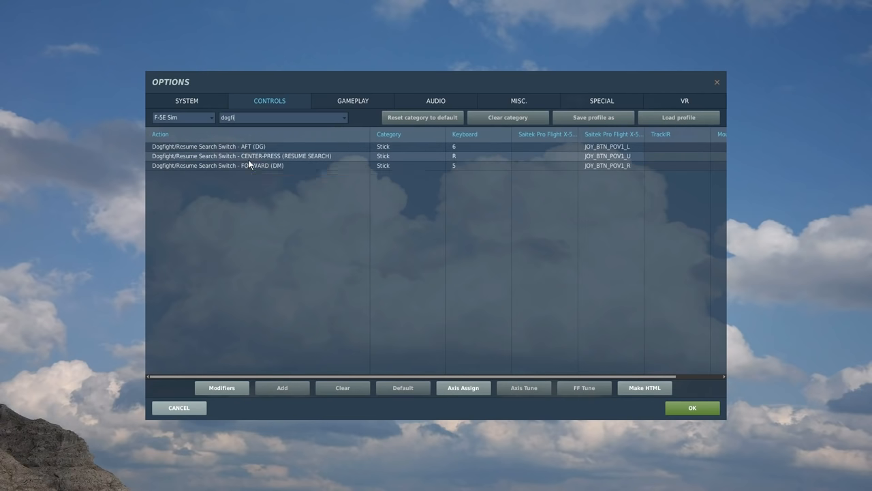
{"action": "mouse_move", "coordinate": [254, 156]}
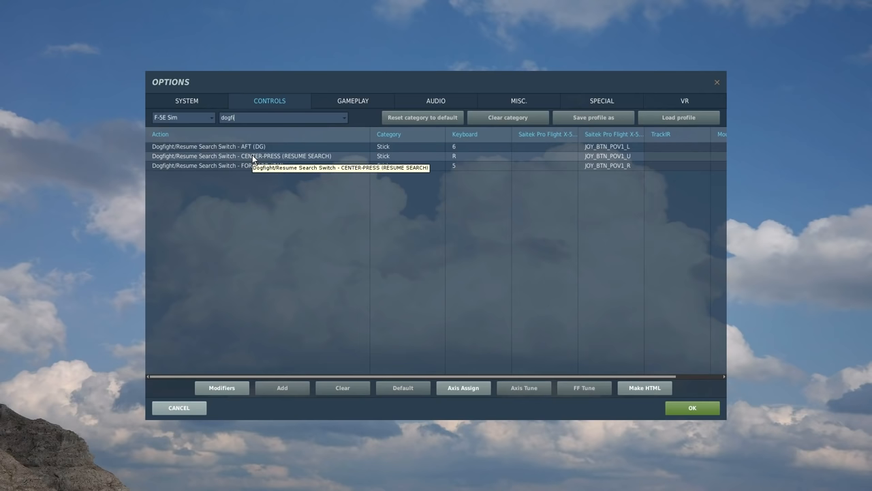
{"action": "mouse_move", "coordinate": [246, 167]}
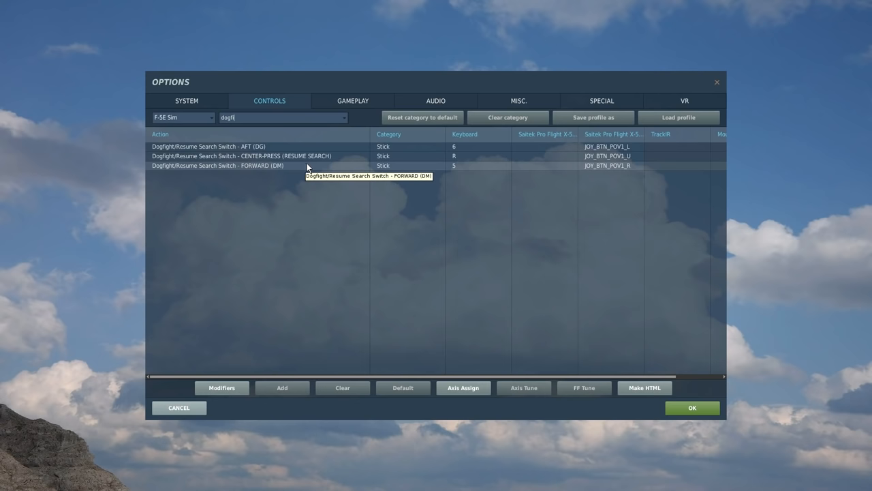
{"action": "mouse_move", "coordinate": [538, 173]}
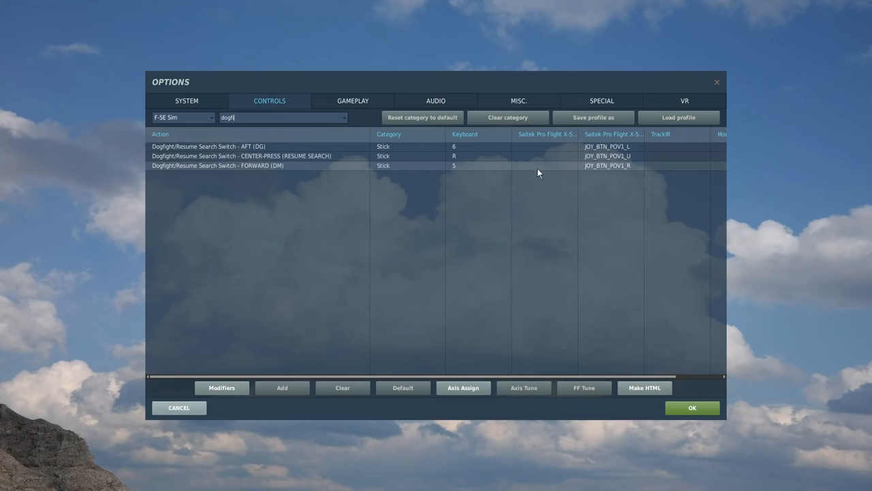
{"action": "mouse_move", "coordinate": [617, 162]}
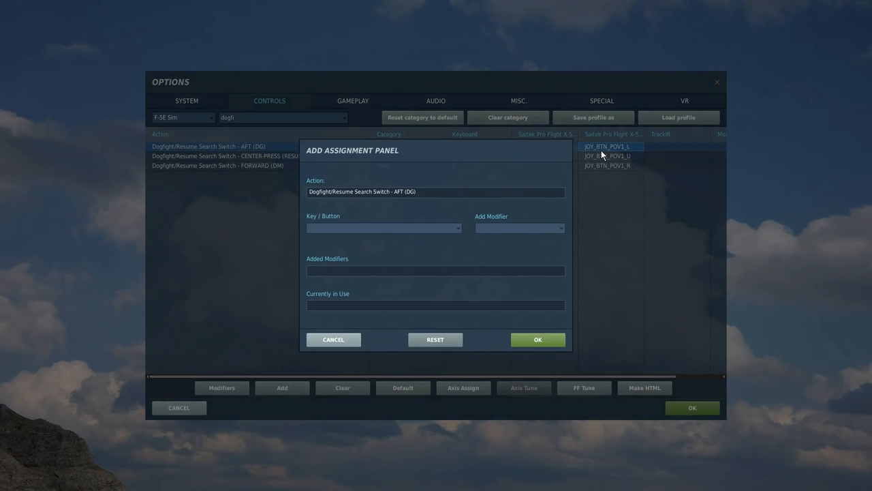
Bind the dogfight switch aft position to JOY_BTN_POV1_D and forward to JOY_BTN_POV1_U.
{"action": "left_click", "coordinate": [606, 146]}
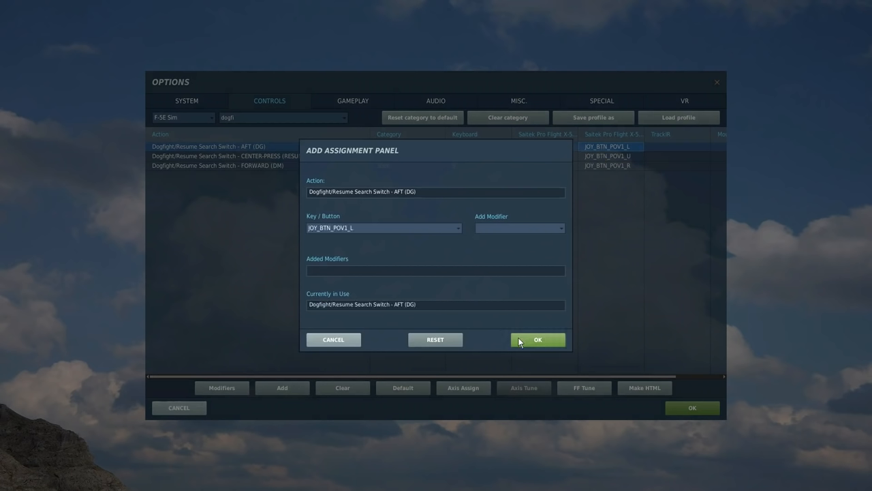
{"action": "left_click", "coordinate": [538, 340]}
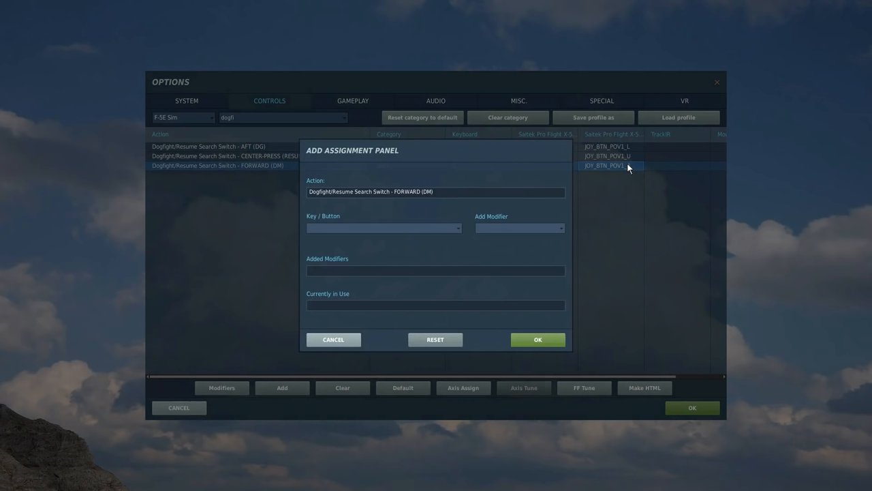
{"action": "left_click", "coordinate": [609, 166]}
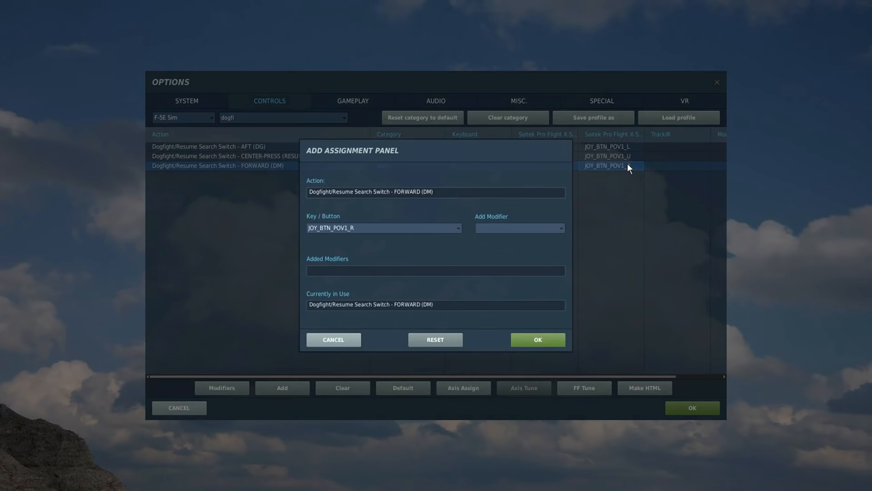
{"action": "left_click", "coordinate": [538, 339]}
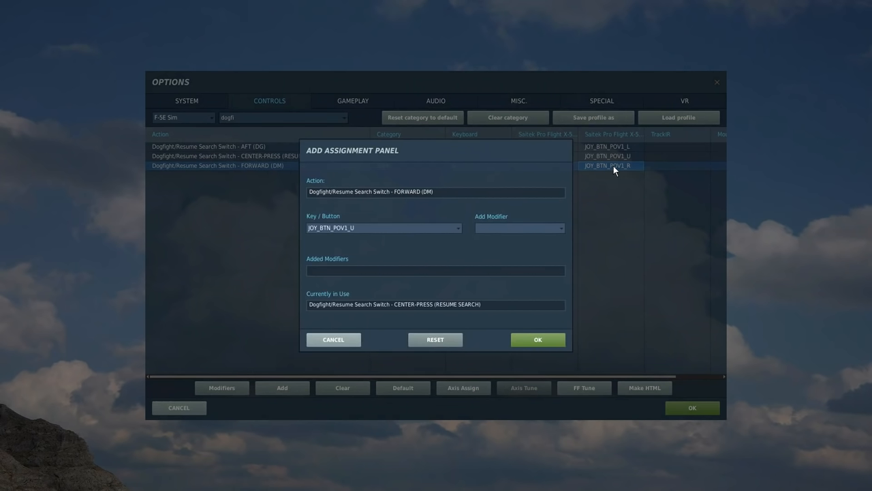
{"action": "left_click", "coordinate": [537, 340]}
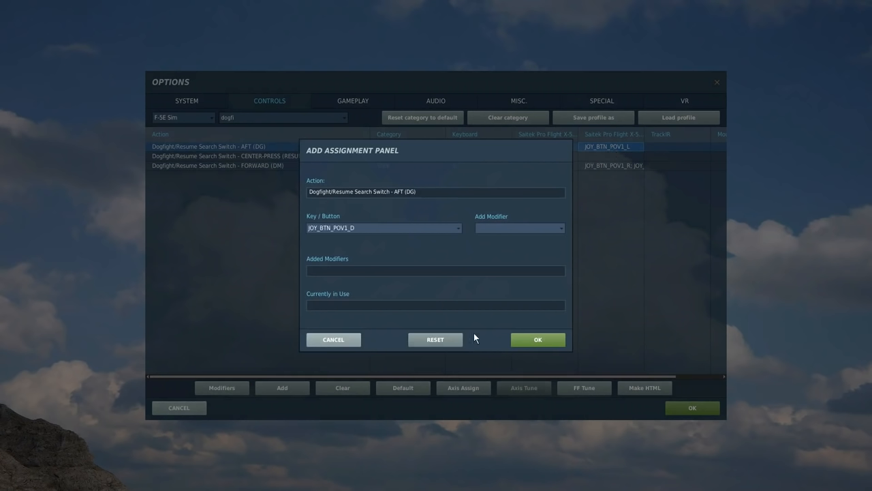
{"action": "left_click", "coordinate": [225, 155]}
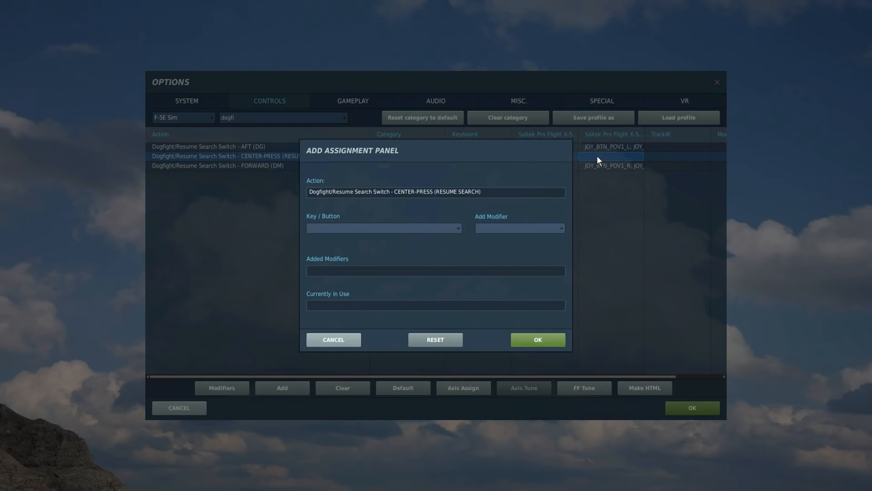
Bind dogfight switch center-press to the POV1 hat left, then clear the search filter.
{"action": "left_click", "coordinate": [612, 156]}
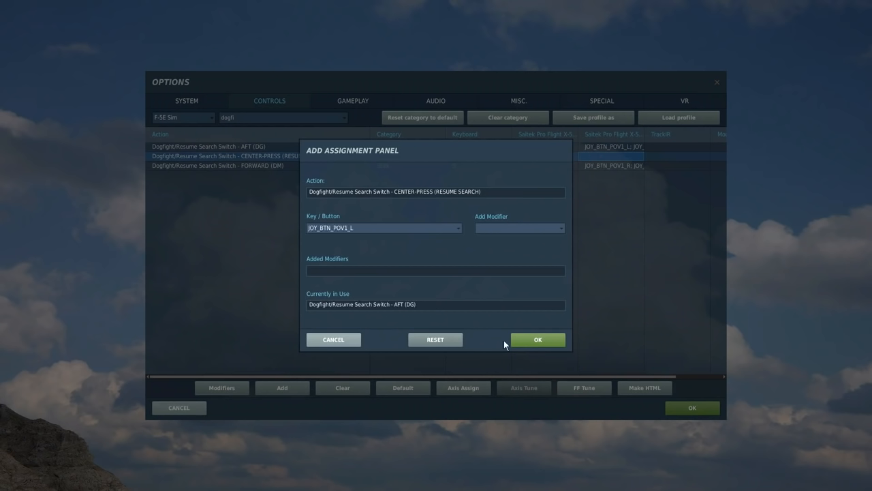
{"action": "left_click", "coordinate": [538, 340]}
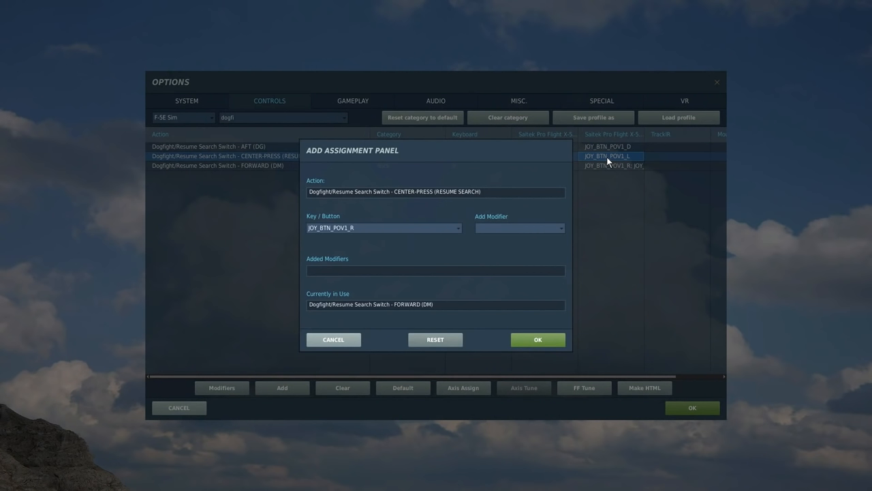
{"action": "left_click", "coordinate": [538, 339]}
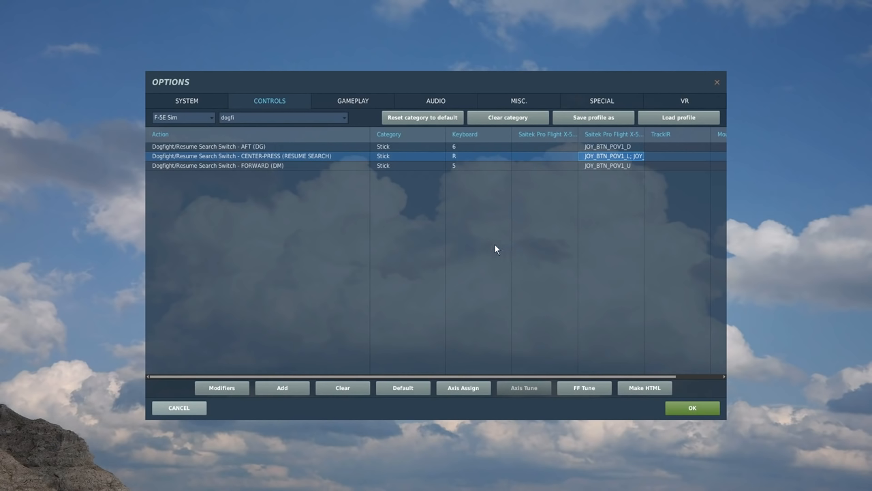
{"action": "mouse_move", "coordinate": [462, 244]}
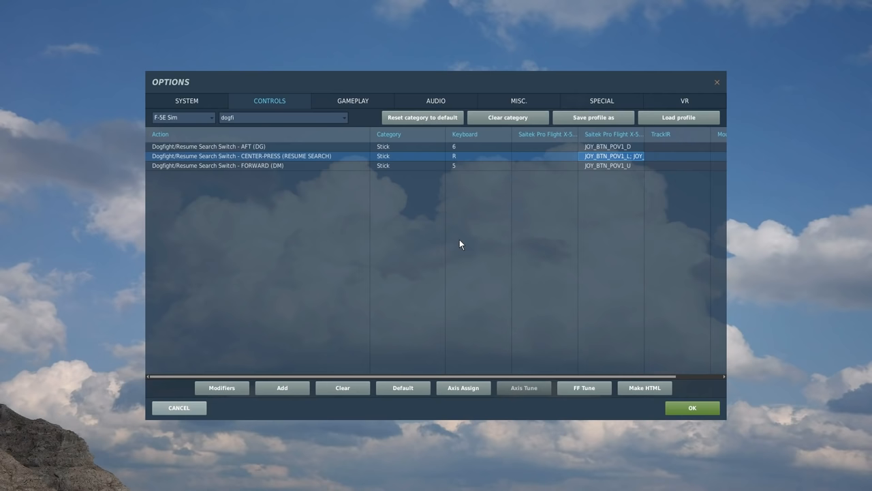
{"action": "left_click", "coordinate": [279, 117]}
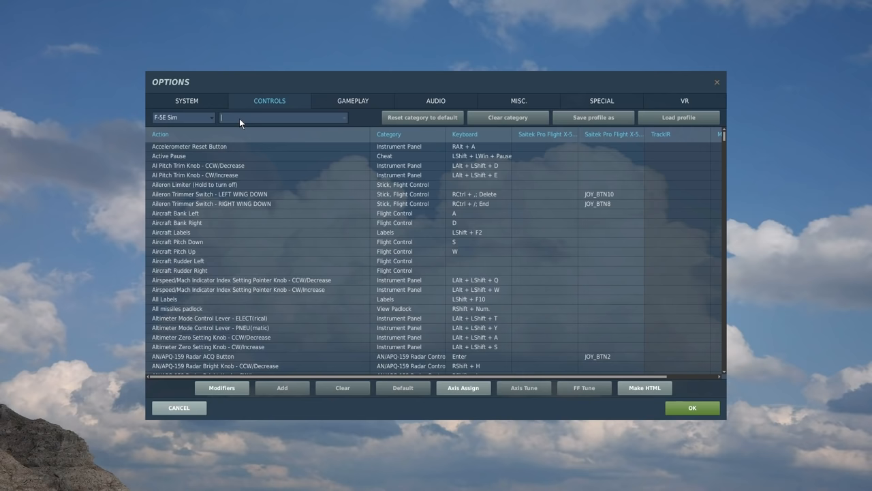
Search 'ant' and assign Num2 to radar antenna tilt down and Num8 to tilt up.
{"action": "type", "text": "ante"}
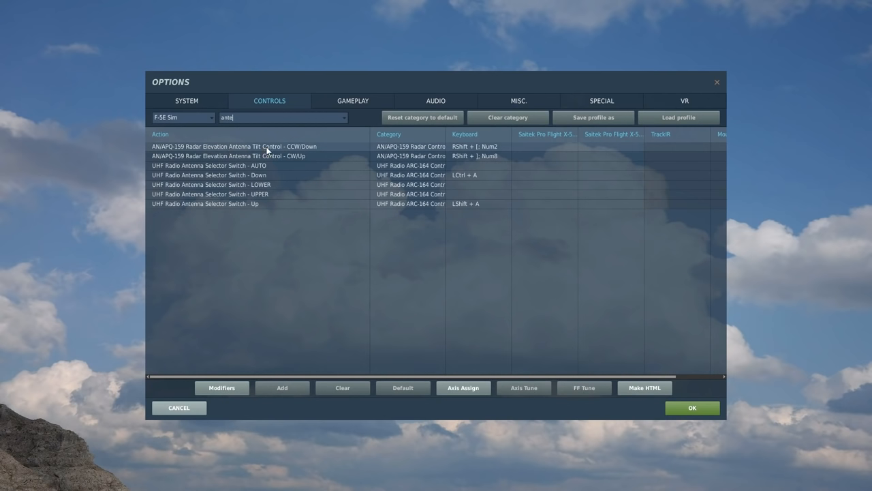
{"action": "mouse_move", "coordinate": [499, 151]}
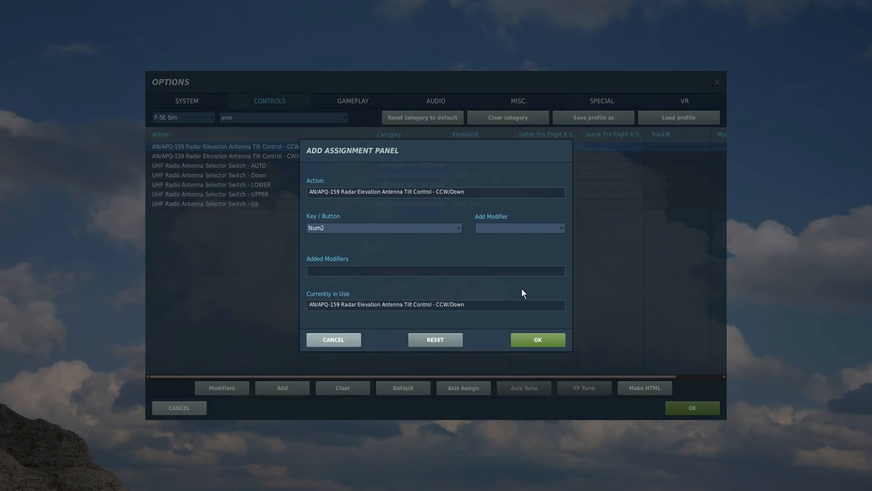
{"action": "left_click", "coordinate": [225, 156]}
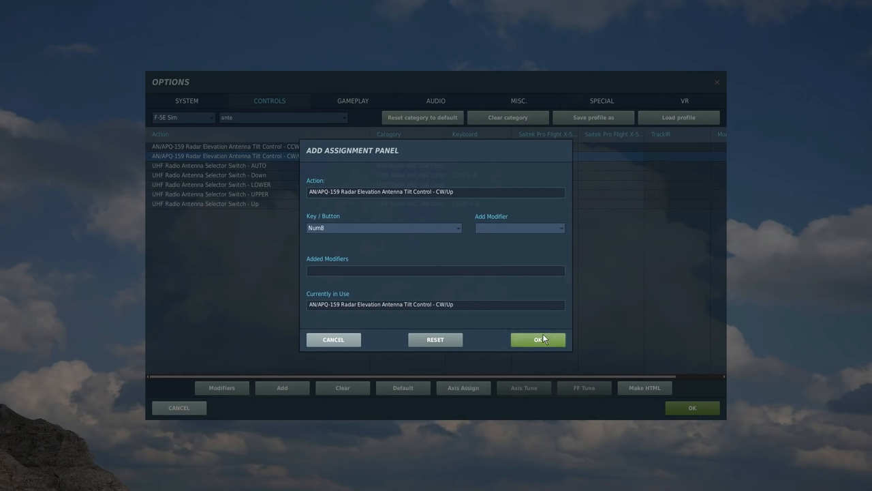
{"action": "left_click", "coordinate": [538, 339]}
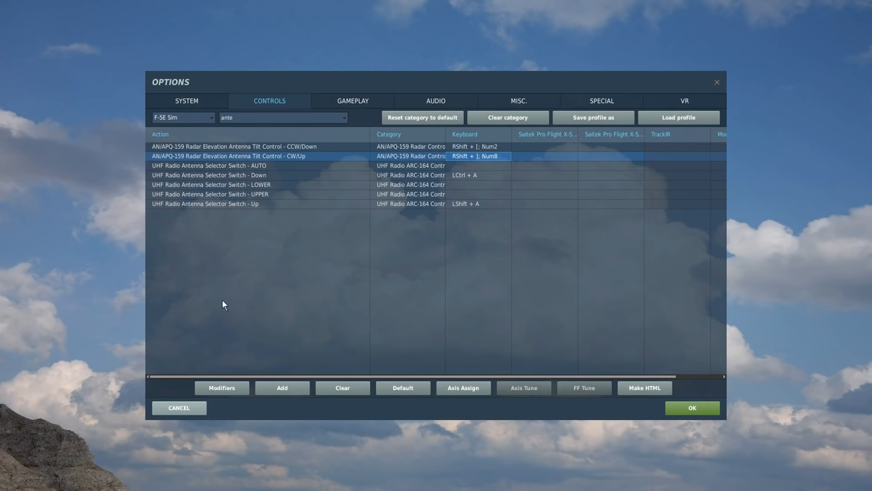
{"action": "mouse_move", "coordinate": [334, 258]}
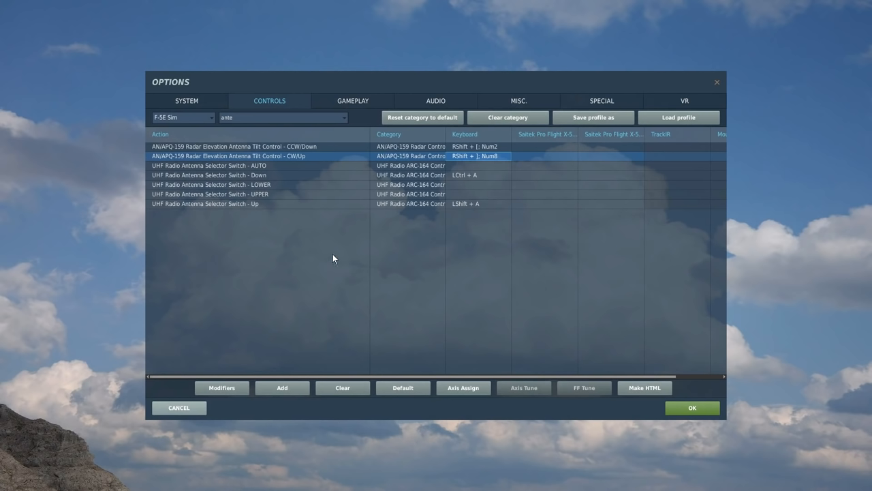